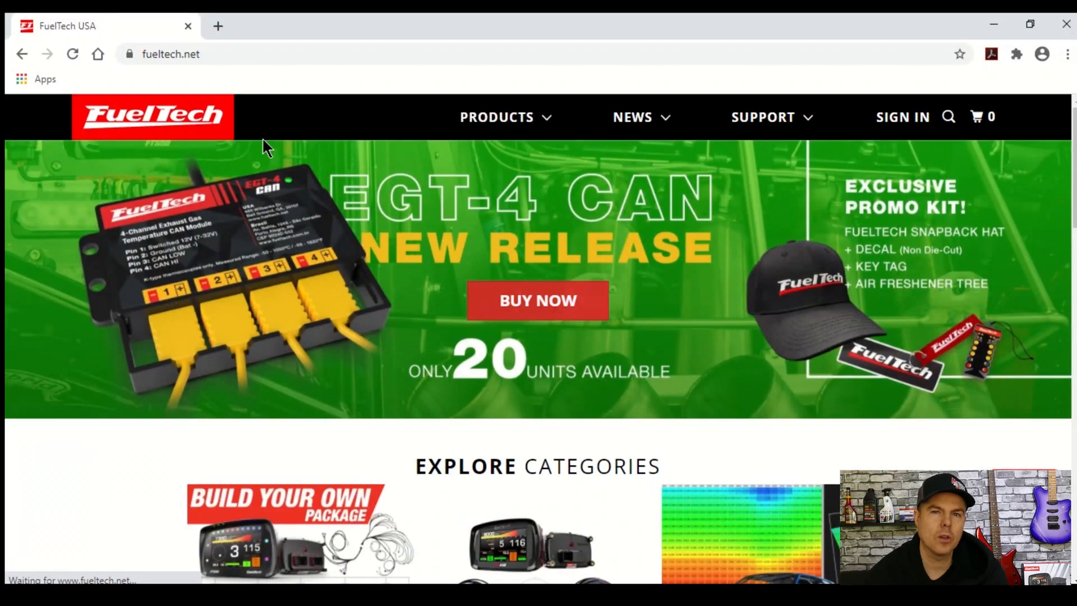
Reach the Software page from the SUPPORT menu on fueltech.net
{"action": "left_click", "coordinate": [763, 117]}
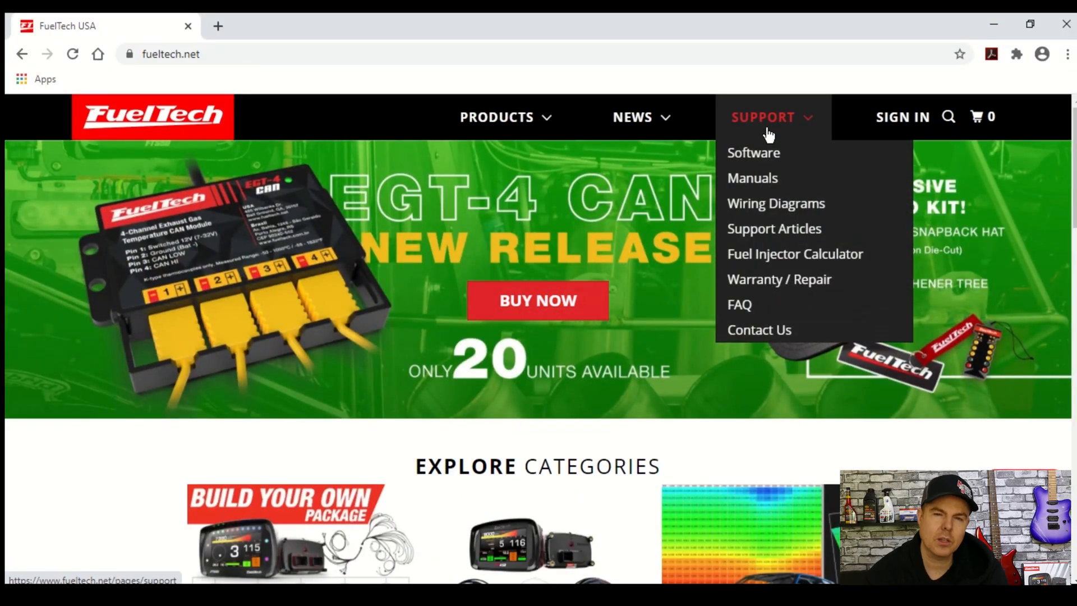
{"action": "left_click", "coordinate": [753, 153]}
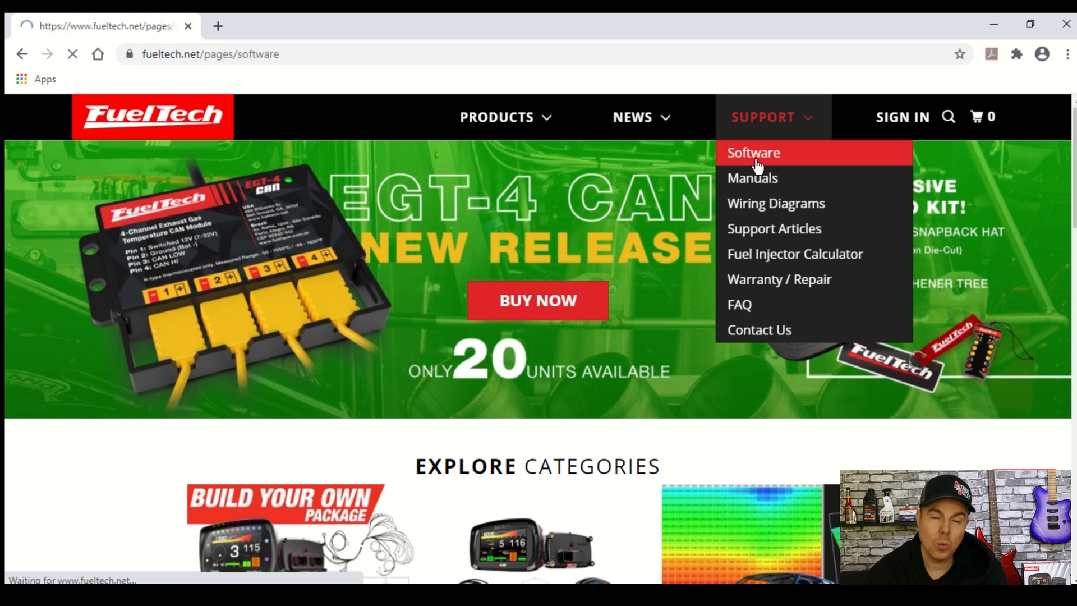
{"action": "left_click", "coordinate": [753, 152]}
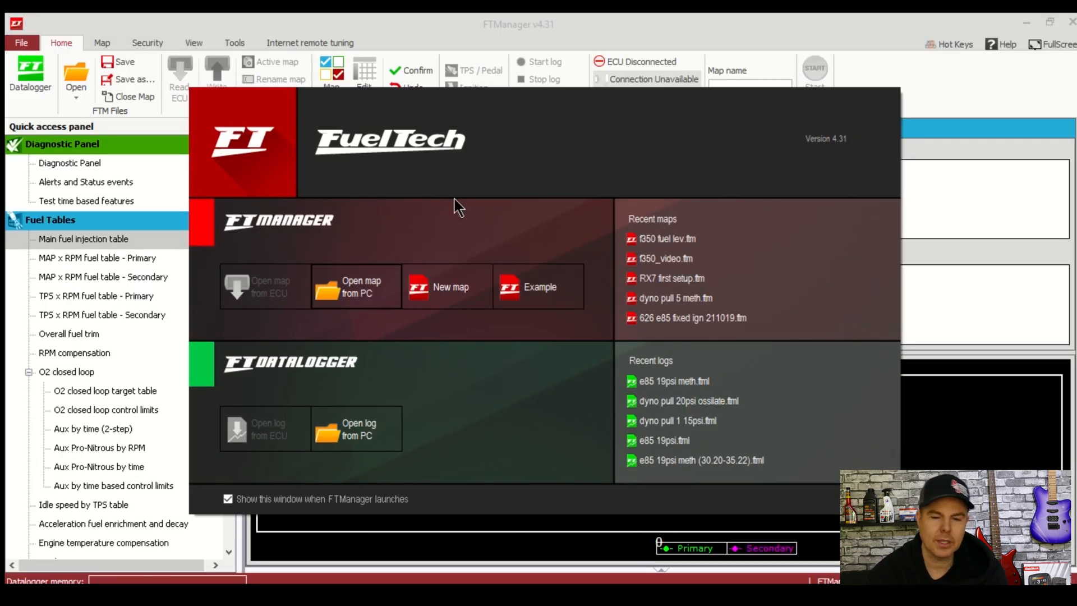
{"action": "mouse_move", "coordinate": [398, 216]}
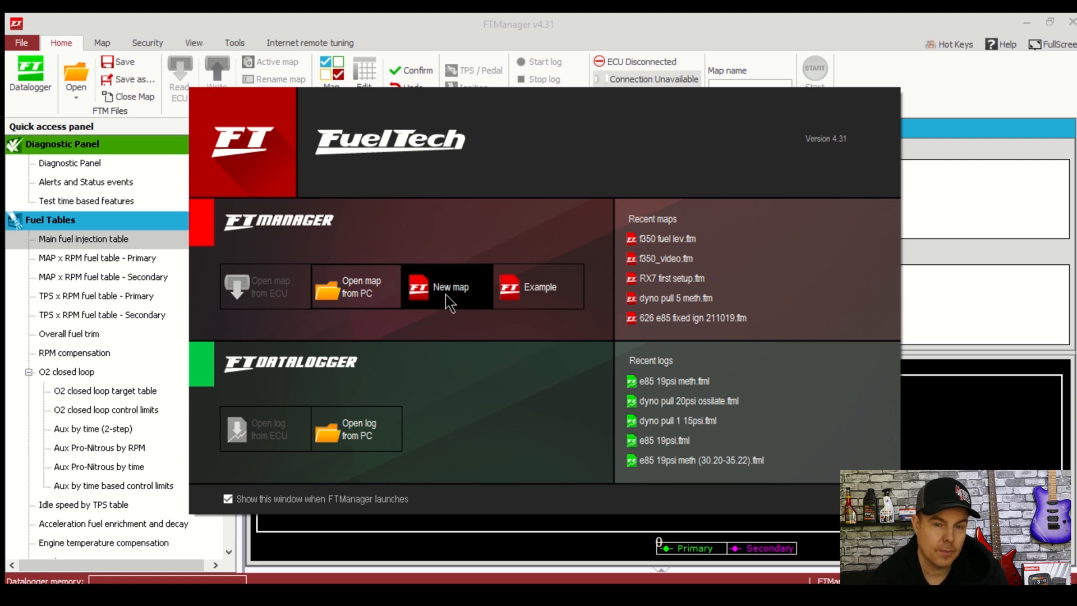
Start a new map for the FT550 with the O2 closed loop fuel table enabled
{"action": "left_click", "coordinate": [452, 286]}
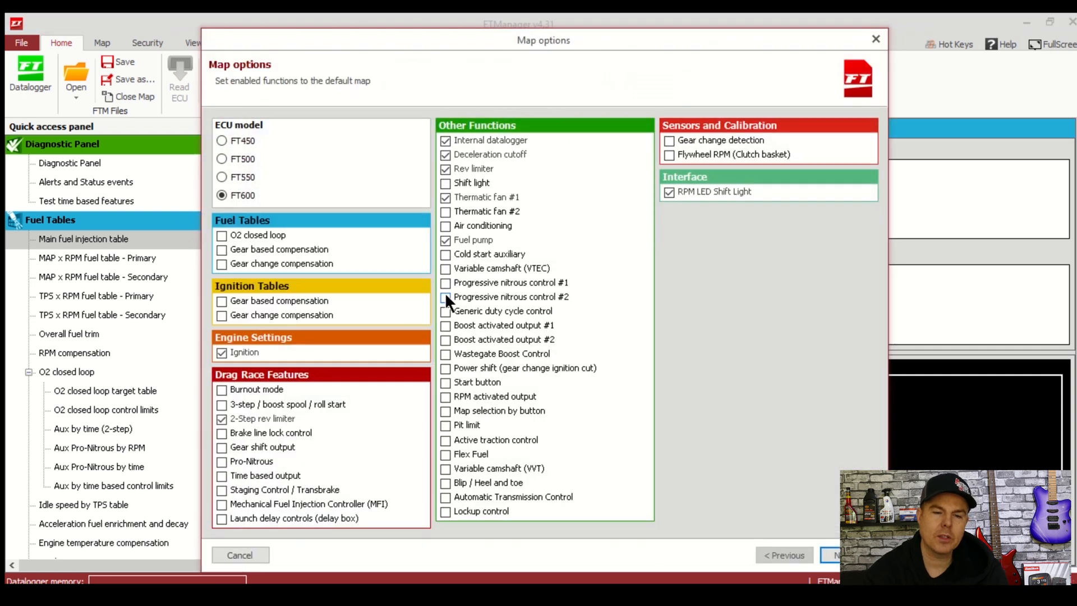
{"action": "mouse_move", "coordinate": [621, 217]}
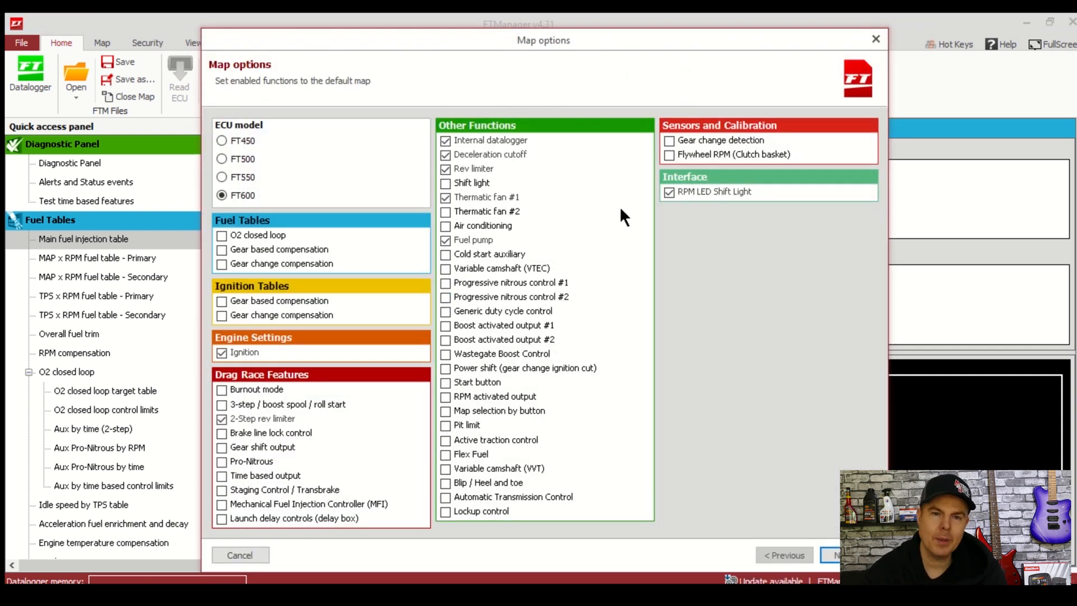
{"action": "left_click", "coordinate": [222, 181]}
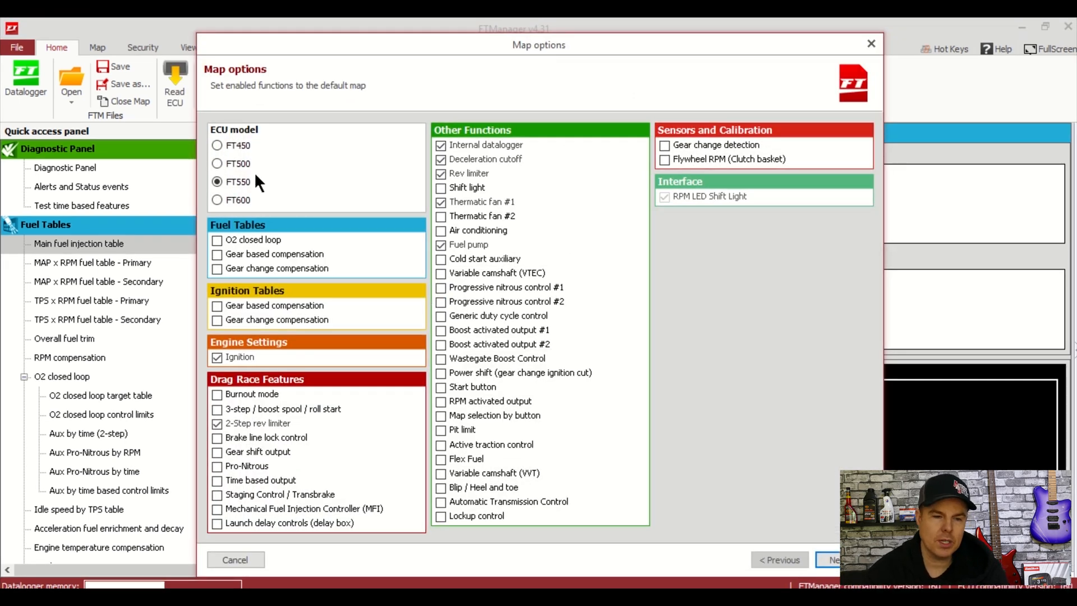
{"action": "mouse_move", "coordinate": [237, 227]}
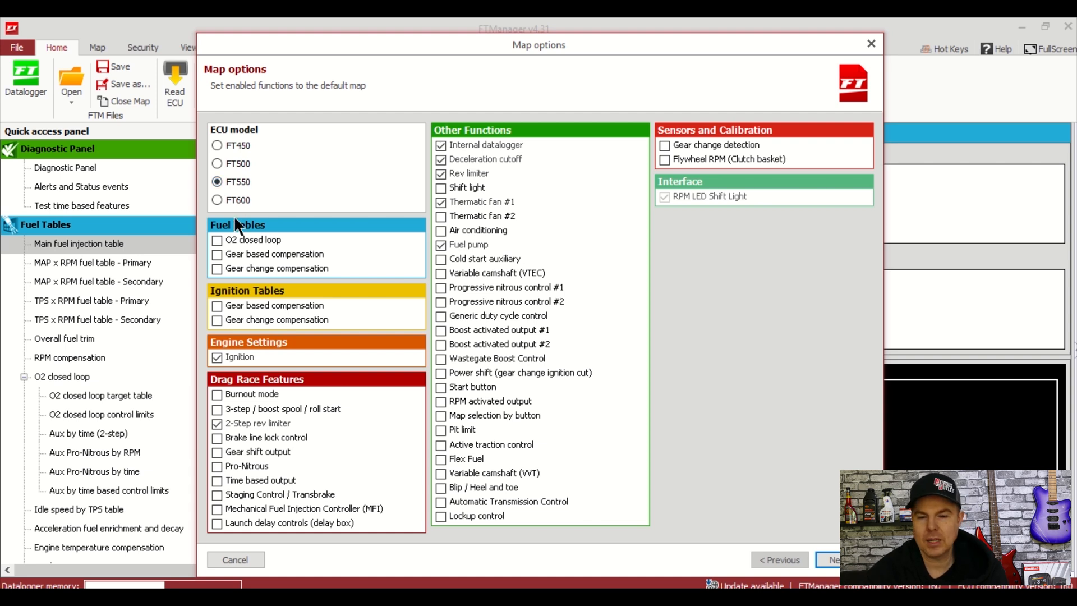
{"action": "mouse_move", "coordinate": [285, 208]}
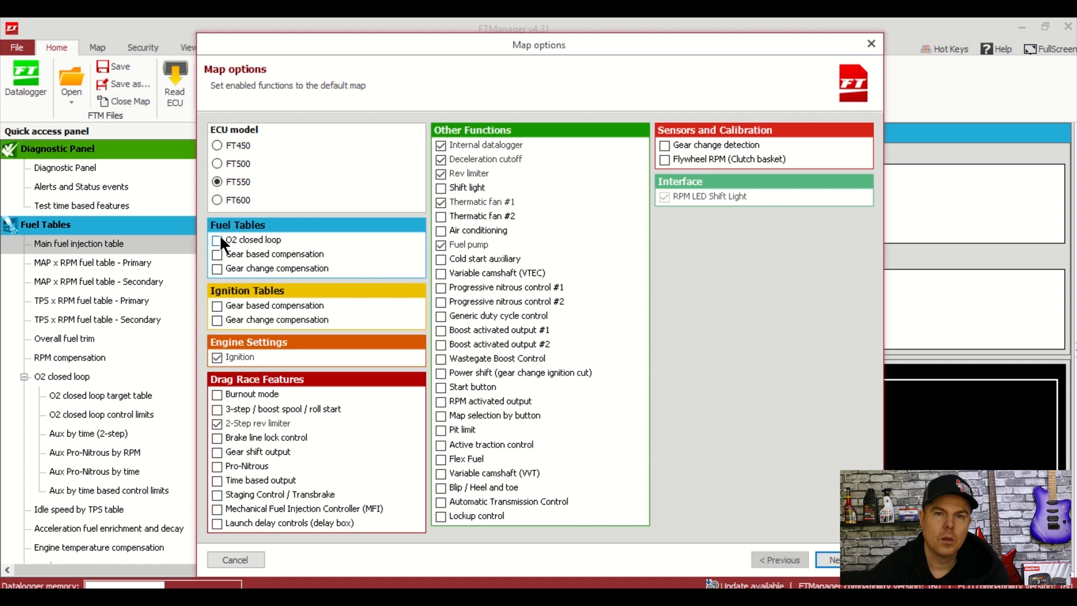
{"action": "left_click", "coordinate": [216, 240]}
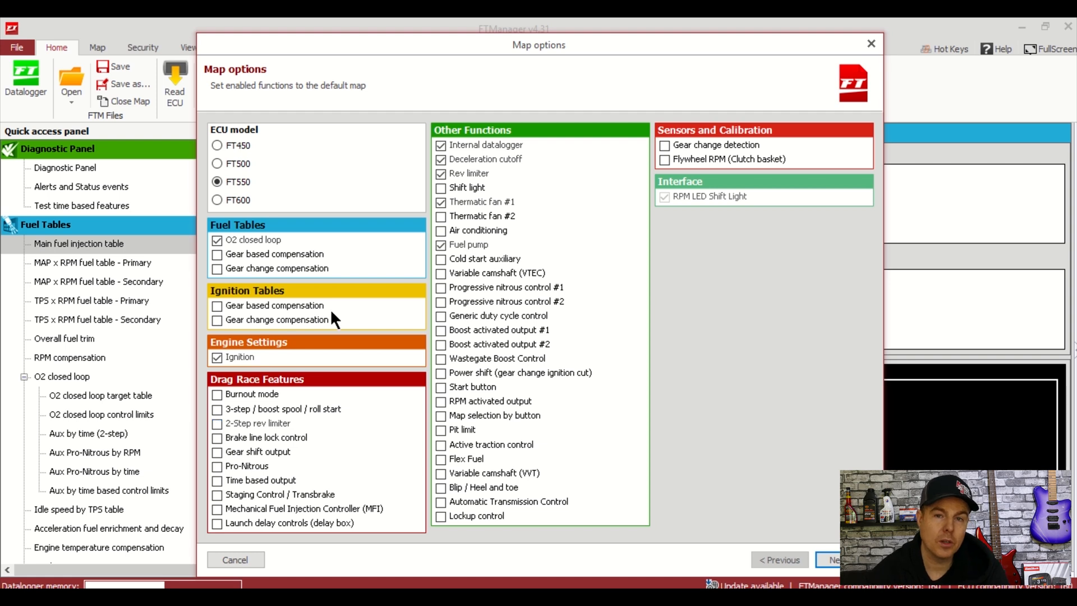
{"action": "mouse_move", "coordinate": [478, 205]}
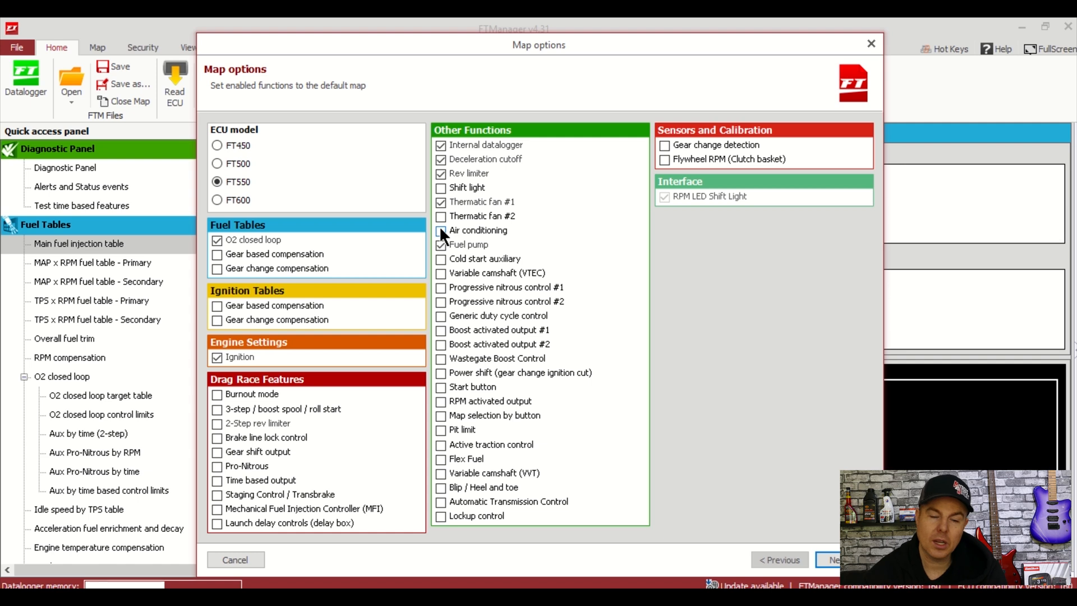
Enable air conditioning, wastegate boost control, start button and flex fuel
{"action": "left_click", "coordinate": [440, 230]}
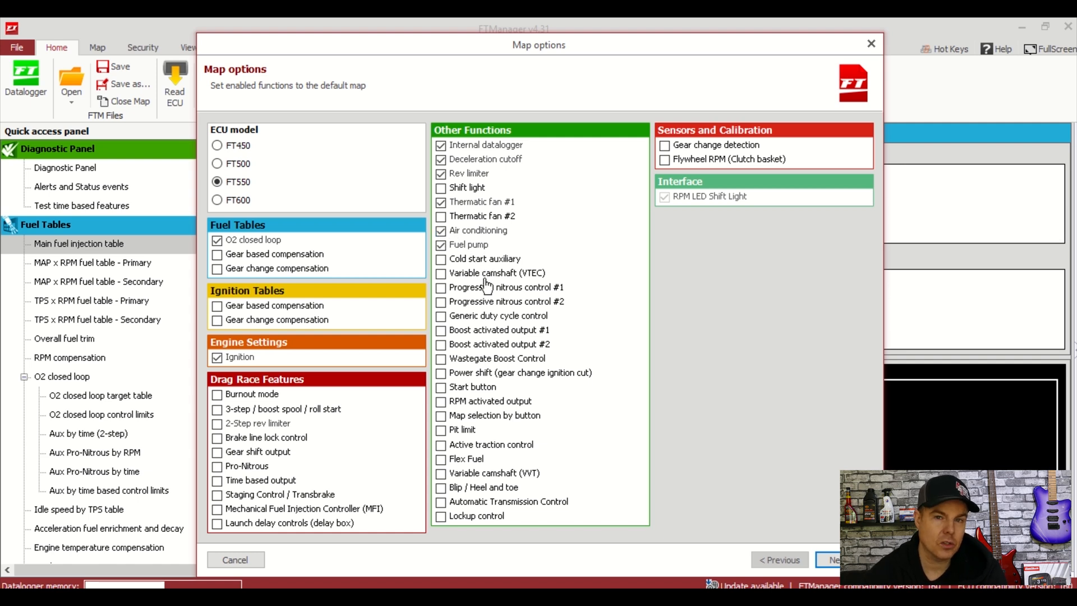
{"action": "mouse_move", "coordinate": [460, 353]}
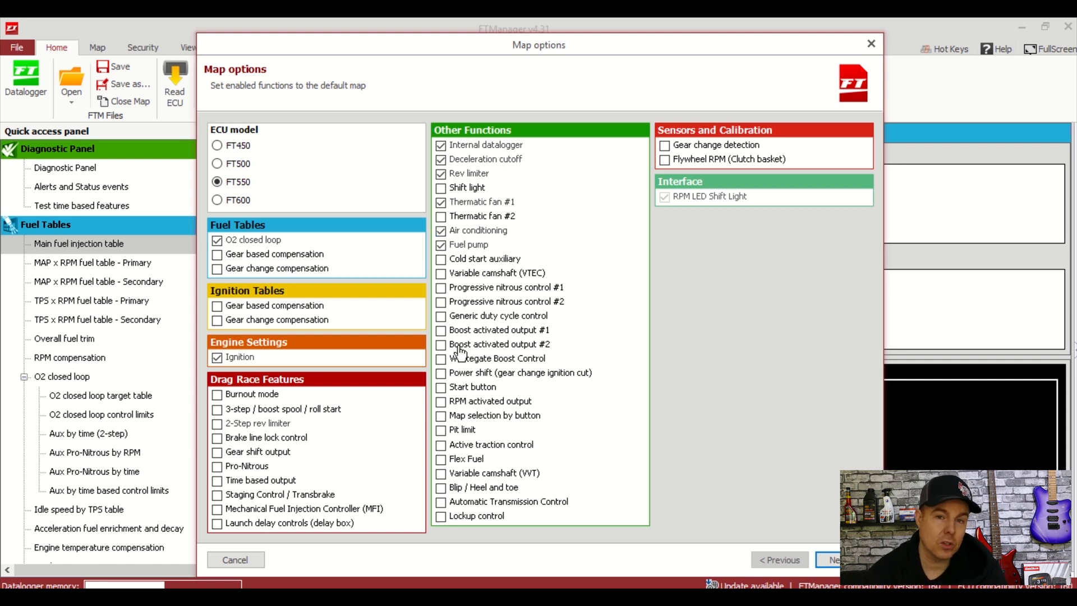
{"action": "left_click", "coordinate": [440, 358]}
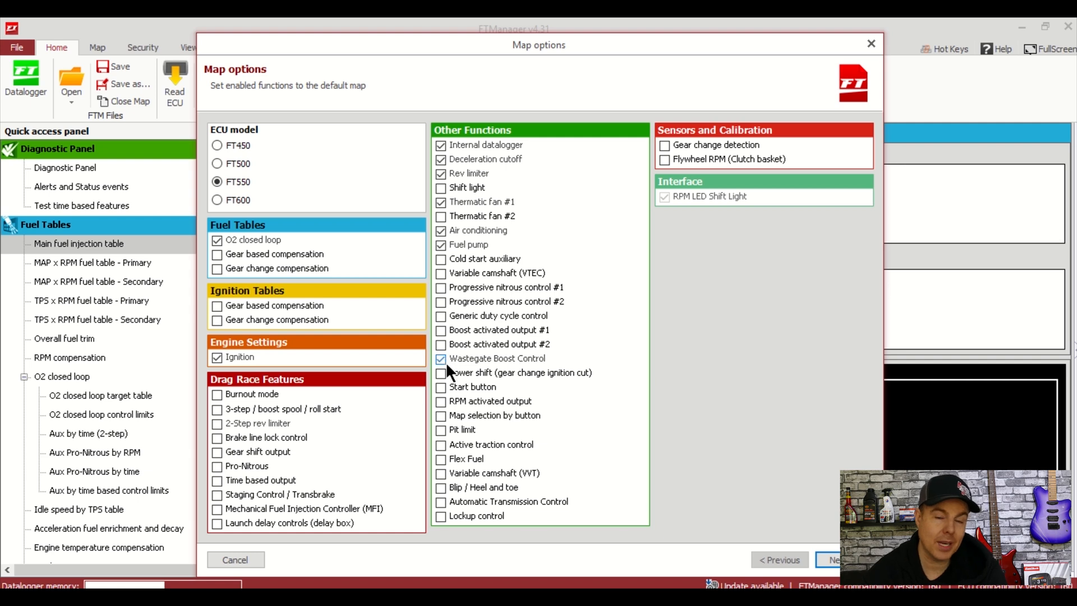
{"action": "left_click", "coordinate": [440, 387]}
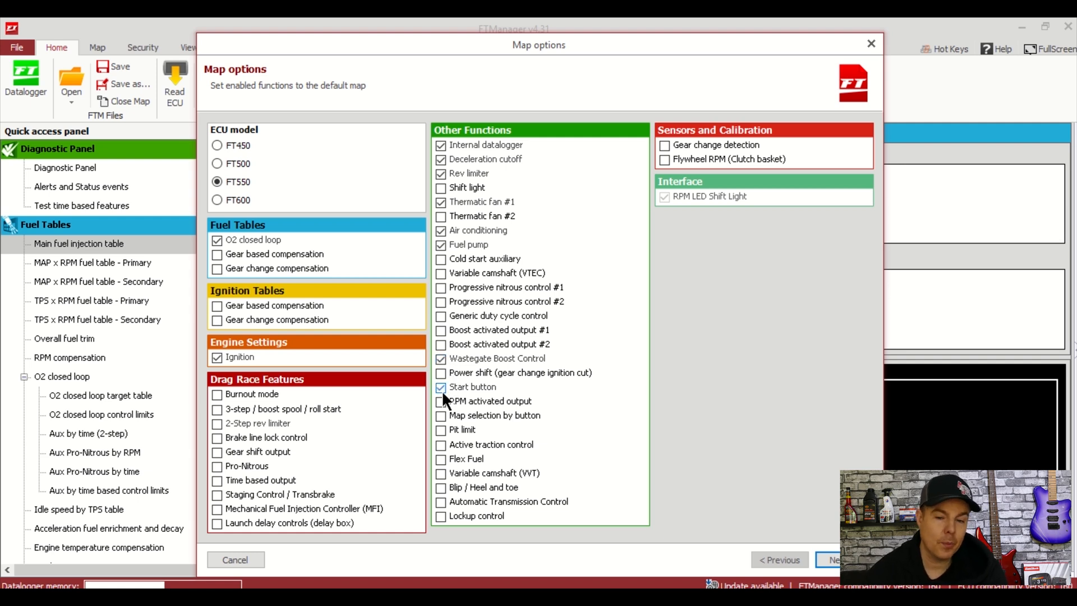
{"action": "mouse_move", "coordinate": [446, 461]}
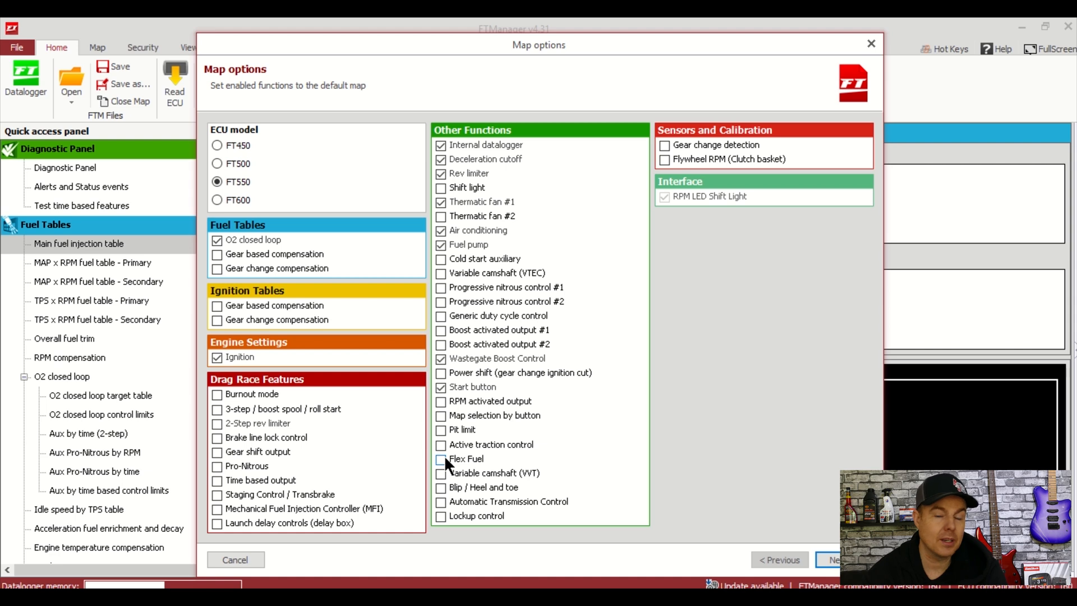
{"action": "left_click", "coordinate": [441, 458]}
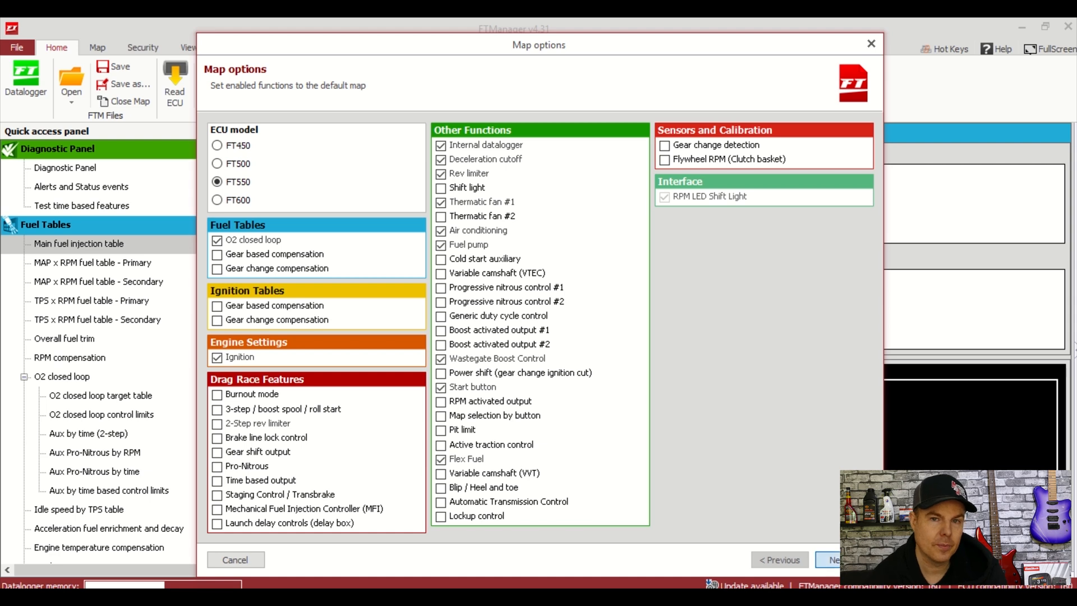
In engine setup, enable the TPS idle fuel table and set 8 cylinders
{"action": "left_click", "coordinate": [834, 560]}
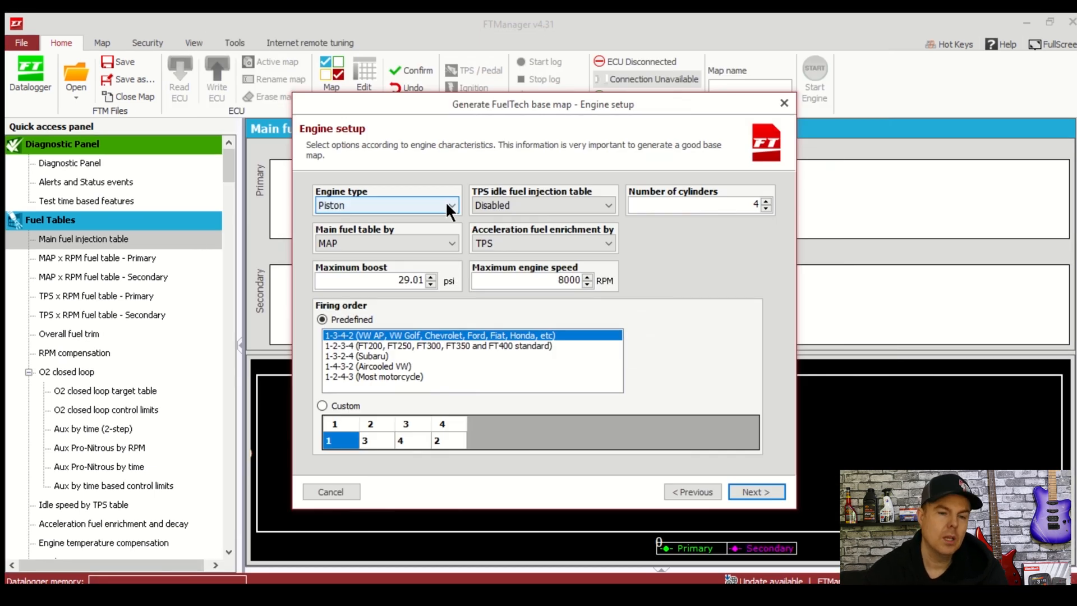
{"action": "mouse_move", "coordinate": [445, 252]}
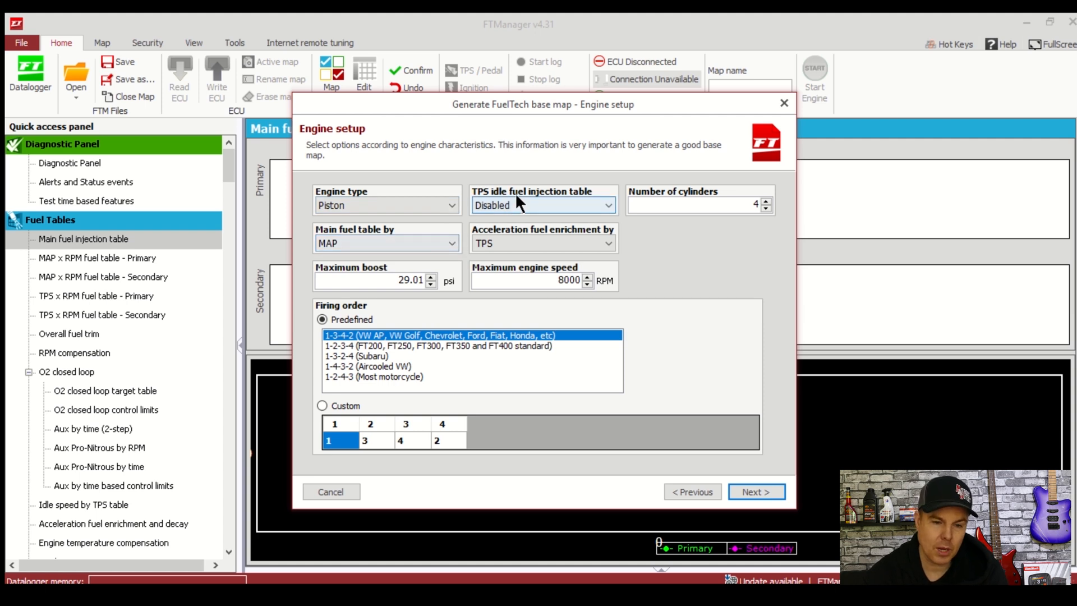
{"action": "left_click", "coordinate": [543, 204]}
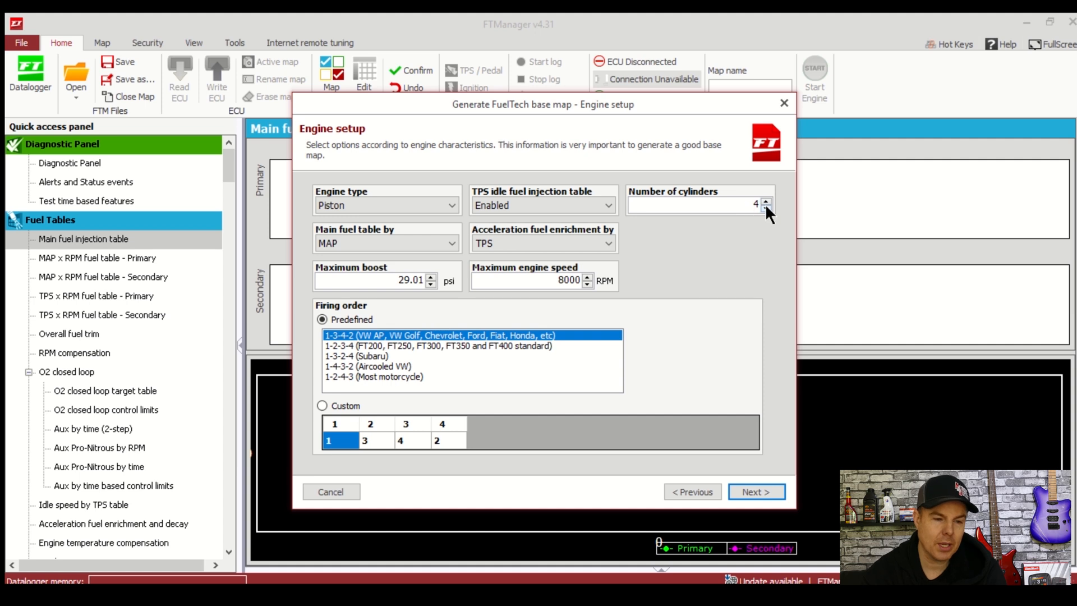
{"action": "left_click", "coordinate": [765, 200]}
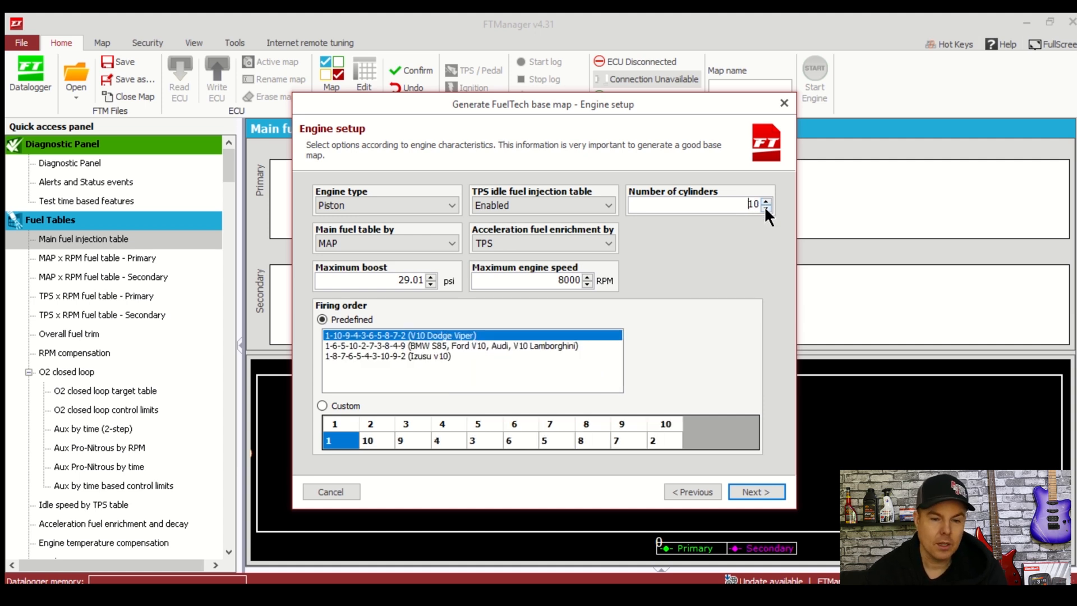
{"action": "left_click", "coordinate": [766, 209]}
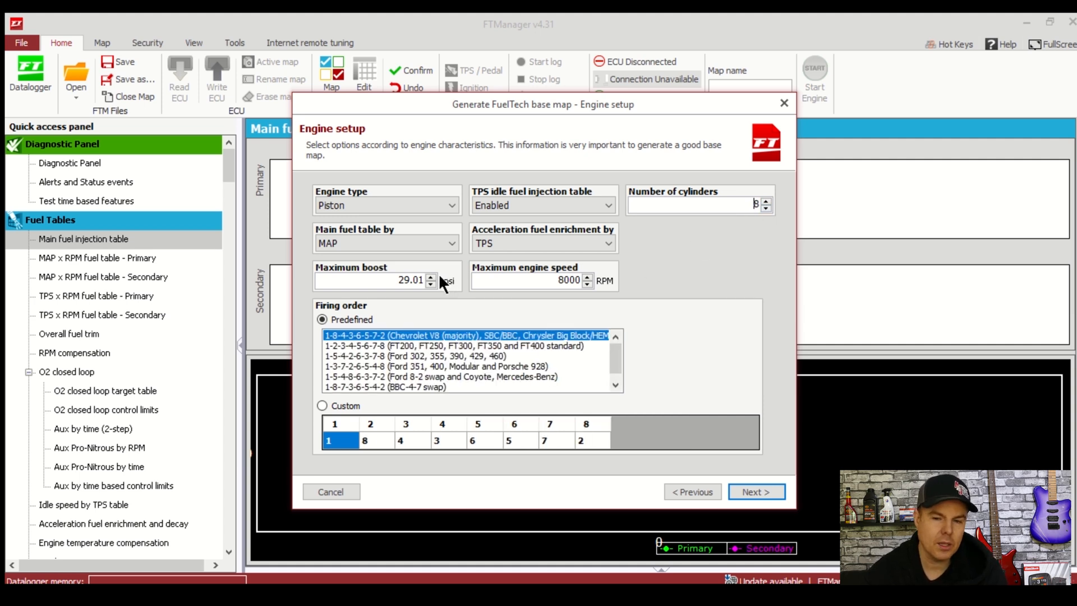
{"action": "triple_click", "coordinate": [398, 281]}
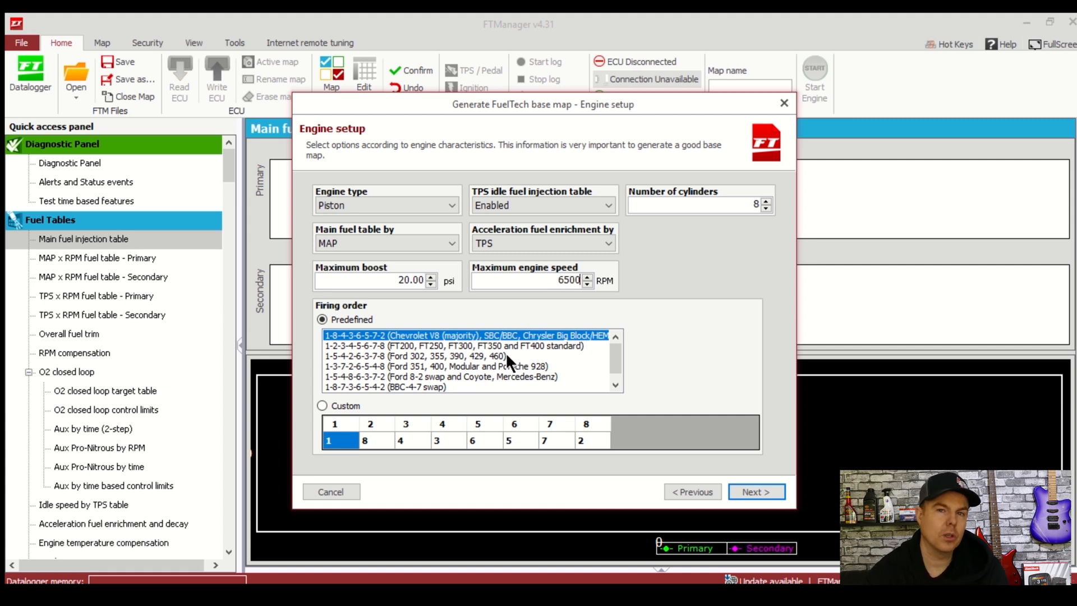
{"action": "left_click", "coordinate": [471, 365]}
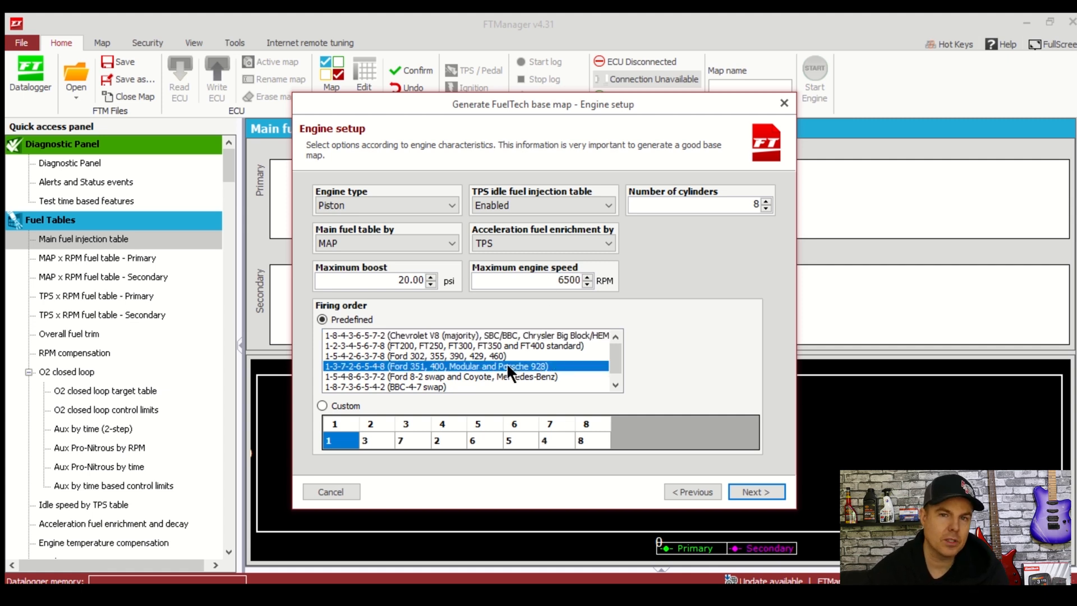
{"action": "mouse_move", "coordinate": [543, 361]}
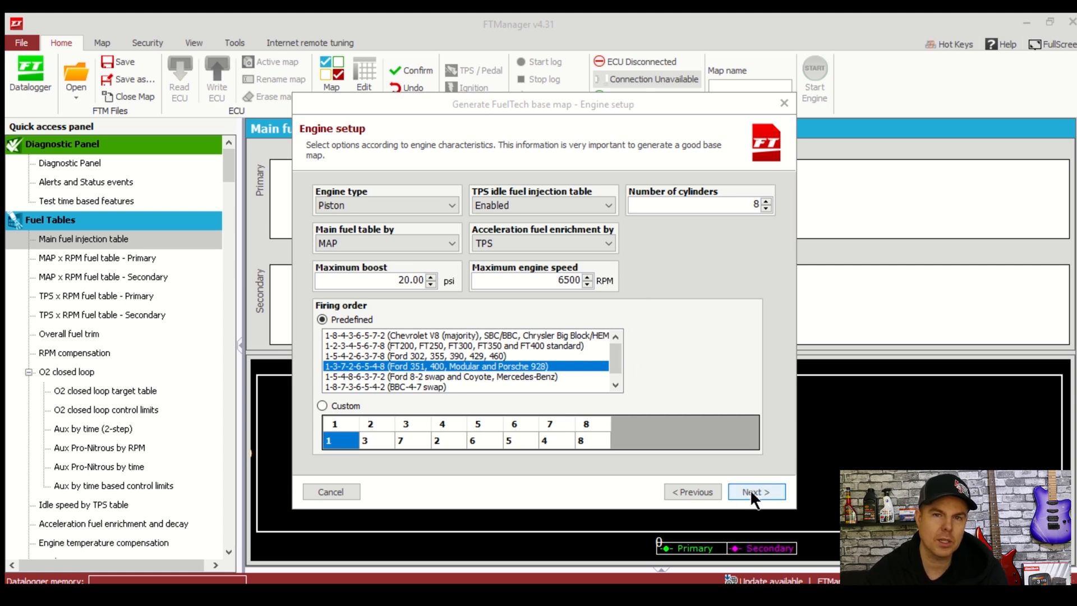
In the RPM signal step, choose the '4 (at crank) or 8 (at cam)' trigger wheel
{"action": "left_click", "coordinate": [755, 492]}
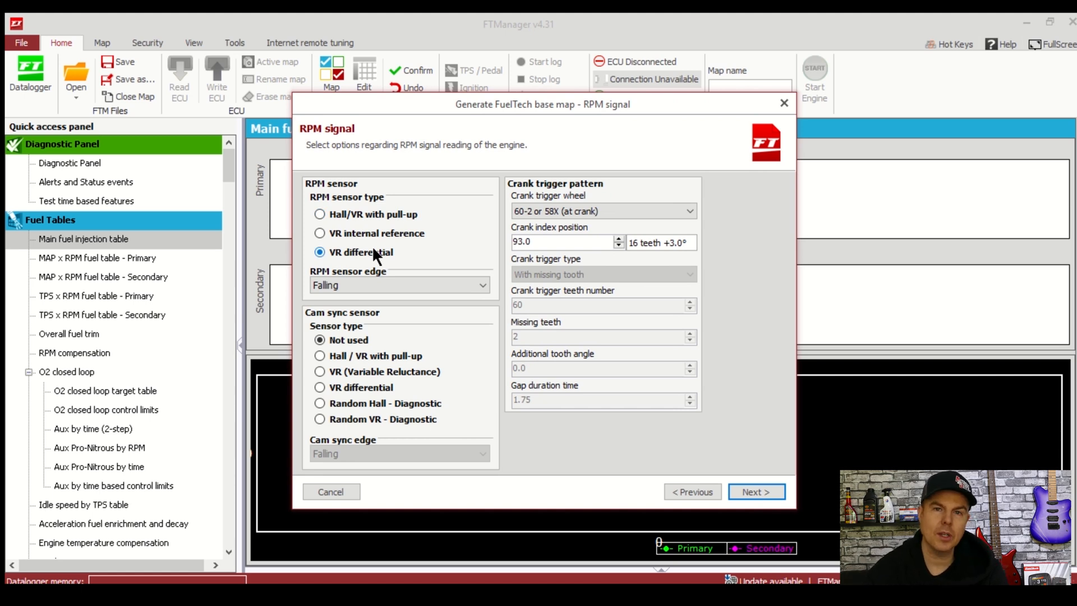
{"action": "mouse_move", "coordinate": [368, 265]}
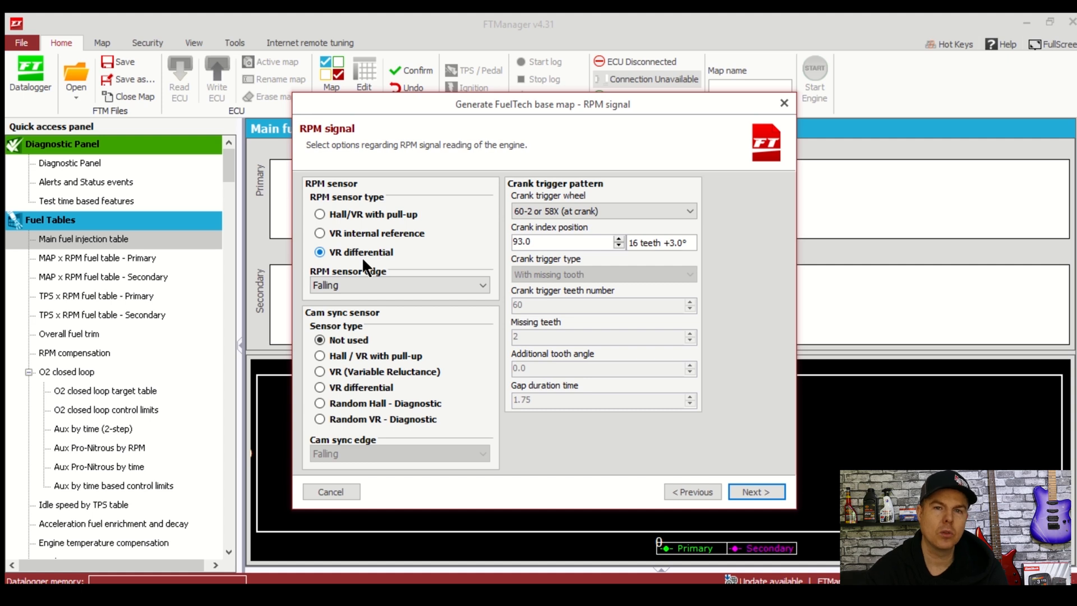
{"action": "mouse_move", "coordinate": [392, 255]}
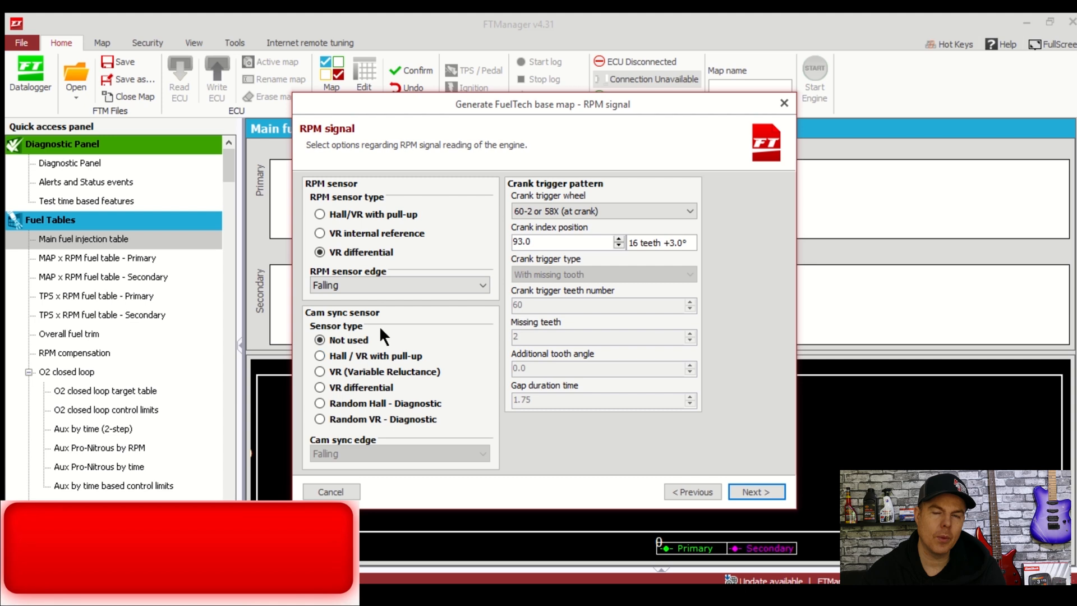
{"action": "left_click", "coordinate": [687, 211]}
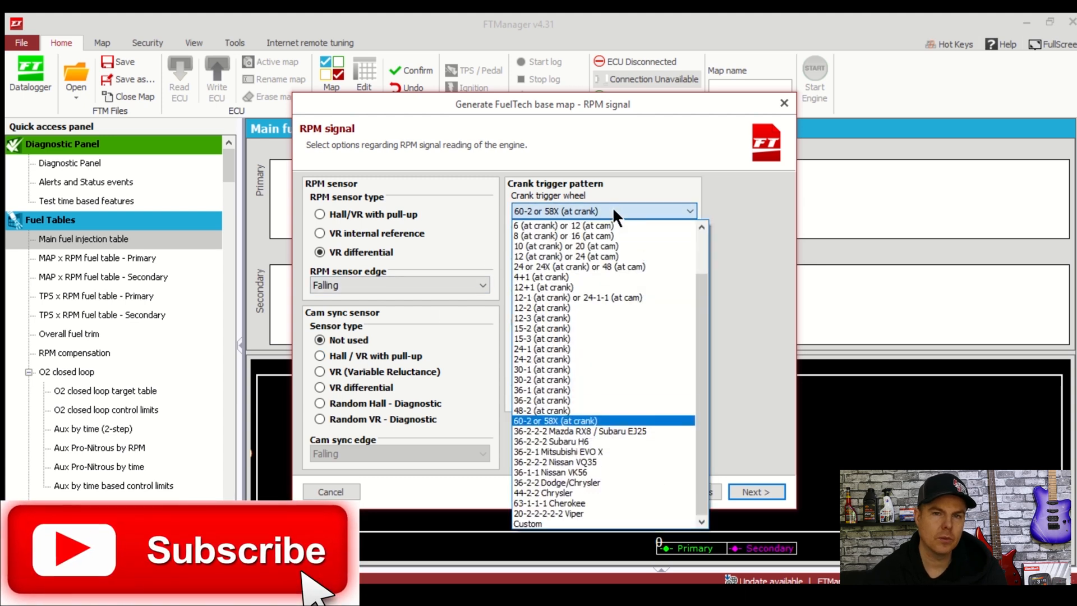
{"action": "scroll", "scroll_direction": "up", "scroll_amount": 3}
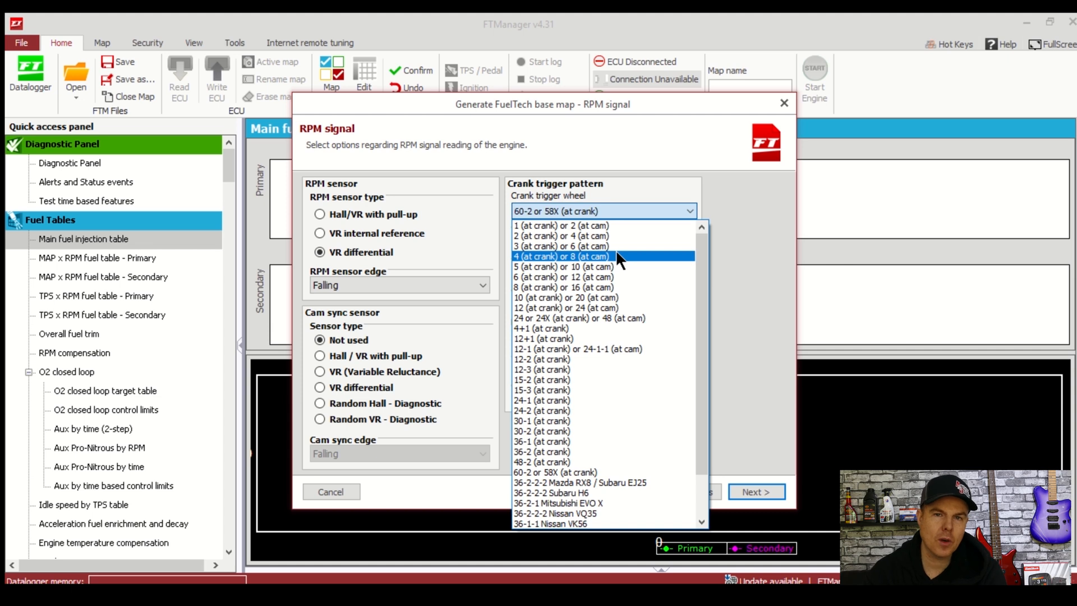
{"action": "left_click", "coordinate": [561, 255]}
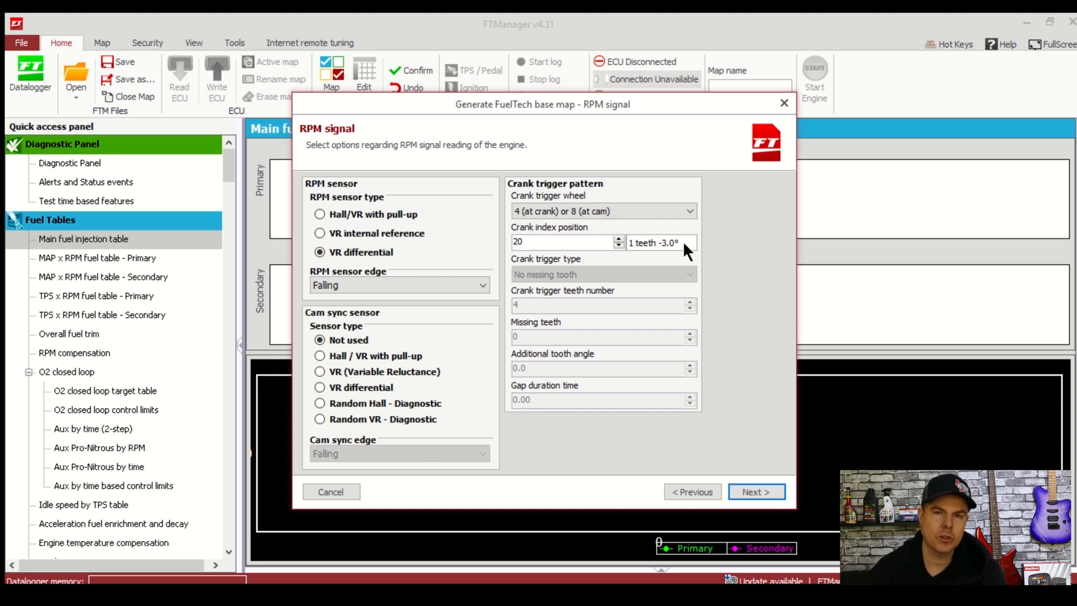
{"action": "mouse_move", "coordinate": [595, 239]}
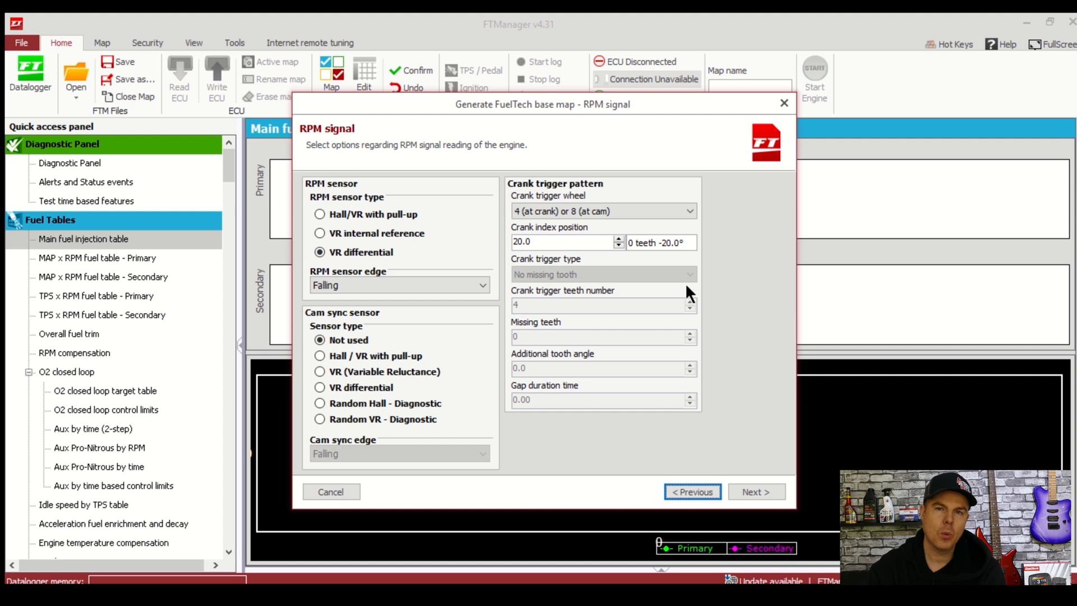
{"action": "mouse_move", "coordinate": [662, 454]}
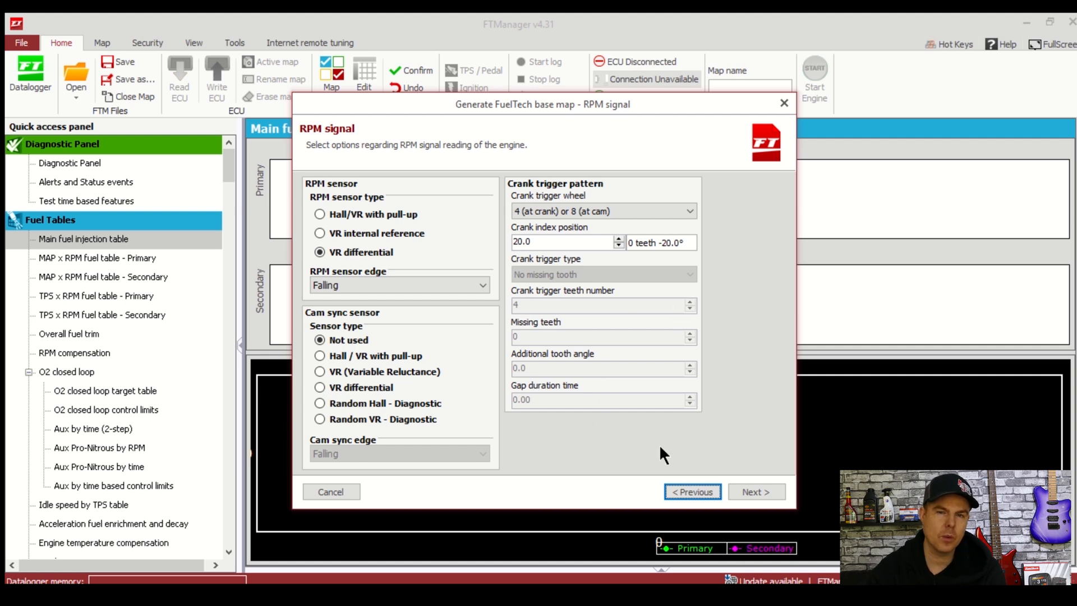
{"action": "mouse_move", "coordinate": [755, 492]}
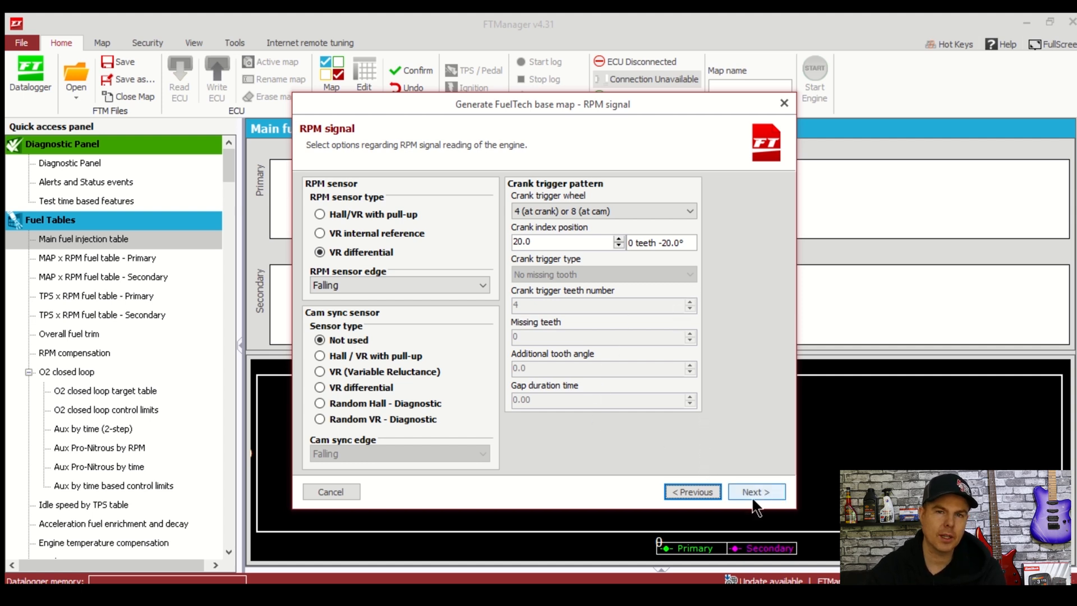
Advance to the Ignition step and select distributor single-coil mode
{"action": "left_click", "coordinate": [755, 491]}
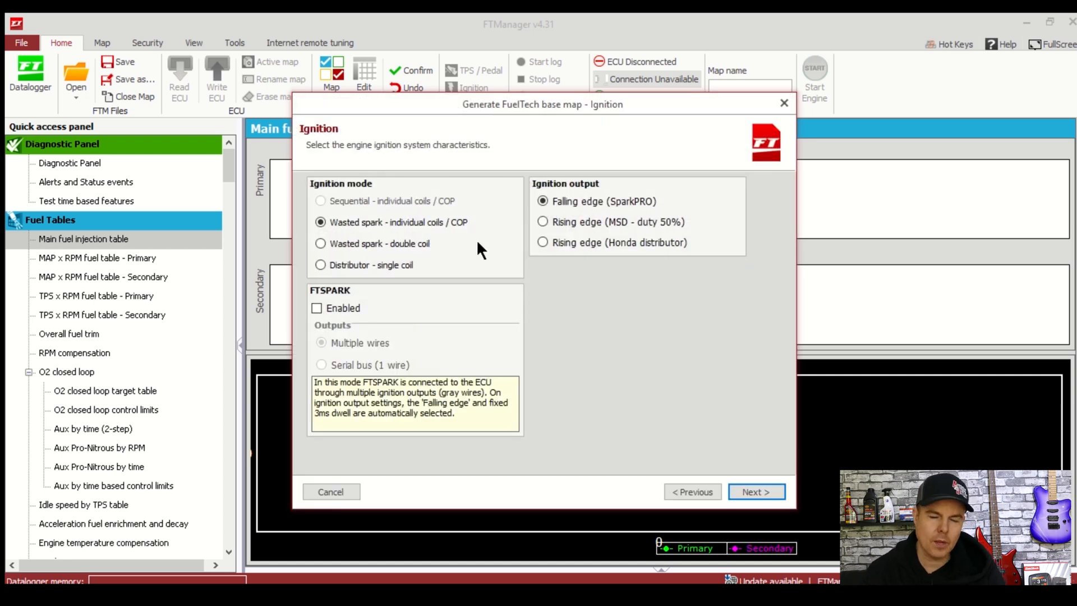
{"action": "left_click", "coordinate": [320, 265]}
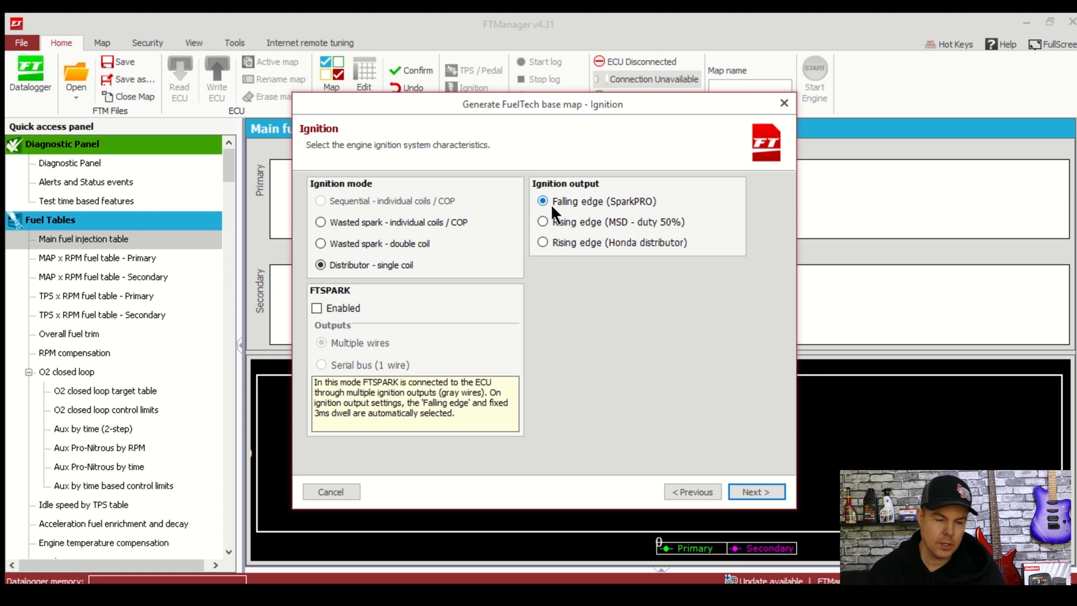
{"action": "mouse_move", "coordinate": [755, 492]}
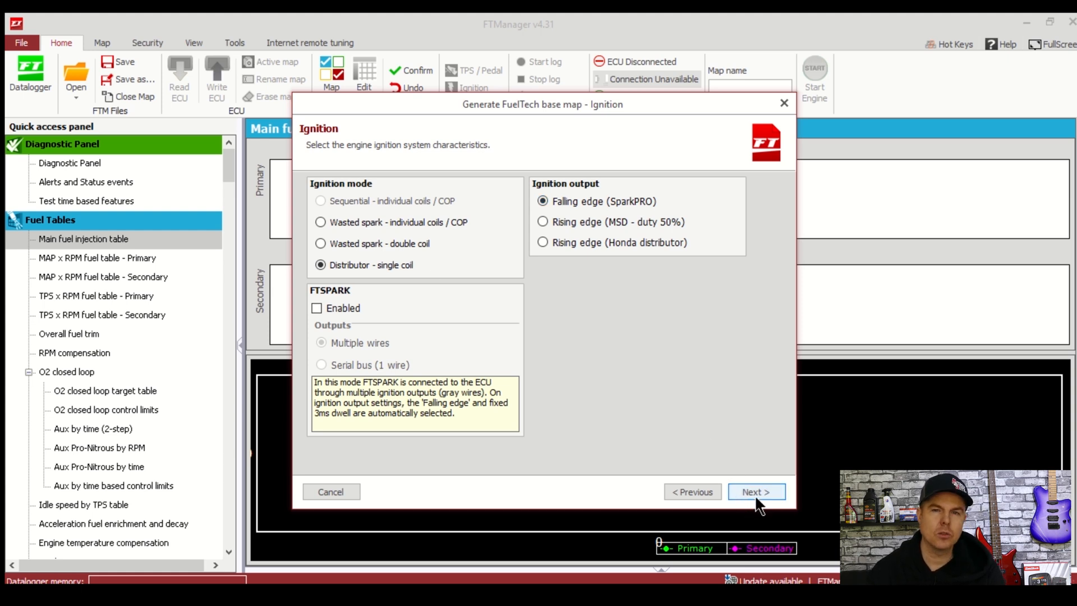
Set the primary injectors to multipoint with 480 lb/h total flow
{"action": "left_click", "coordinate": [756, 491]}
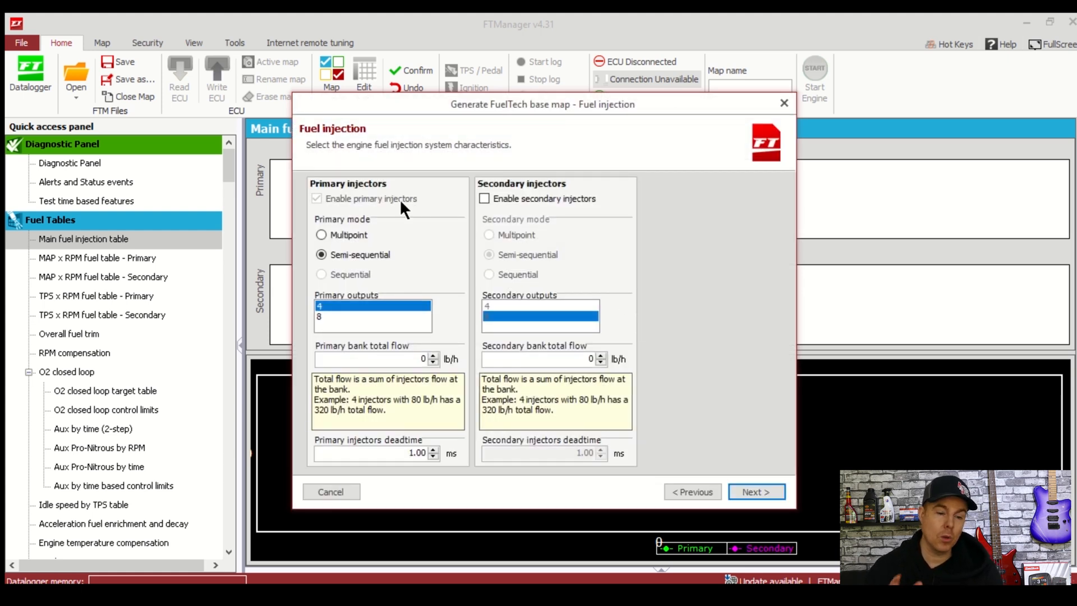
{"action": "left_click", "coordinate": [321, 234]}
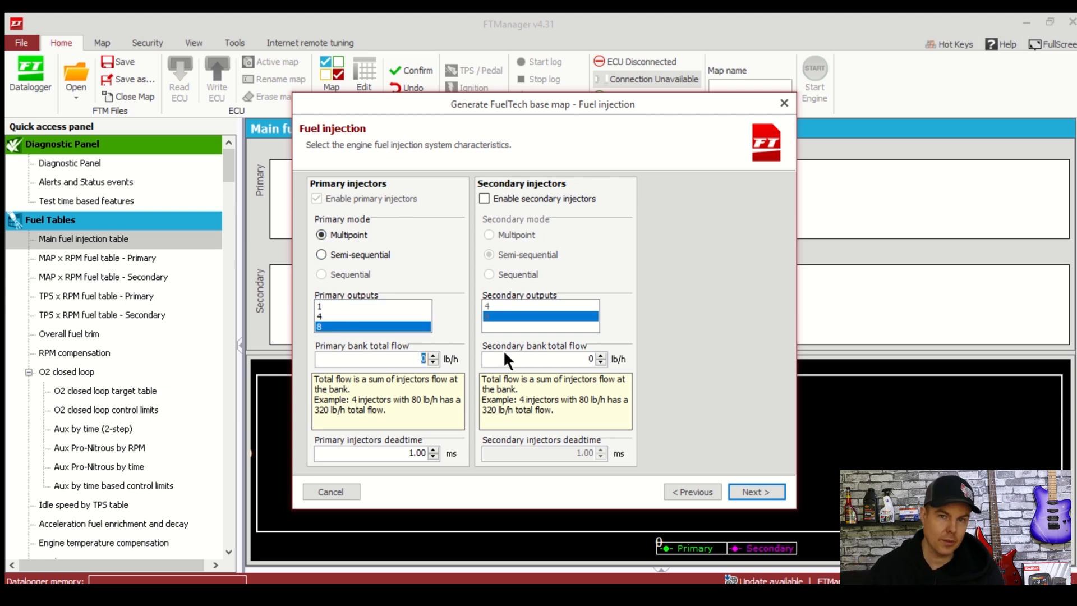
{"action": "type", "text": "48"}
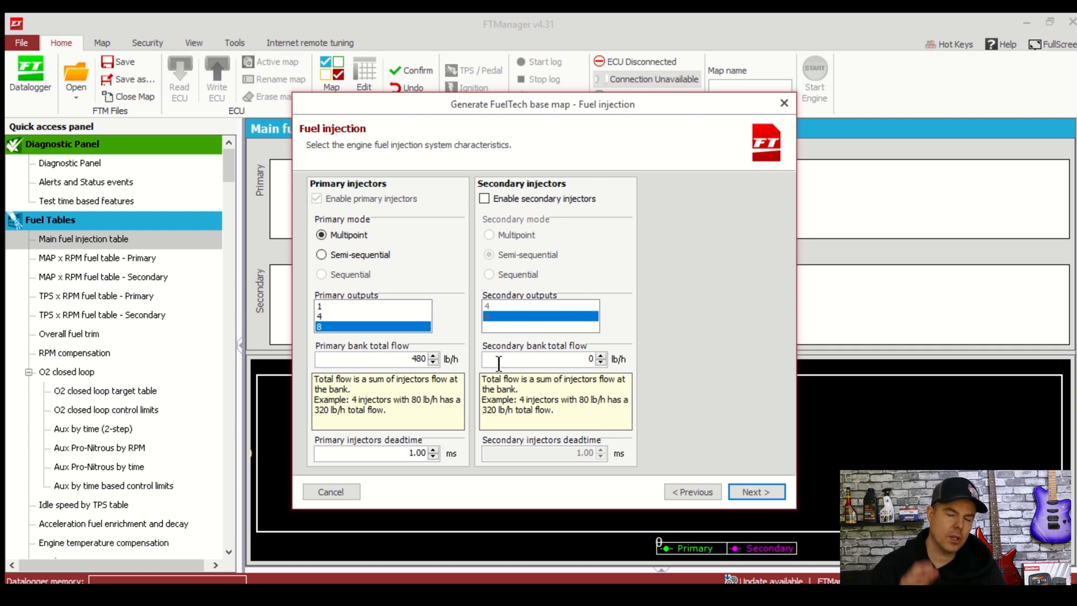
{"action": "mouse_move", "coordinate": [711, 494]}
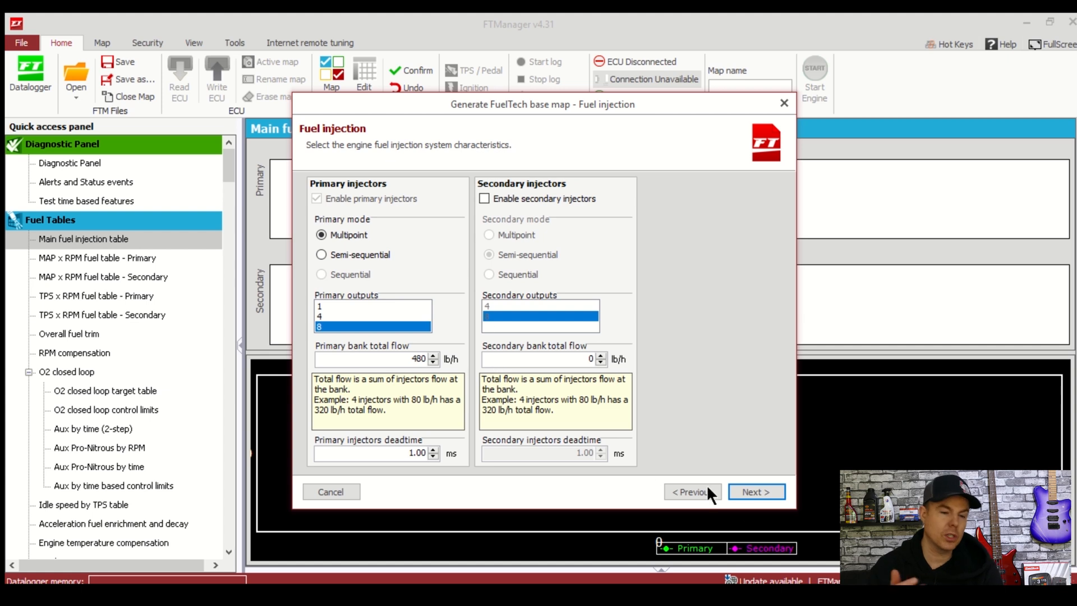
Keep the throttle and idle actuator defaults and continue to the engine characteristics page
{"action": "left_click", "coordinate": [755, 492]}
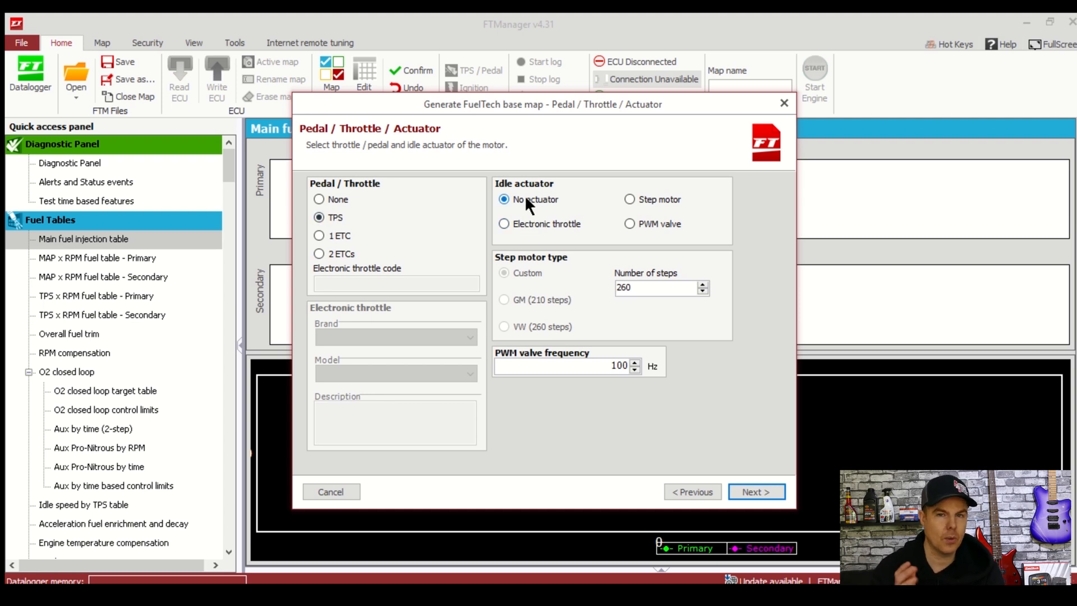
{"action": "mouse_move", "coordinate": [756, 491]}
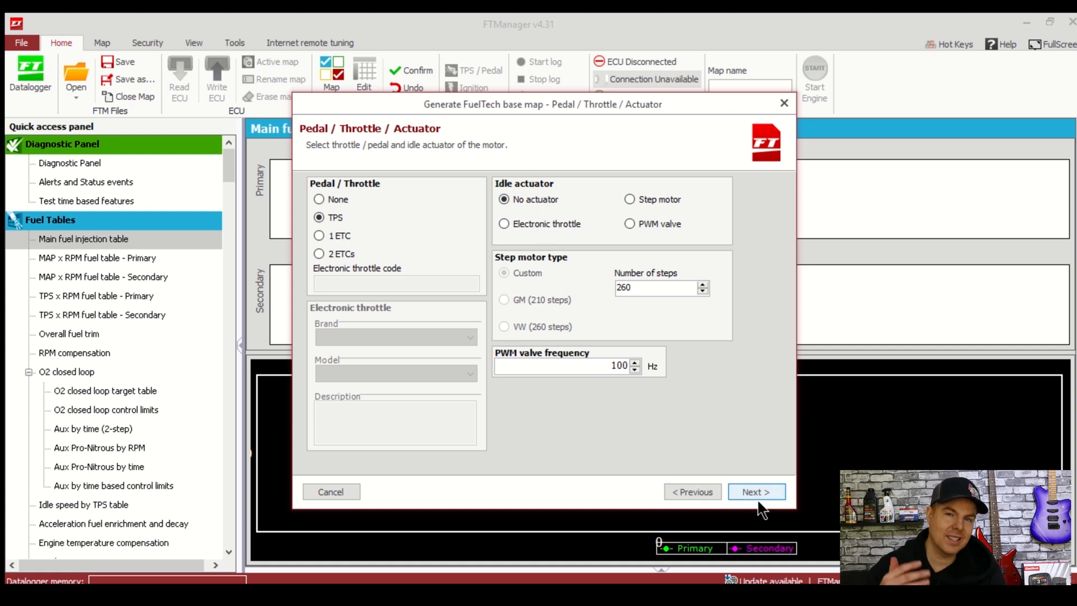
{"action": "left_click", "coordinate": [755, 492]}
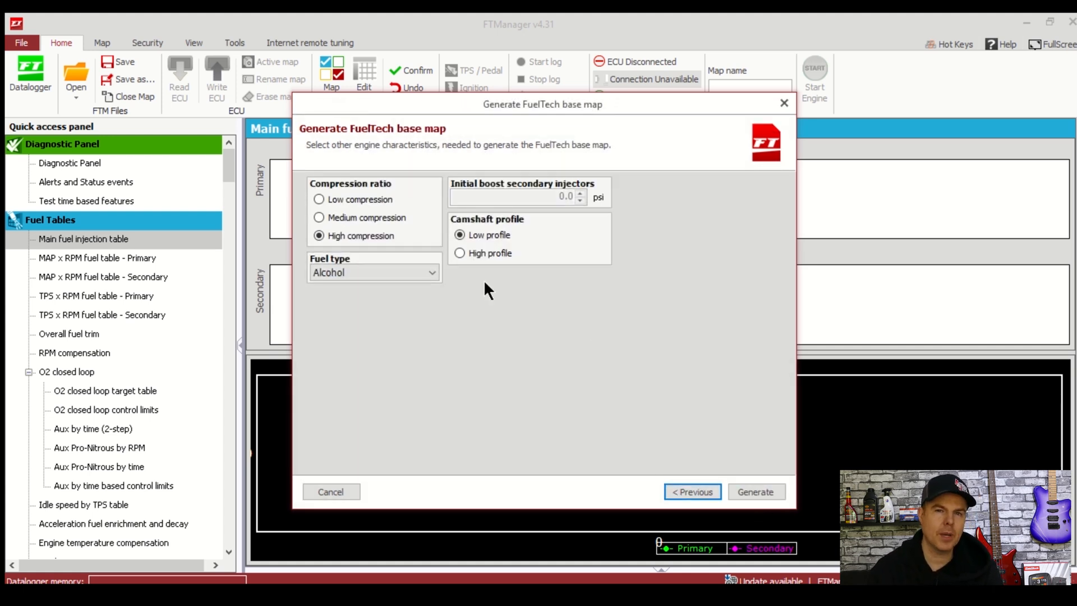
{"action": "mouse_move", "coordinate": [457, 287]}
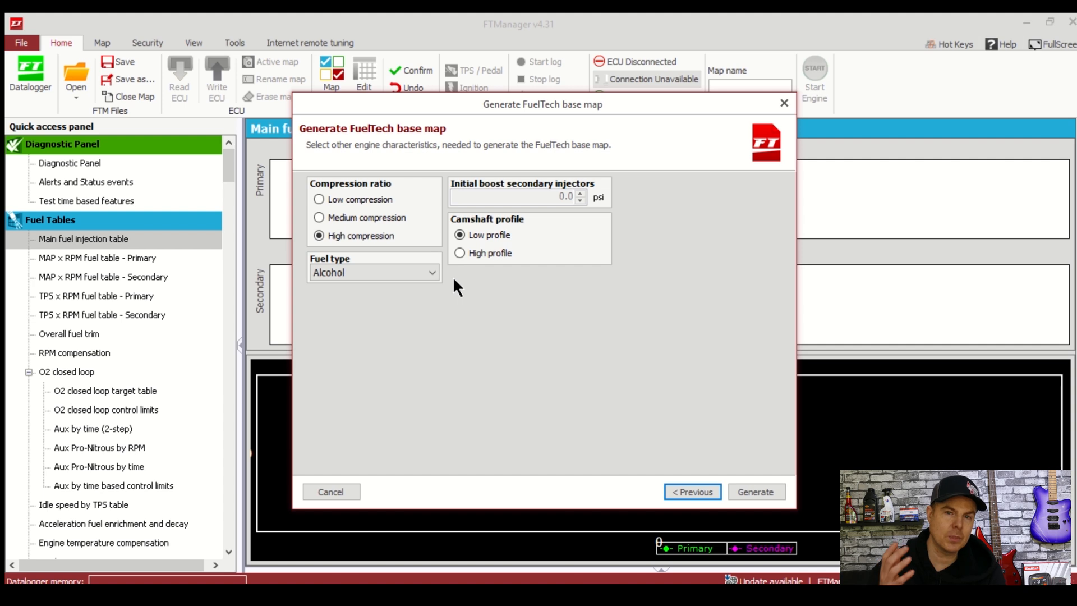
{"action": "mouse_move", "coordinate": [402, 204]}
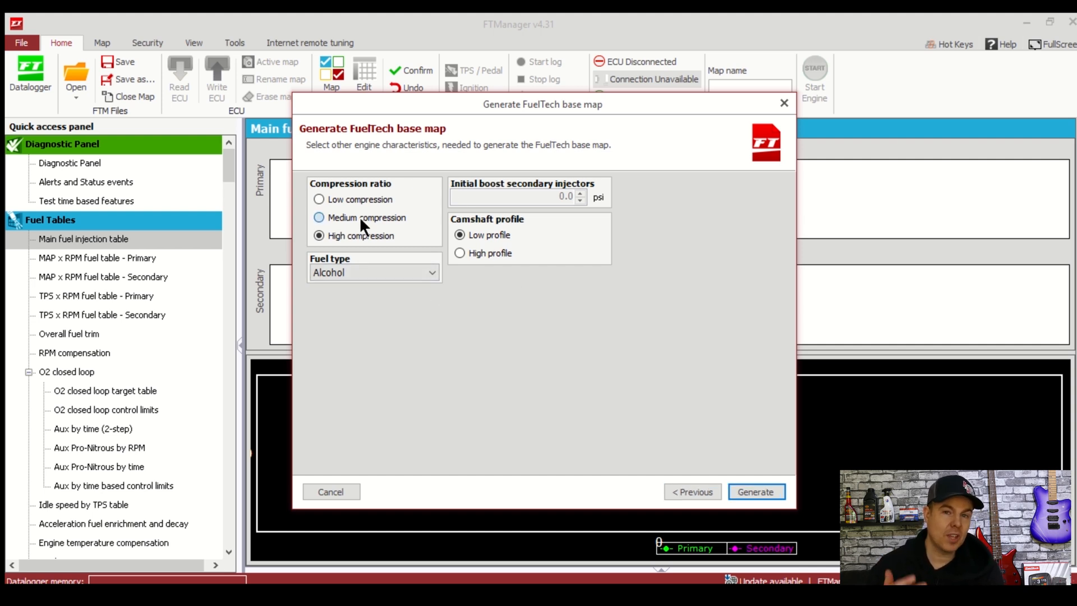
Generate the map with medium compression and Gas fuel, declining the wiring harness diagram
{"action": "left_click", "coordinate": [375, 272]}
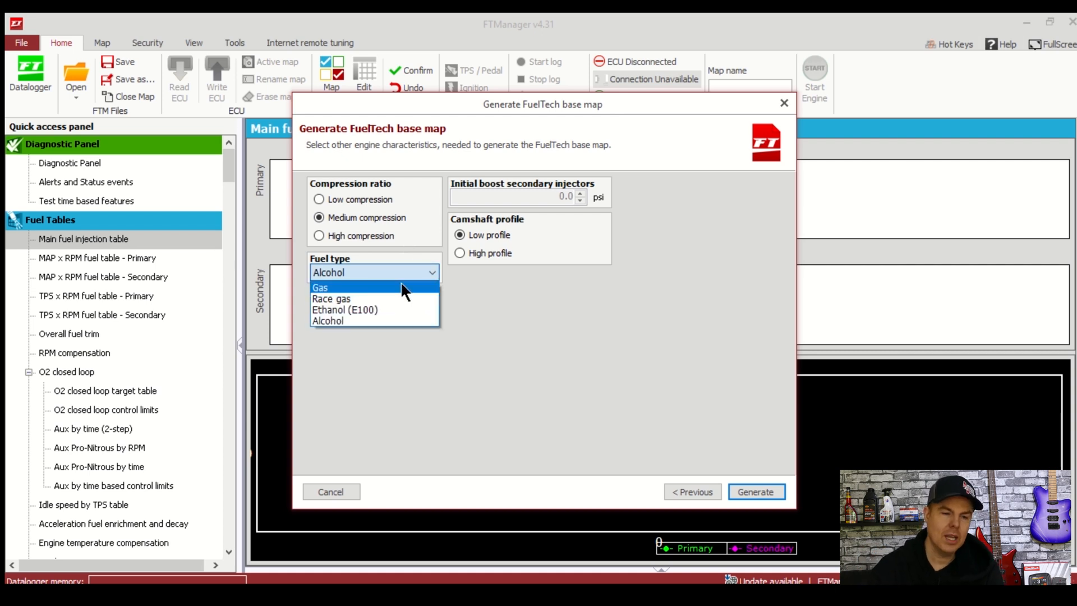
{"action": "left_click", "coordinate": [320, 287]}
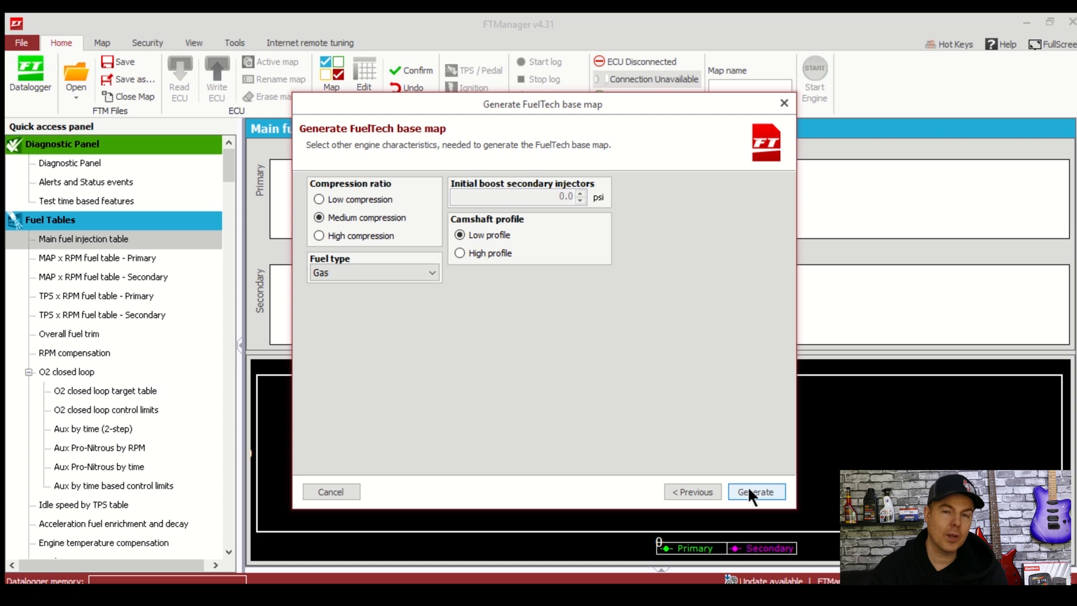
{"action": "scroll", "scroll_direction": "down", "scroll_amount": 3}
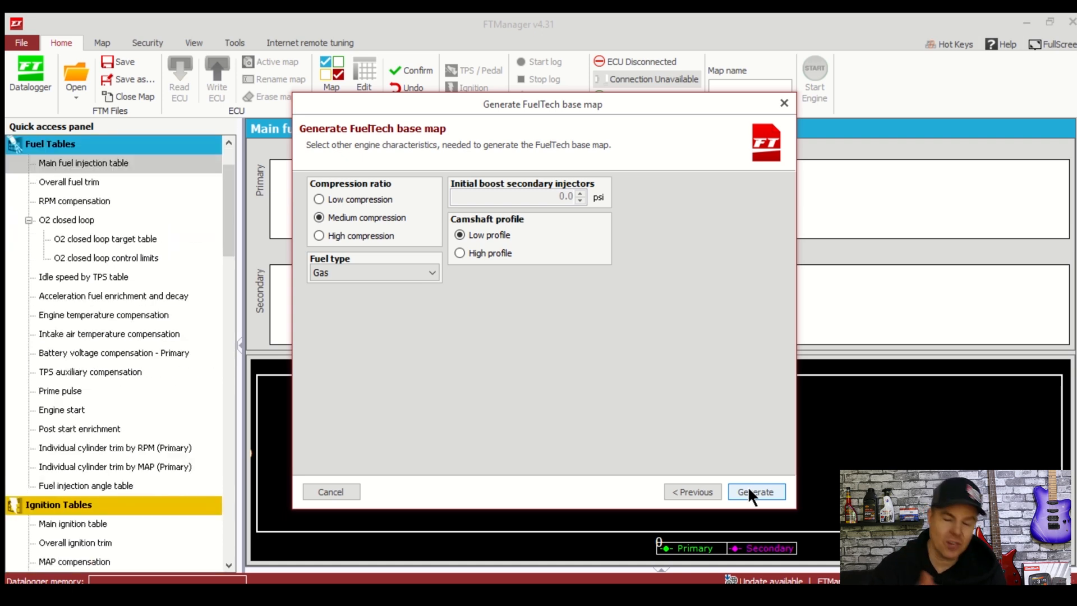
{"action": "left_click", "coordinate": [755, 491]}
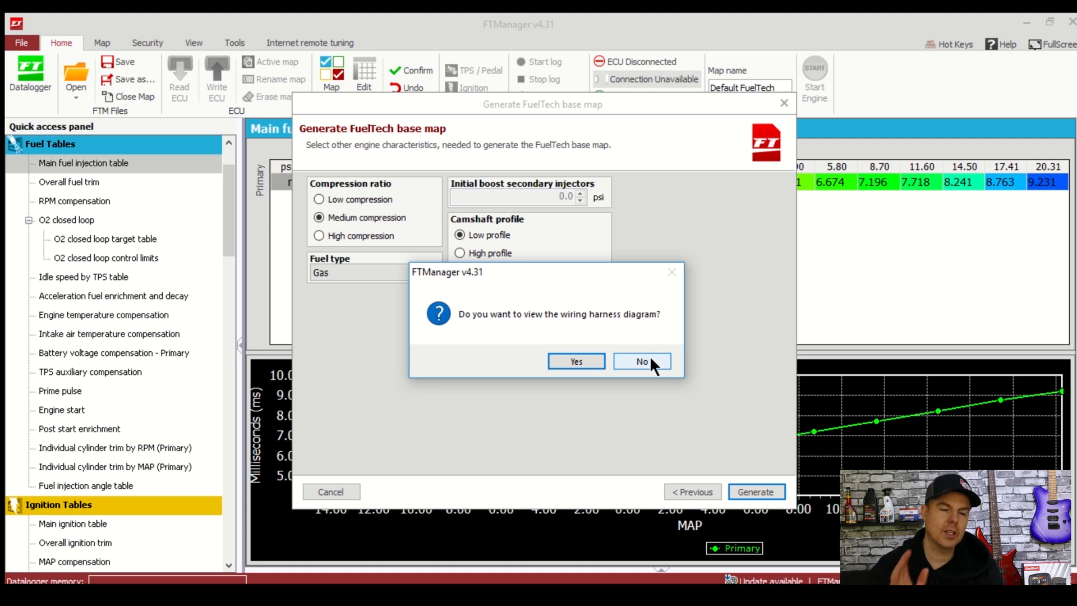
{"action": "left_click", "coordinate": [641, 361]}
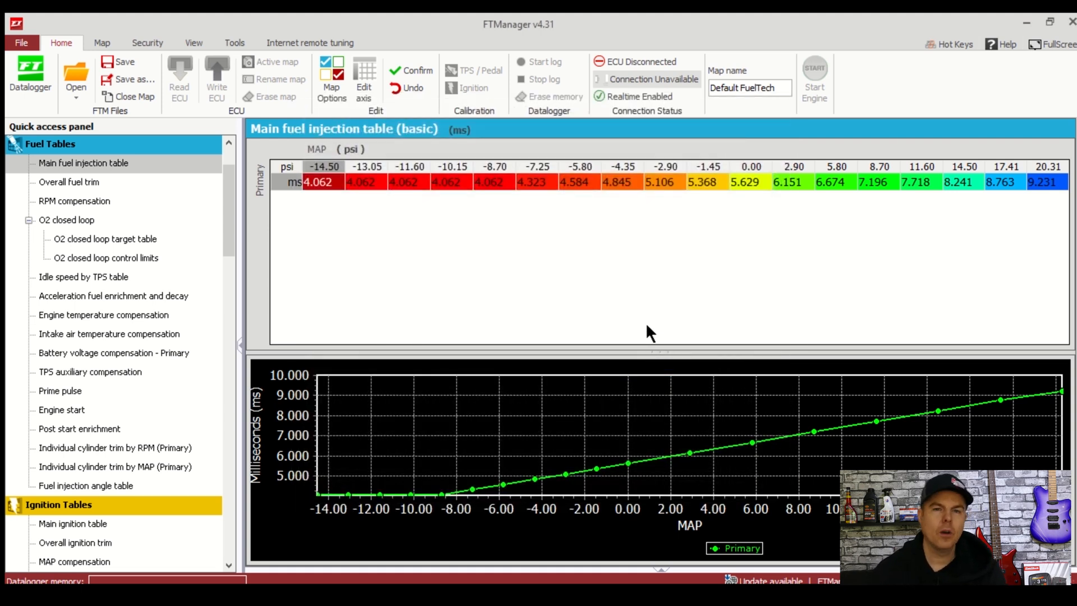
{"action": "mouse_move", "coordinate": [652, 349]}
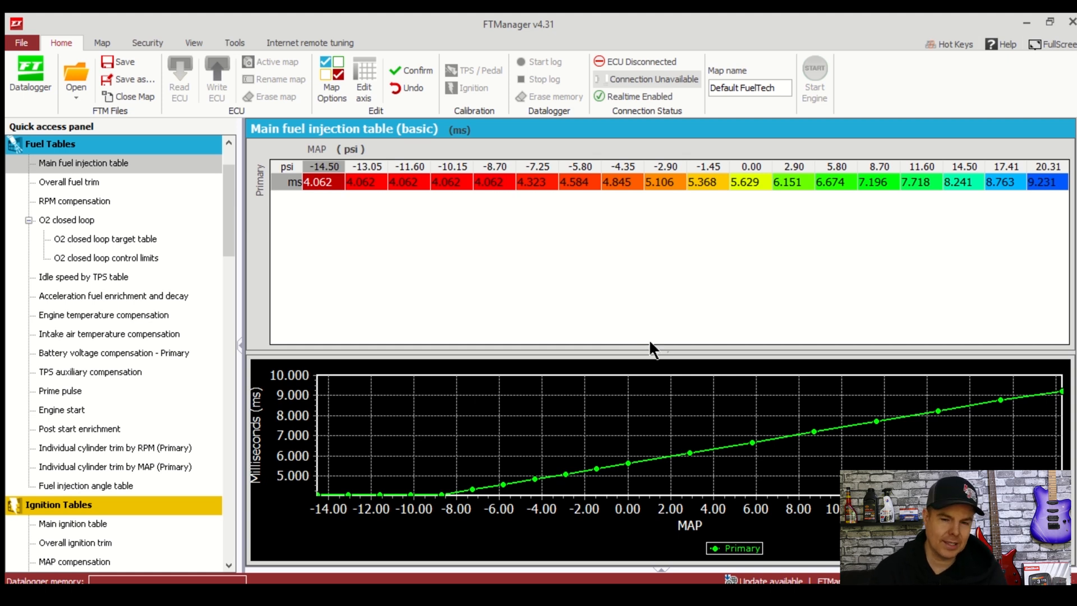
{"action": "mouse_move", "coordinate": [577, 390]}
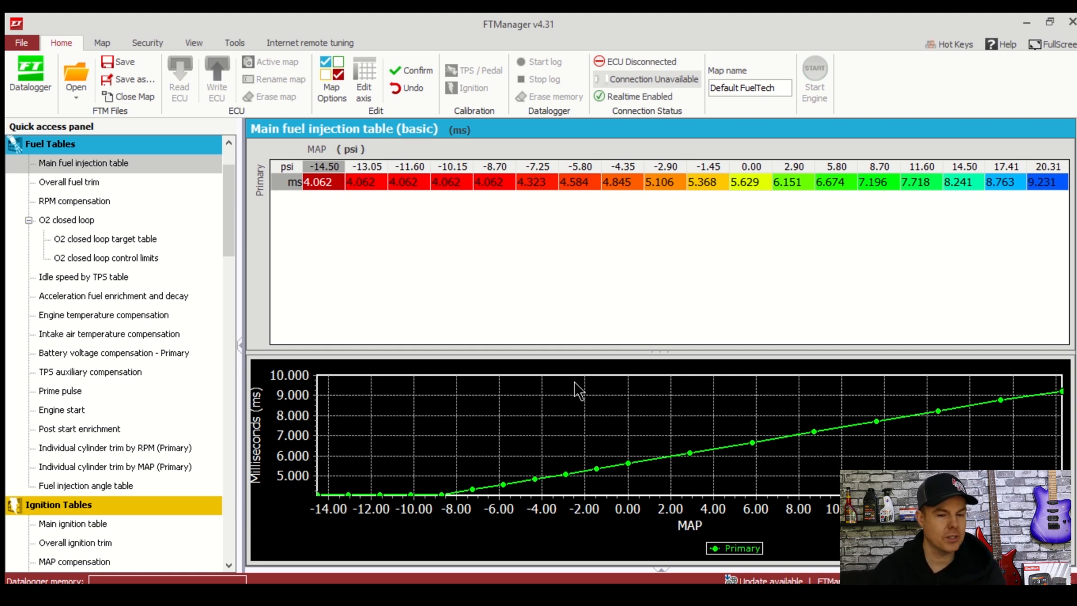
{"action": "mouse_move", "coordinate": [82, 177]}
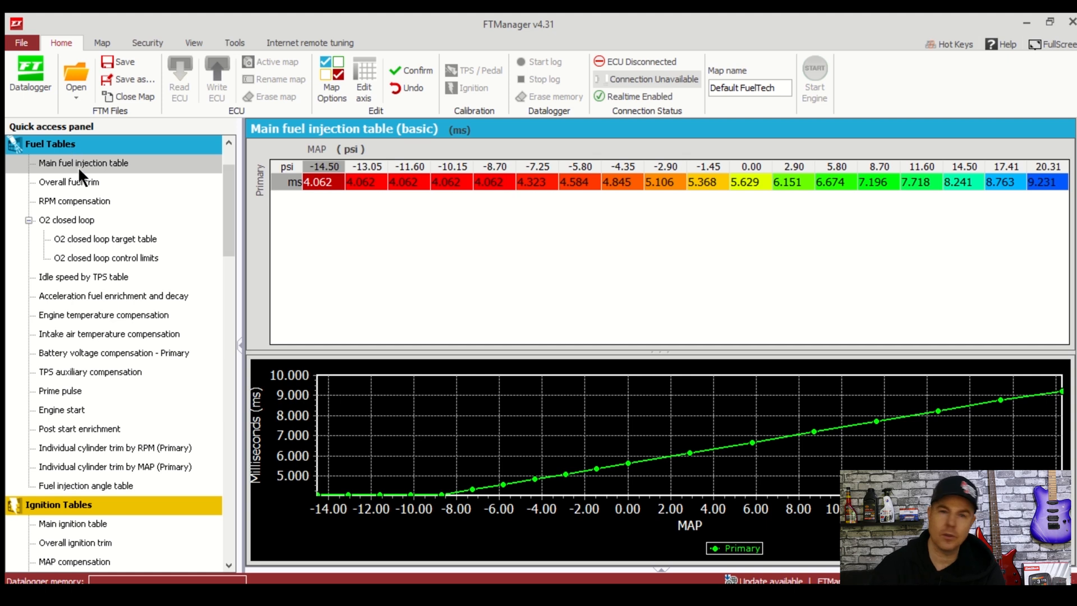
Show the main ignition table and browse down the quick access panel
{"action": "left_click", "coordinate": [72, 524]}
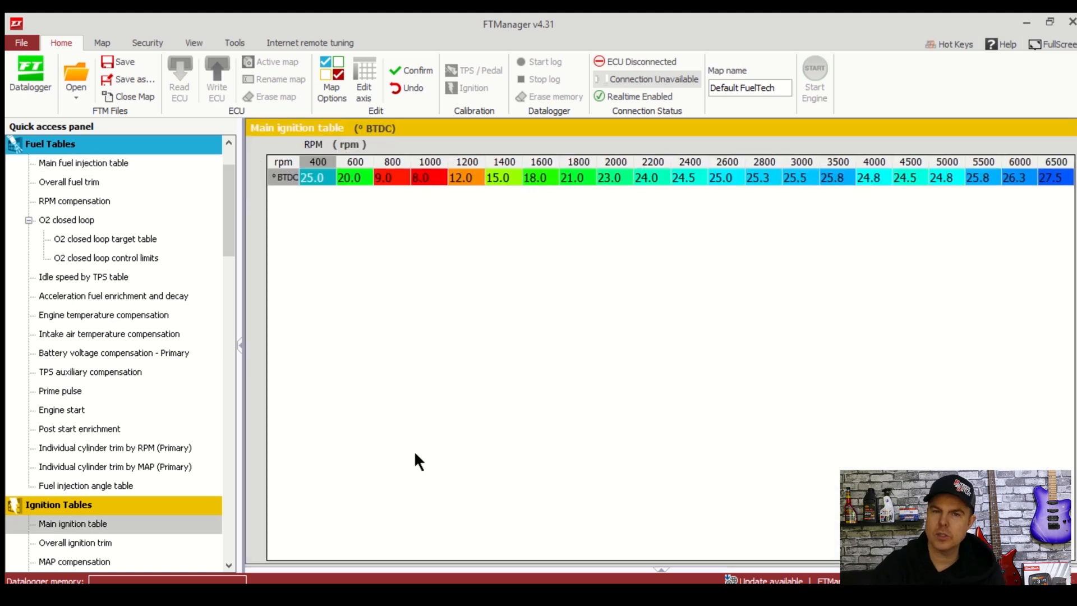
{"action": "mouse_move", "coordinate": [523, 226]}
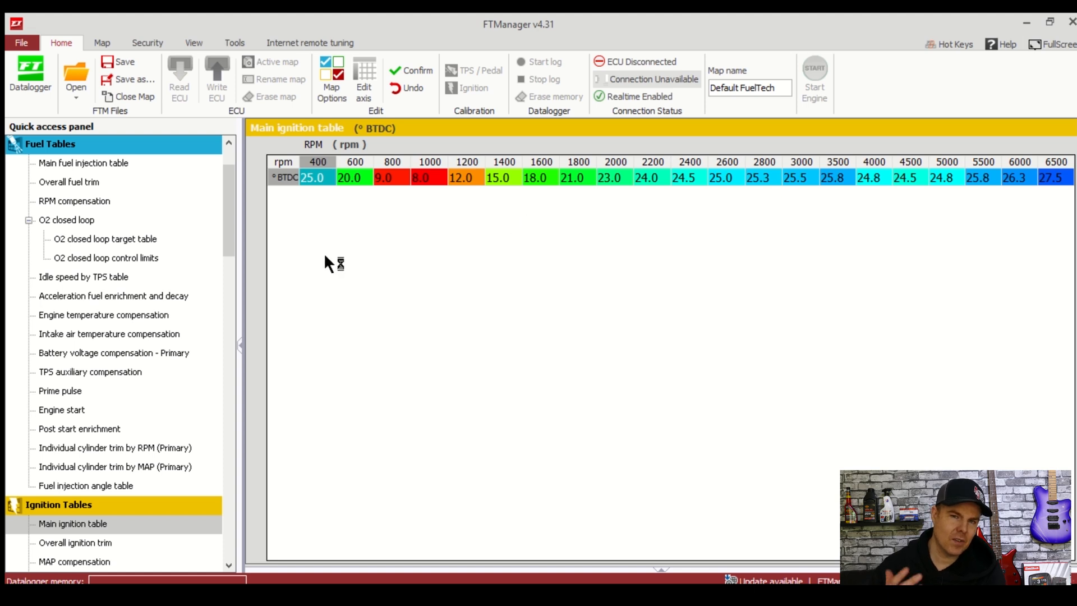
{"action": "scroll", "scroll_direction": "down", "scroll_amount": 3}
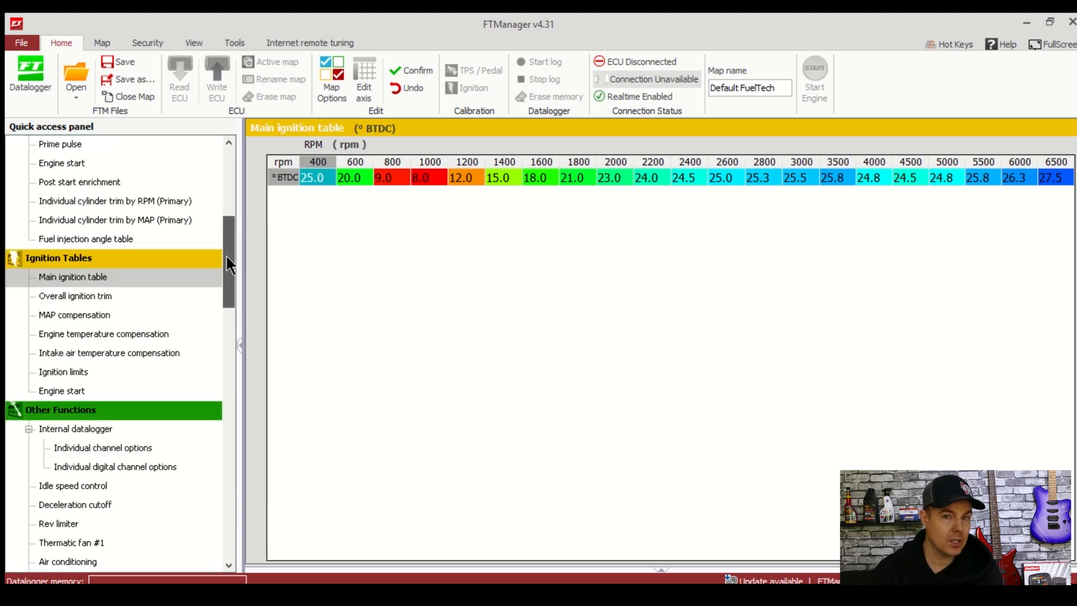
{"action": "scroll", "scroll_direction": "down", "scroll_amount": 3}
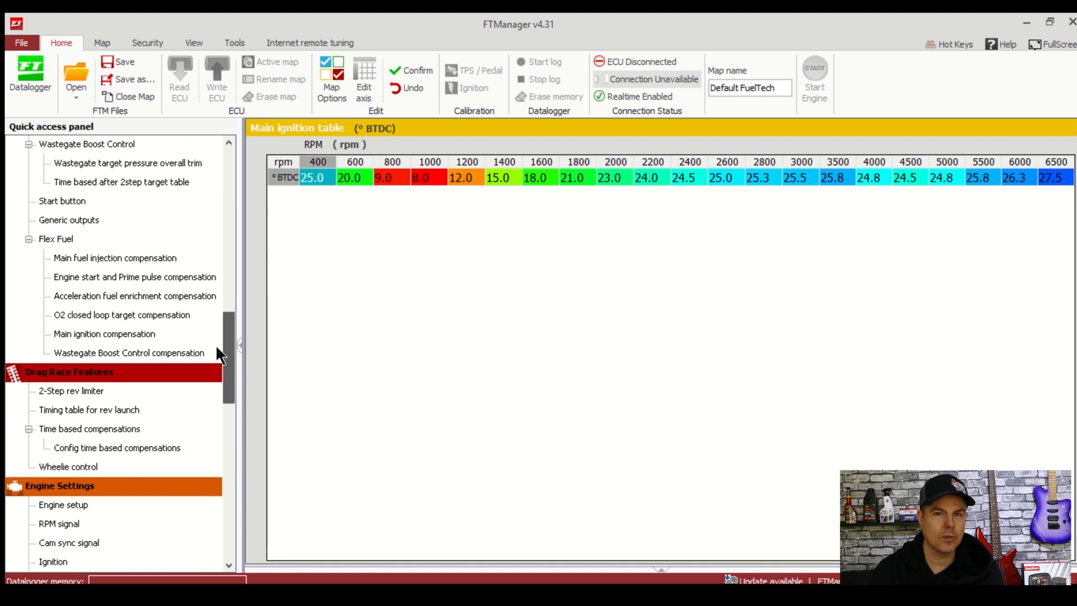
{"action": "scroll", "scroll_direction": "down", "scroll_amount": 3}
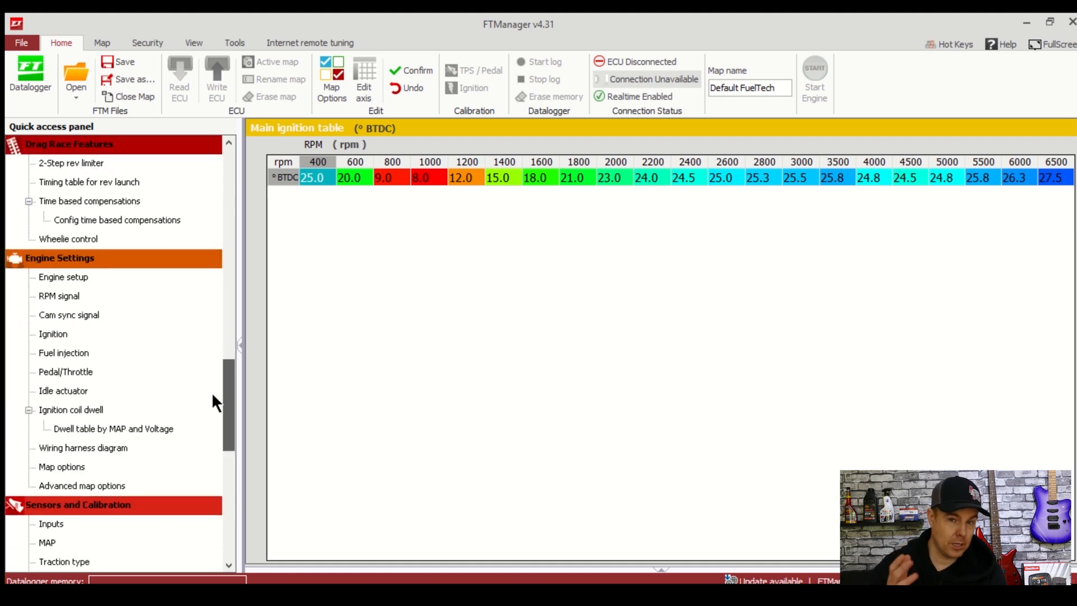
In advanced map options keep ignition maps as Table, set O2 closed loop mode to Custom and confirm
{"action": "left_click", "coordinate": [82, 485]}
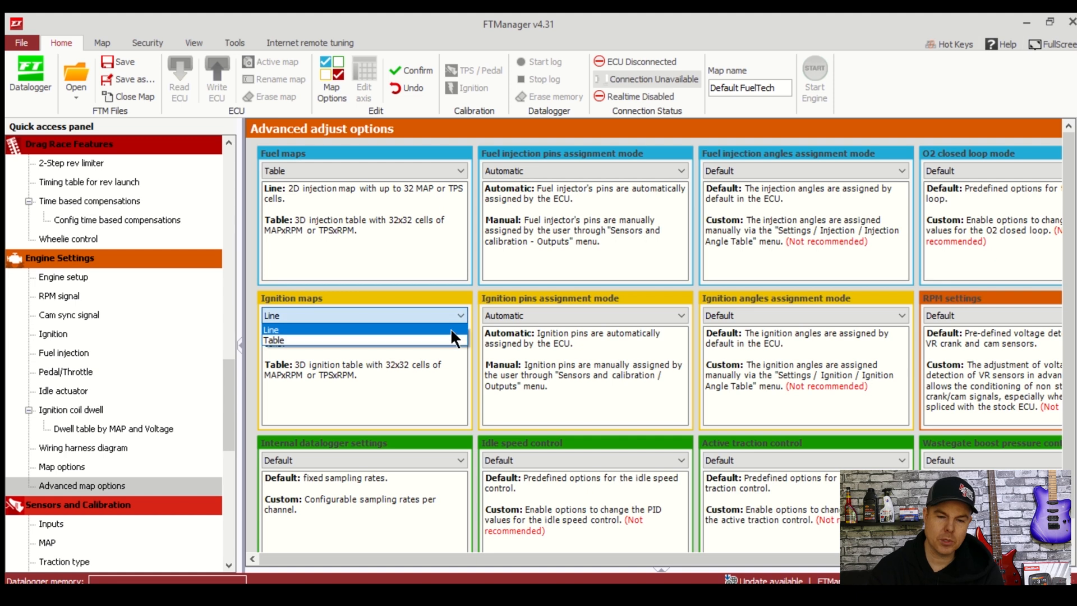
{"action": "left_click", "coordinate": [272, 329]}
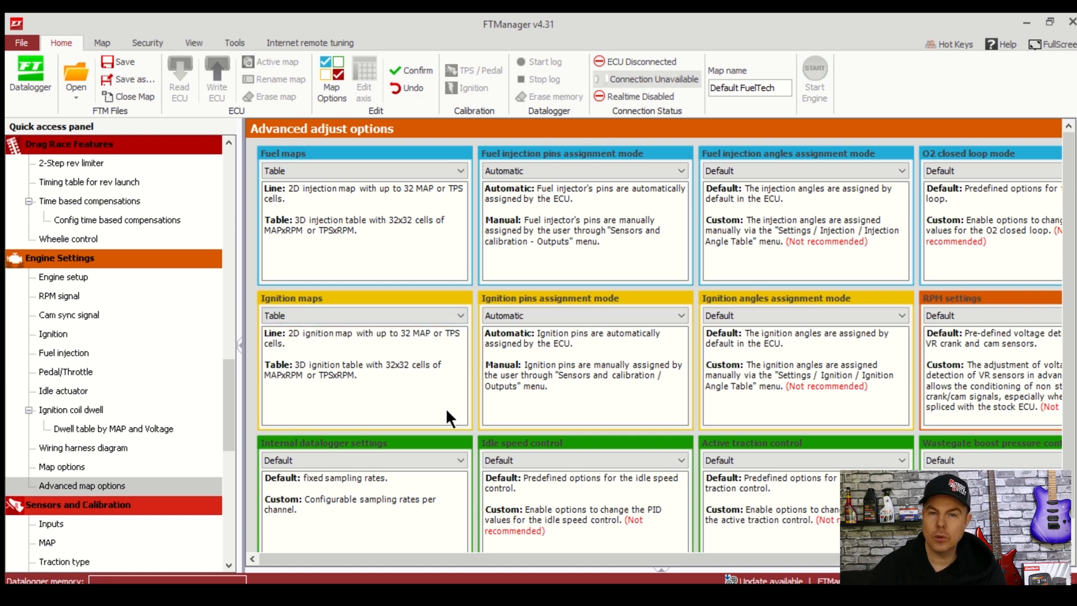
{"action": "mouse_move", "coordinate": [683, 375]}
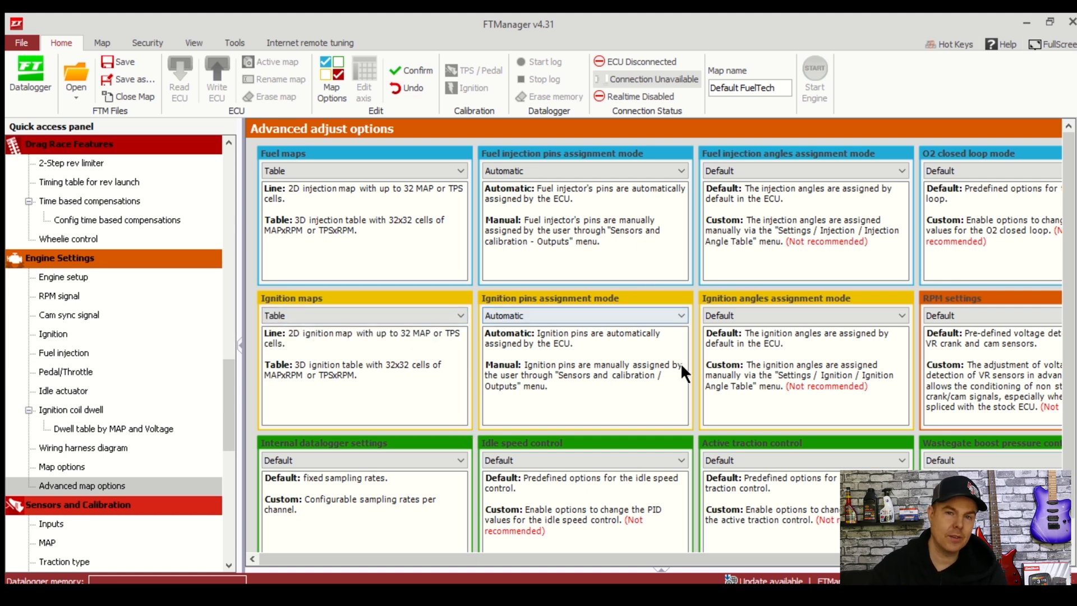
{"action": "mouse_move", "coordinate": [658, 568]}
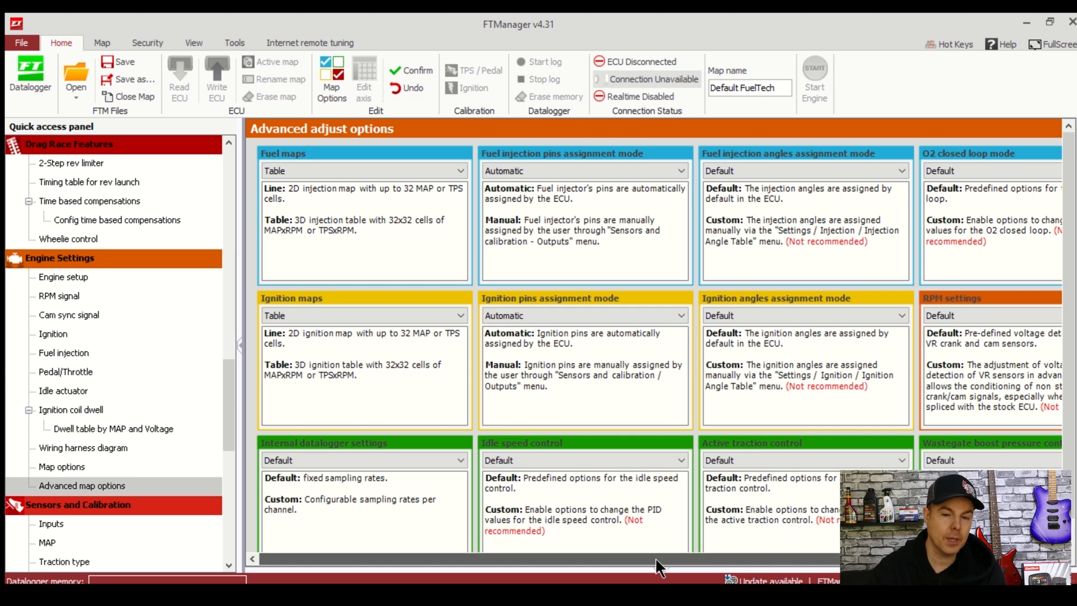
{"action": "scroll", "scroll_direction": "right", "scroll_amount": 3}
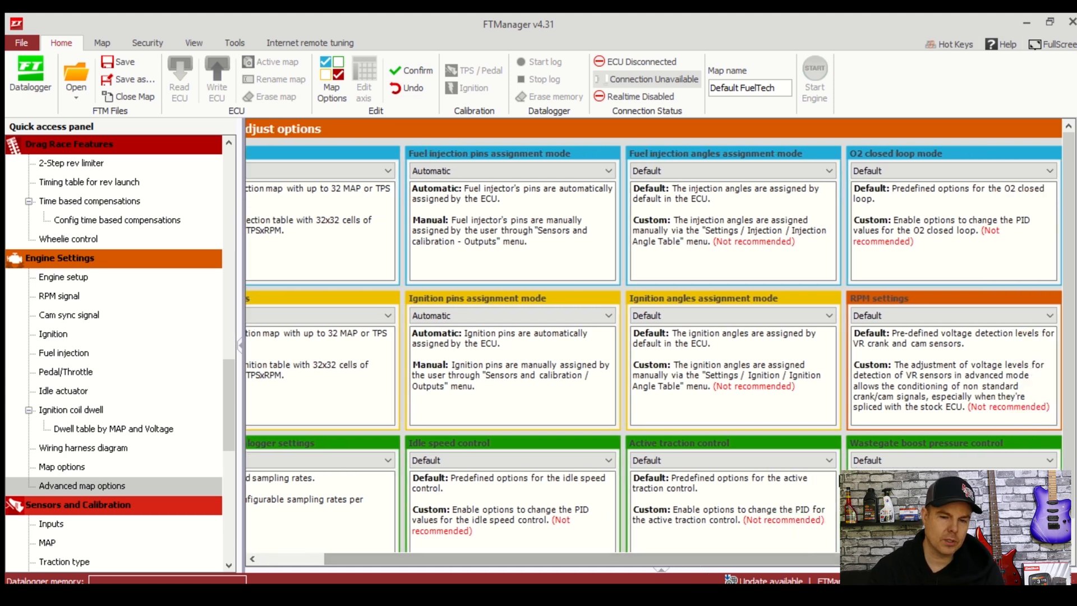
{"action": "left_click", "coordinate": [952, 171]}
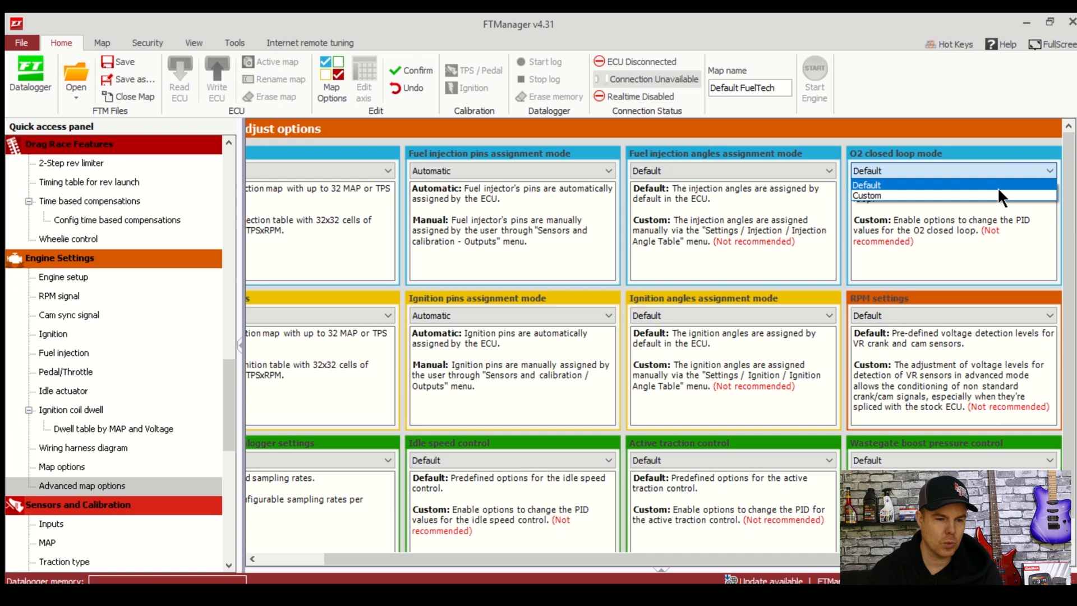
{"action": "left_click", "coordinate": [867, 196]}
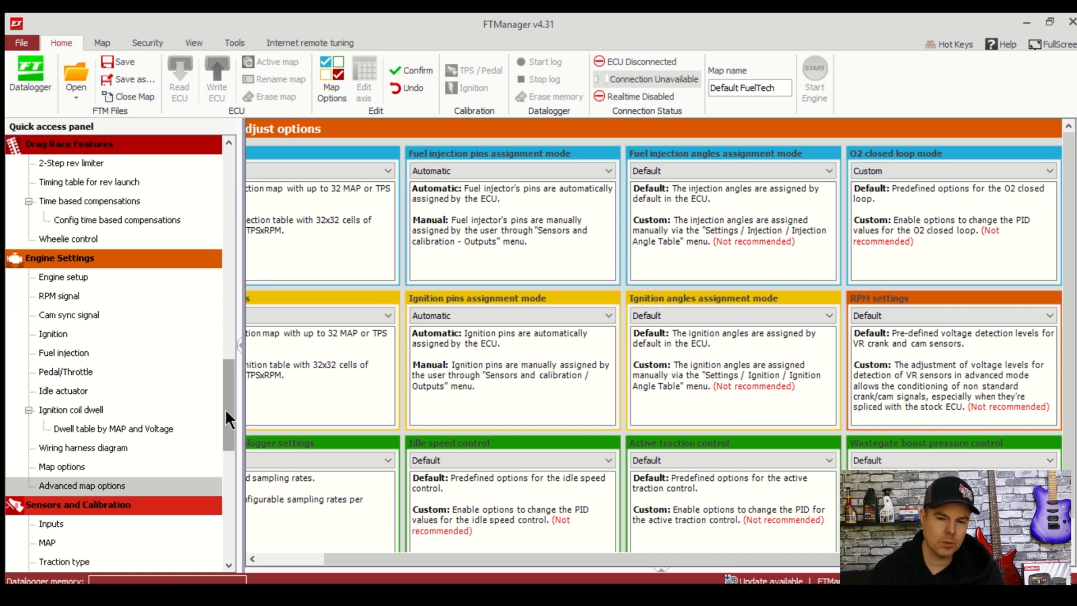
{"action": "scroll", "scroll_direction": "down", "scroll_amount": 3}
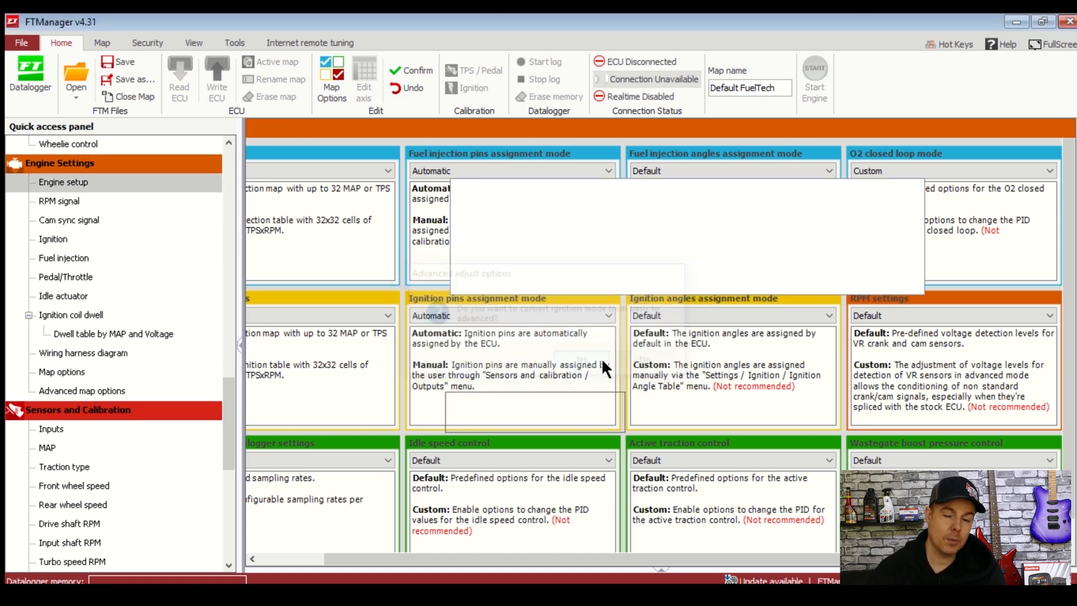
{"action": "left_click", "coordinate": [63, 182]}
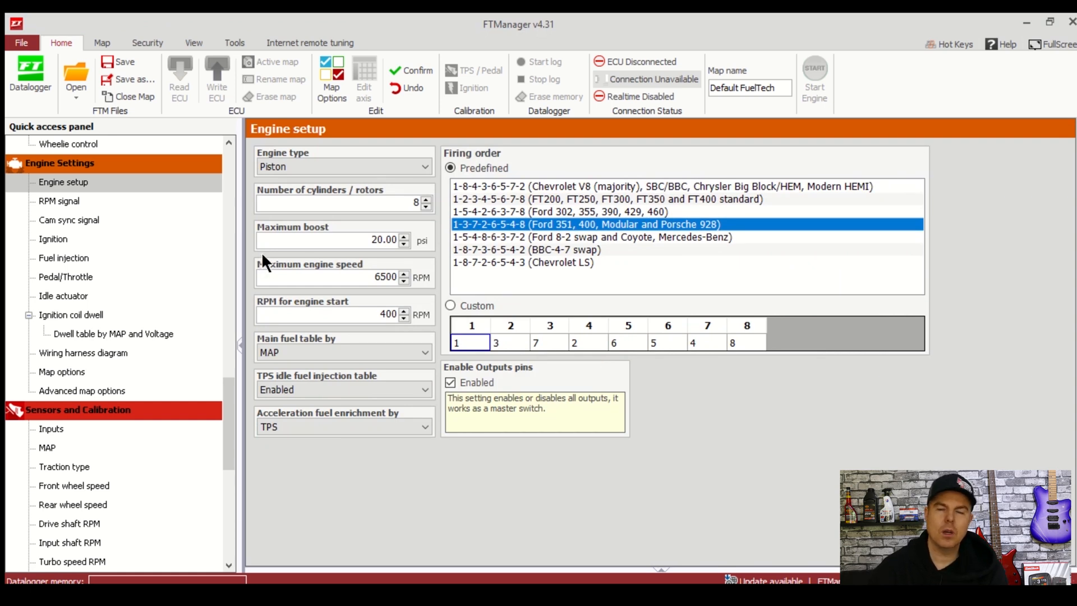
{"action": "mouse_move", "coordinate": [72, 384]}
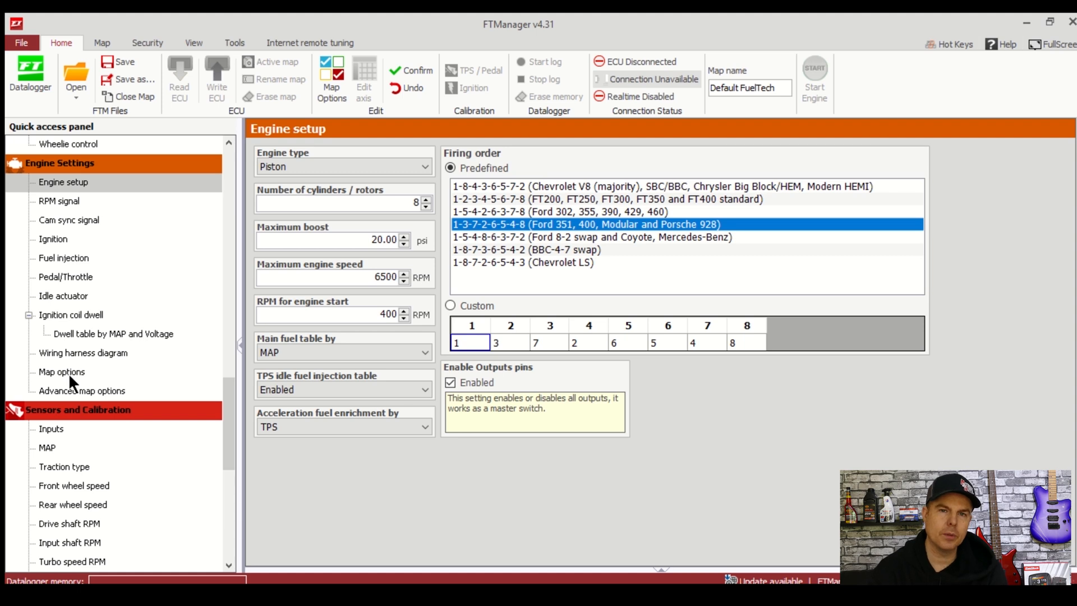
Go to the white-wire Inputs configuration under Sensors and Calibration
{"action": "left_click", "coordinate": [50, 429]}
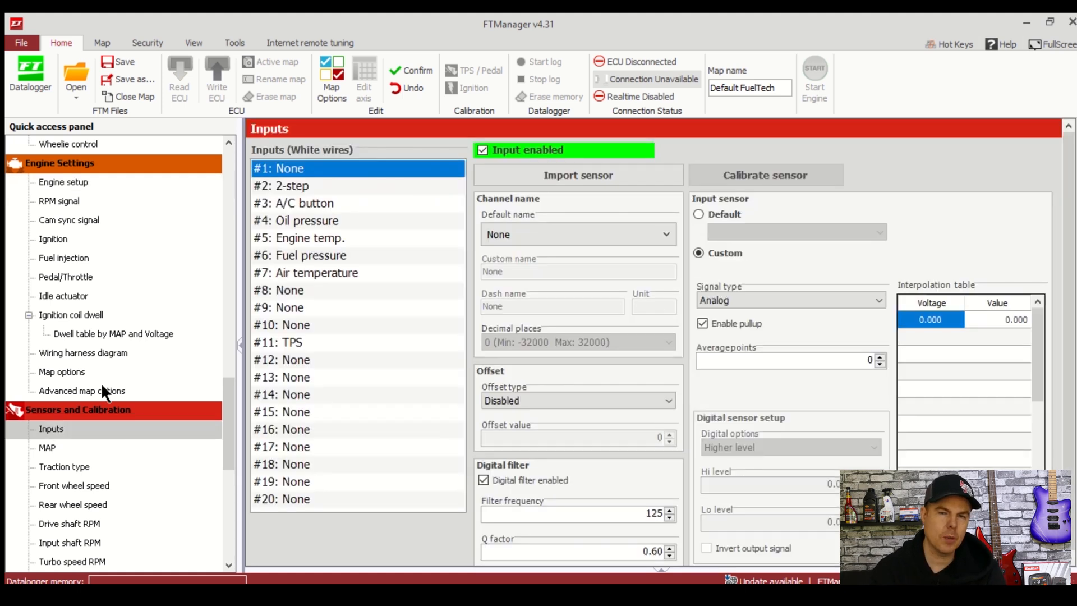
{"action": "mouse_move", "coordinate": [304, 230]}
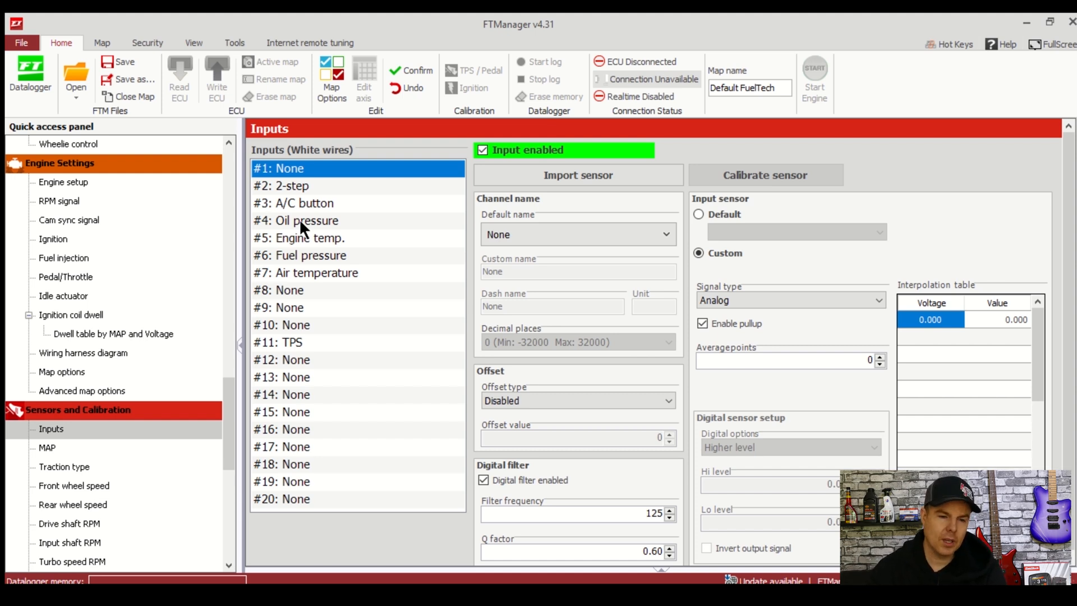
{"action": "mouse_move", "coordinate": [368, 206]}
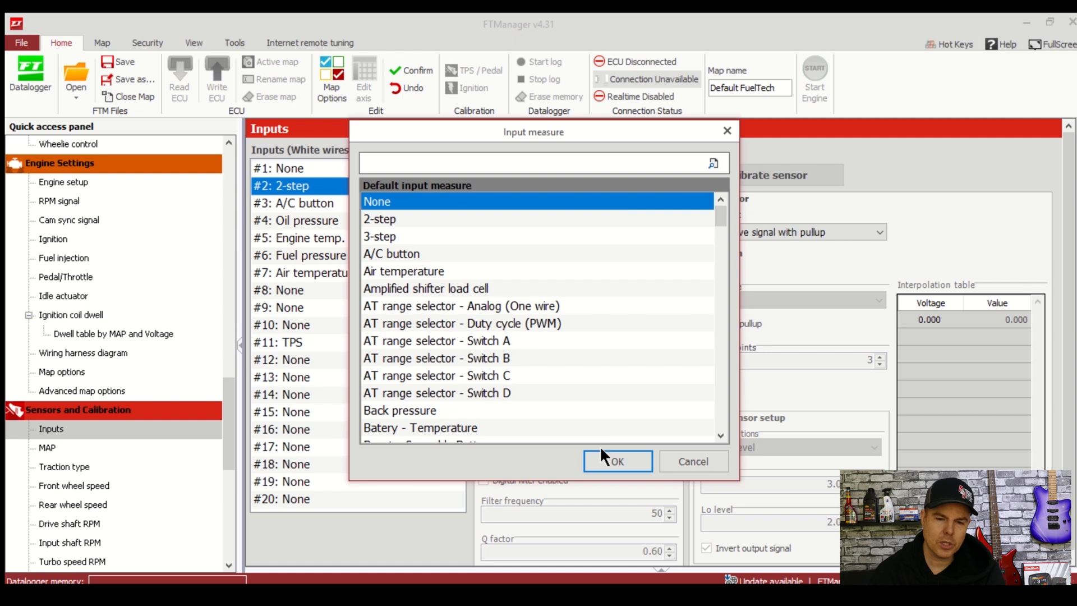
Confirm white-wire input #2 changed from 2-step to None
{"action": "left_click", "coordinate": [616, 461]}
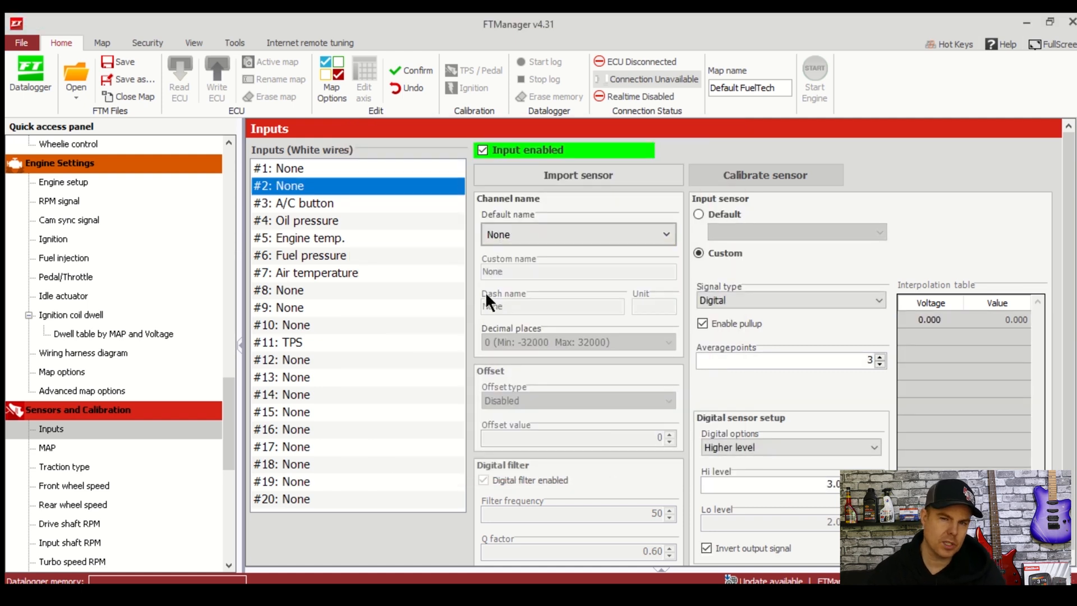
{"action": "mouse_move", "coordinate": [395, 209]}
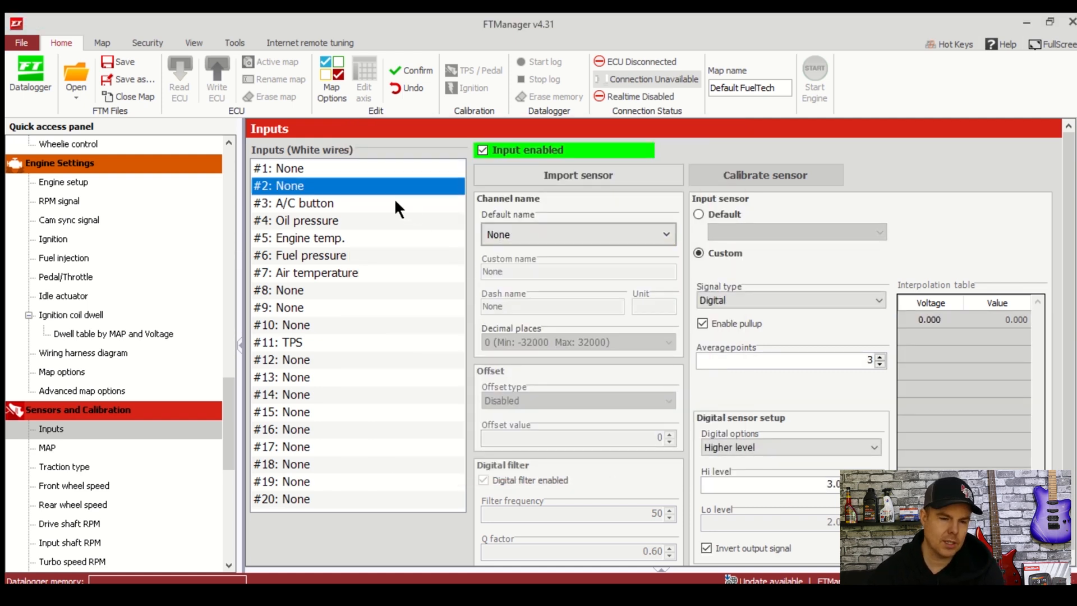
{"action": "mouse_move", "coordinate": [375, 222]}
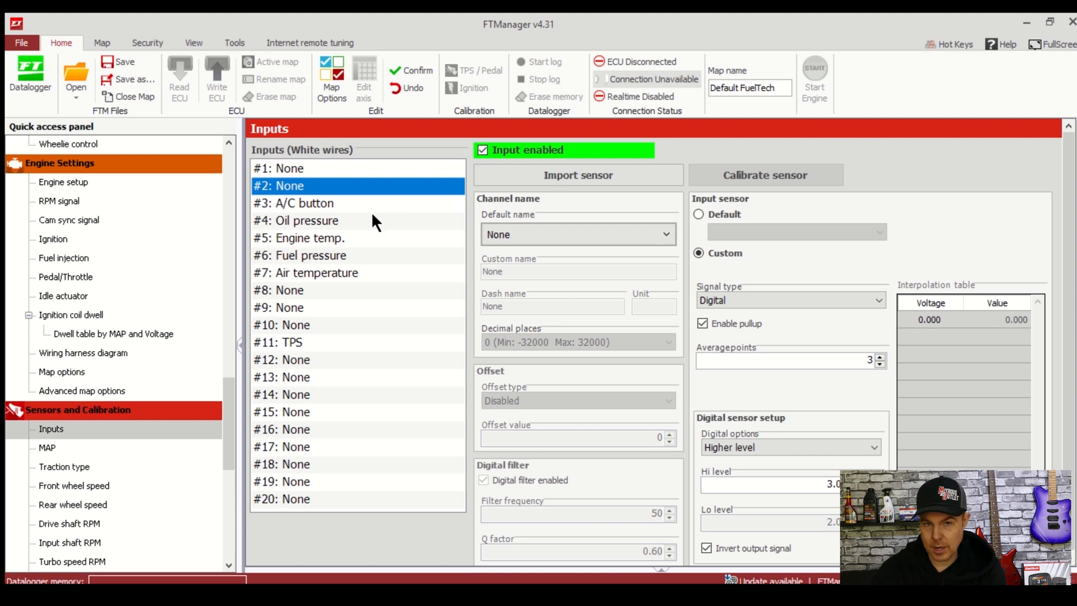
Choose sensors: PS150 for oil pressure, GM temperature sensor for engine and air temperature, and the fuel pressure sensor
{"action": "left_click", "coordinate": [302, 221]}
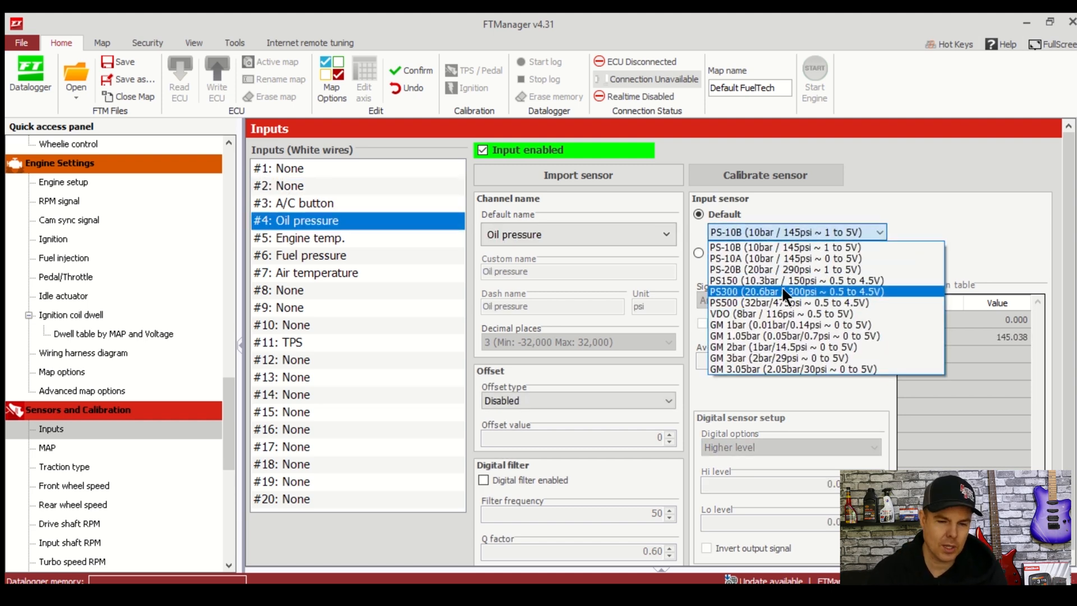
{"action": "left_click", "coordinate": [783, 281]}
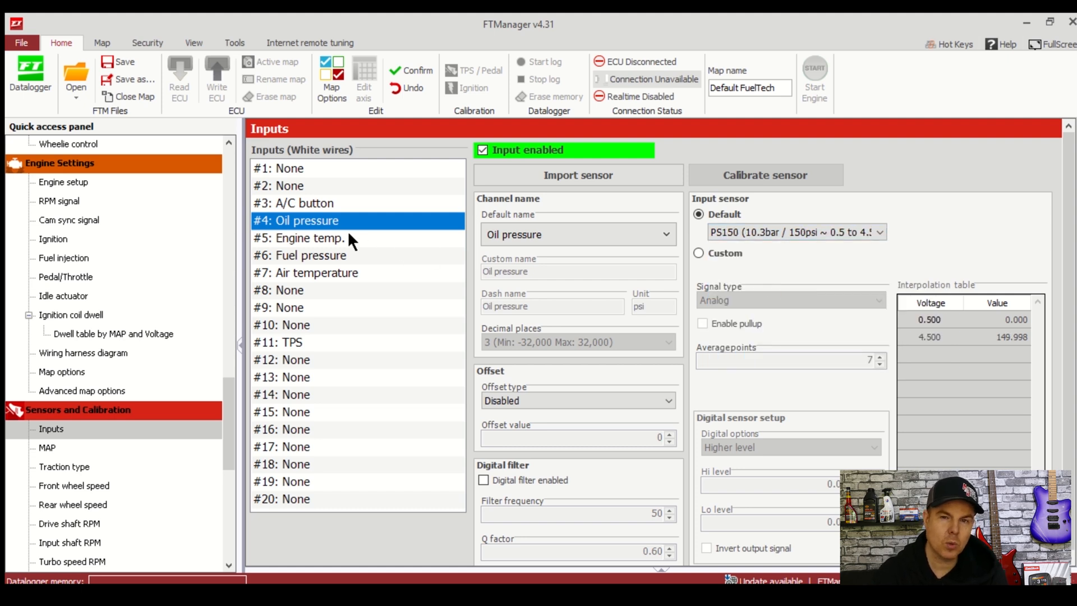
{"action": "left_click", "coordinate": [310, 238]}
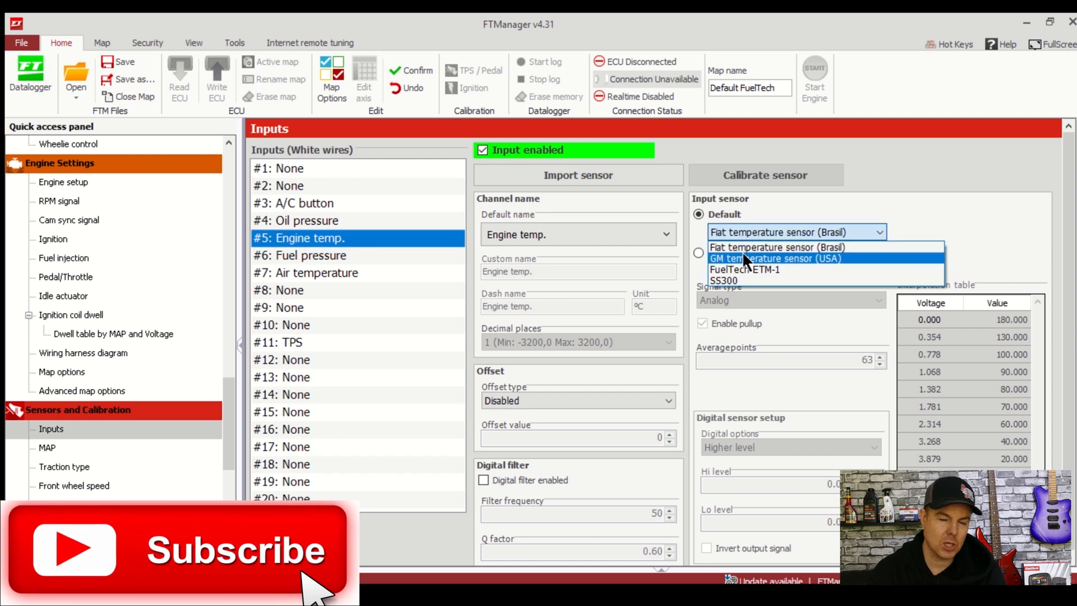
{"action": "left_click", "coordinate": [774, 258]}
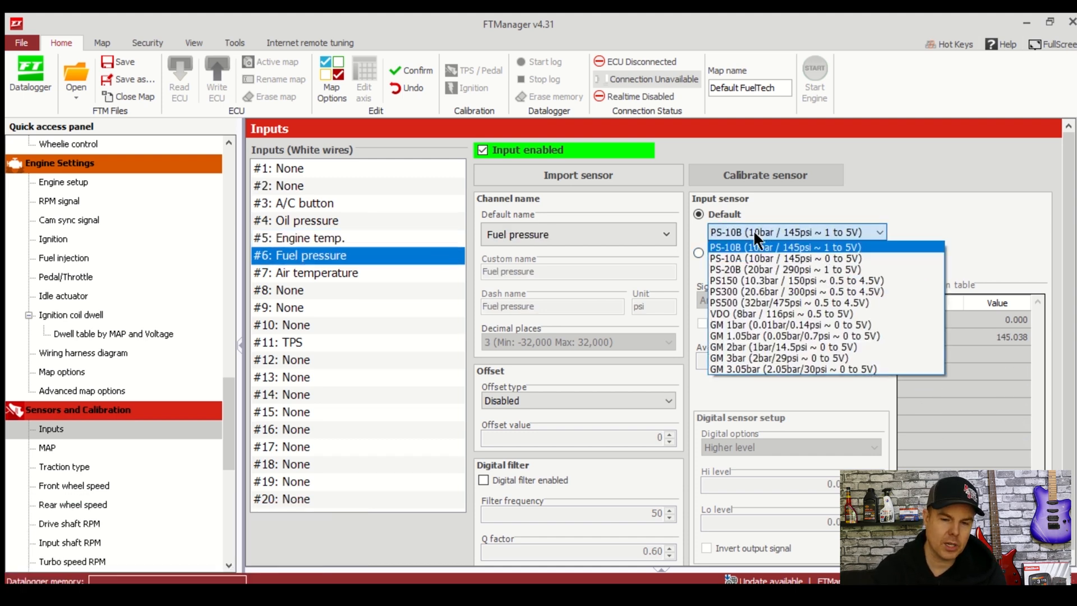
{"action": "left_click", "coordinate": [790, 281]}
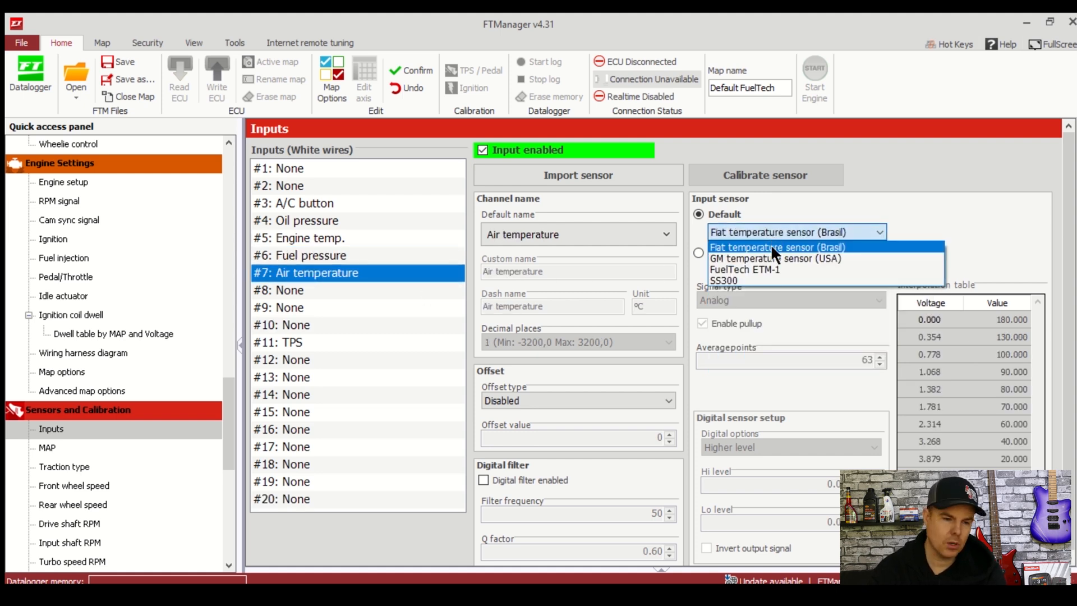
{"action": "left_click", "coordinate": [776, 258]}
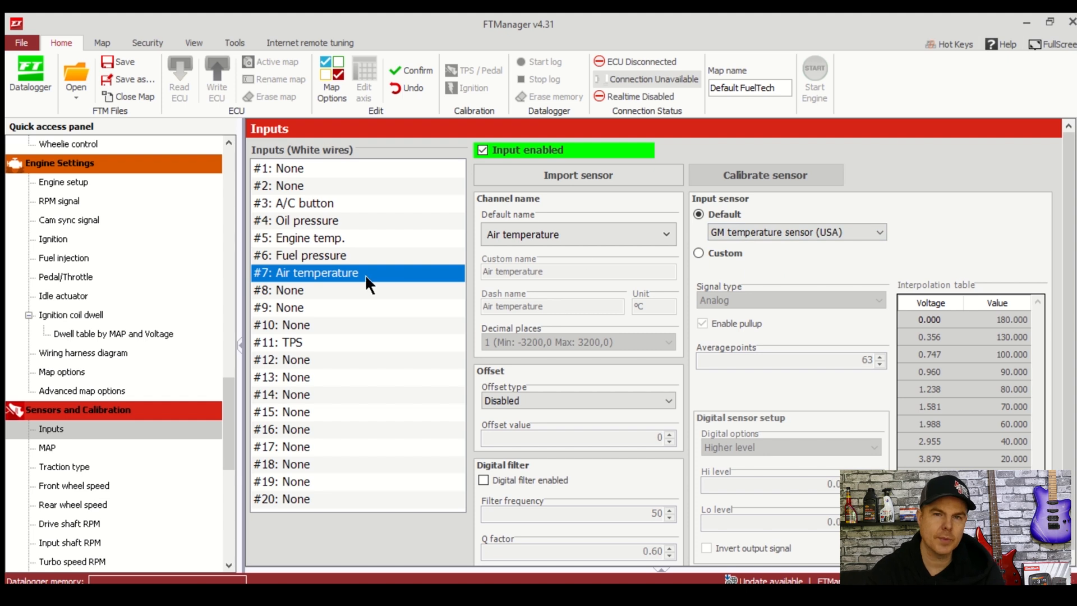
Review the A/C button input, then set input 1 to oil temperature using the GM temperature sensor
{"action": "left_click", "coordinate": [301, 203]}
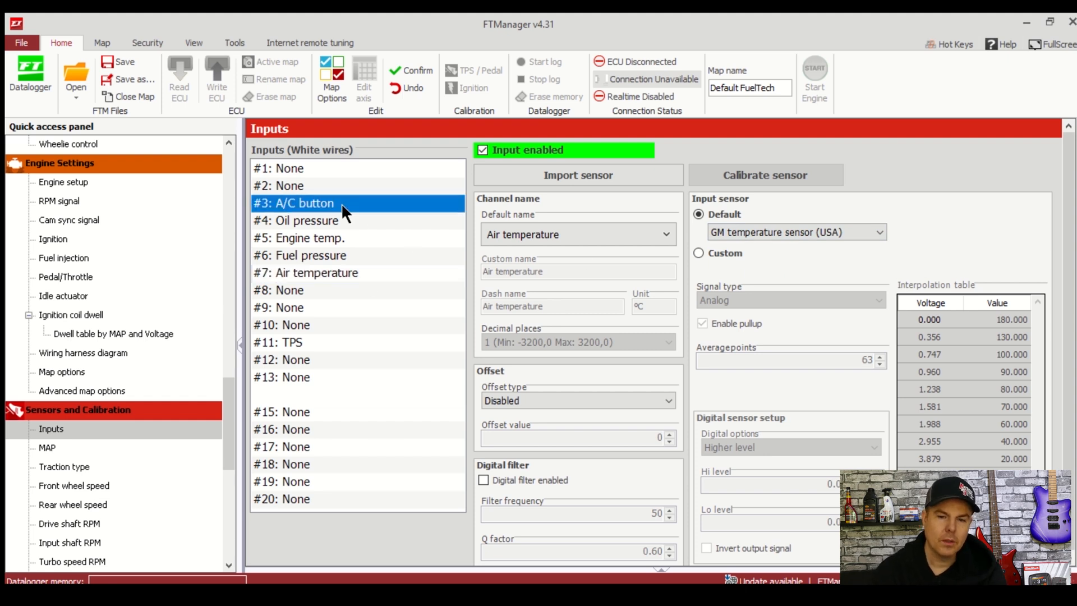
{"action": "left_click", "coordinate": [293, 203]}
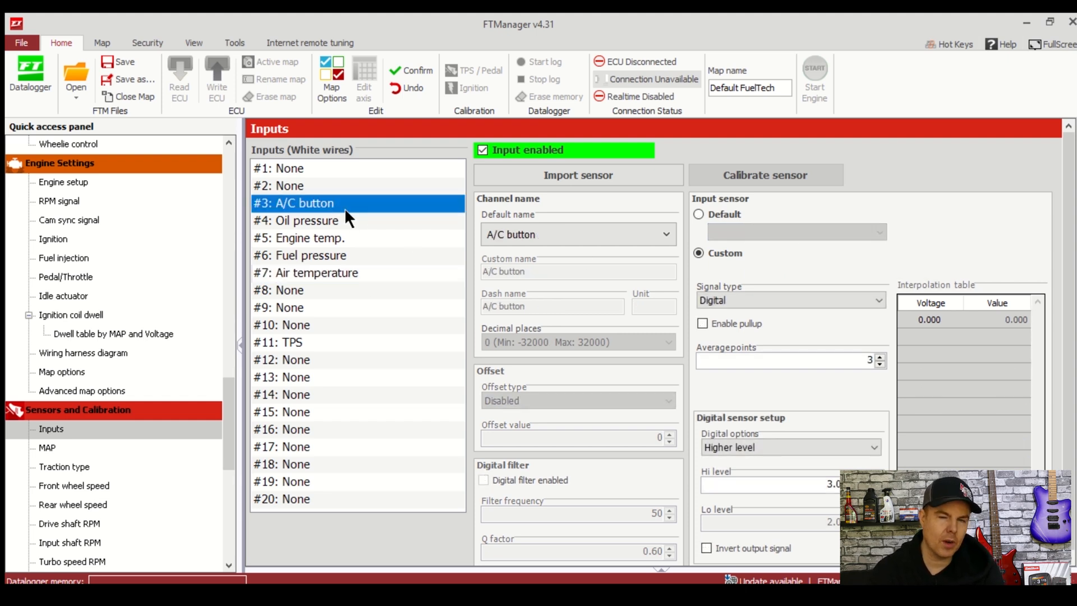
{"action": "mouse_move", "coordinate": [323, 175]}
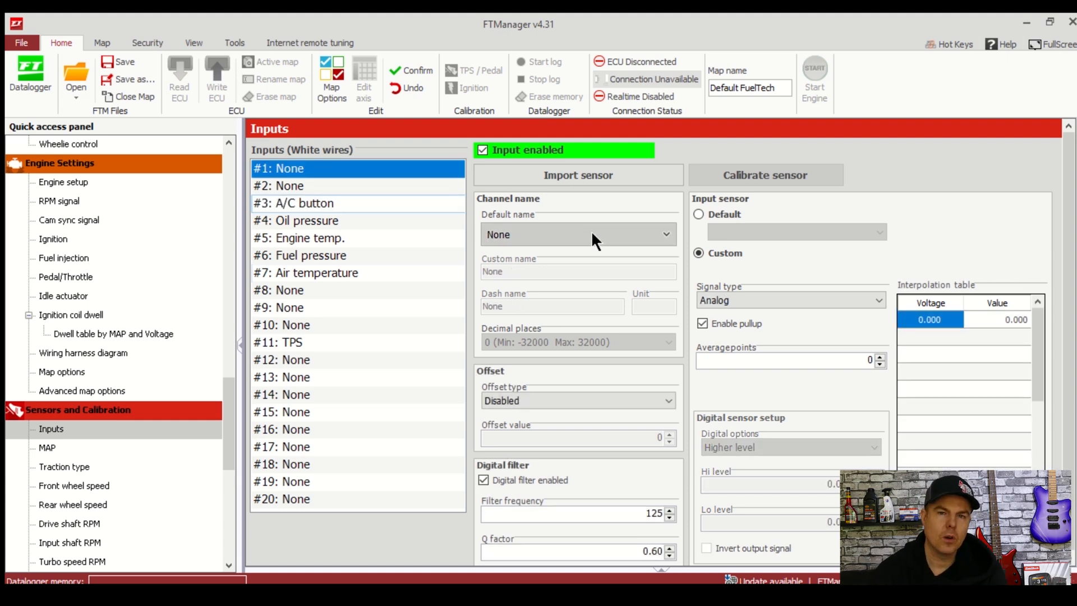
{"action": "left_click", "coordinate": [577, 234]}
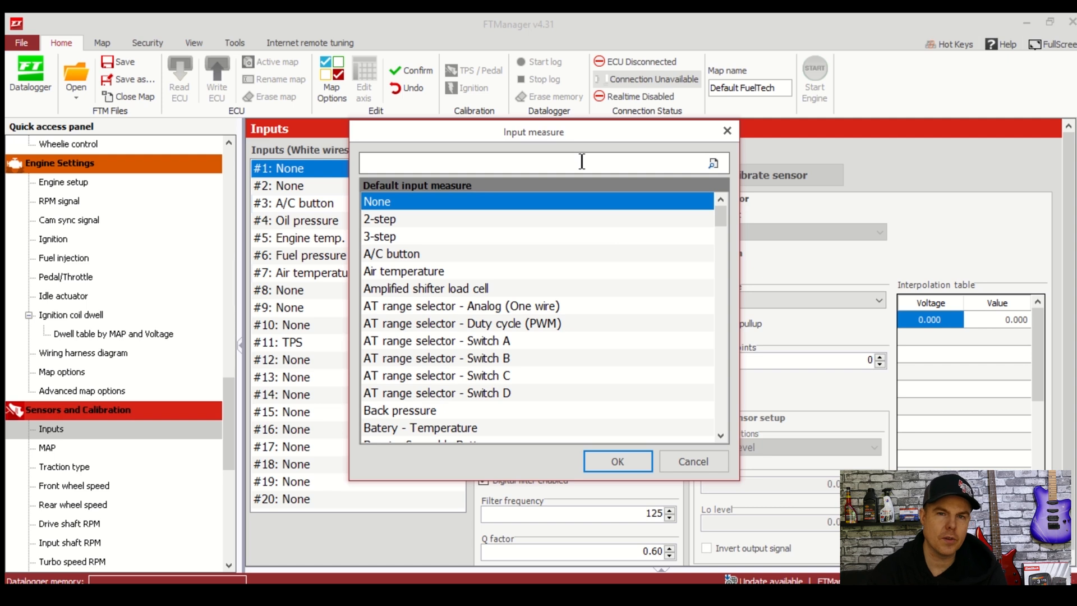
{"action": "type", "text": "oil"}
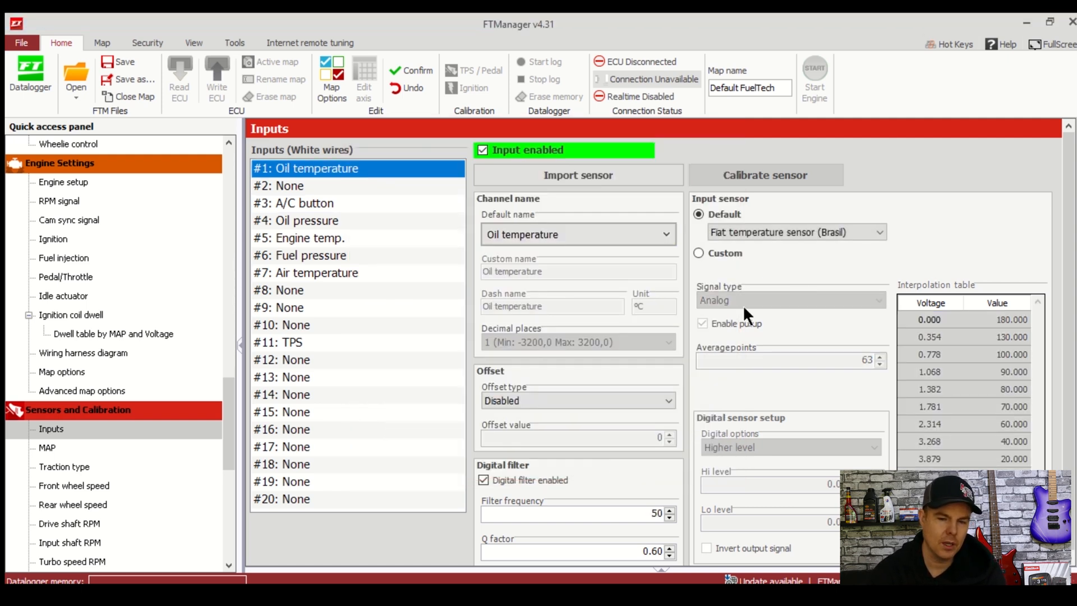
{"action": "left_click", "coordinate": [797, 231]}
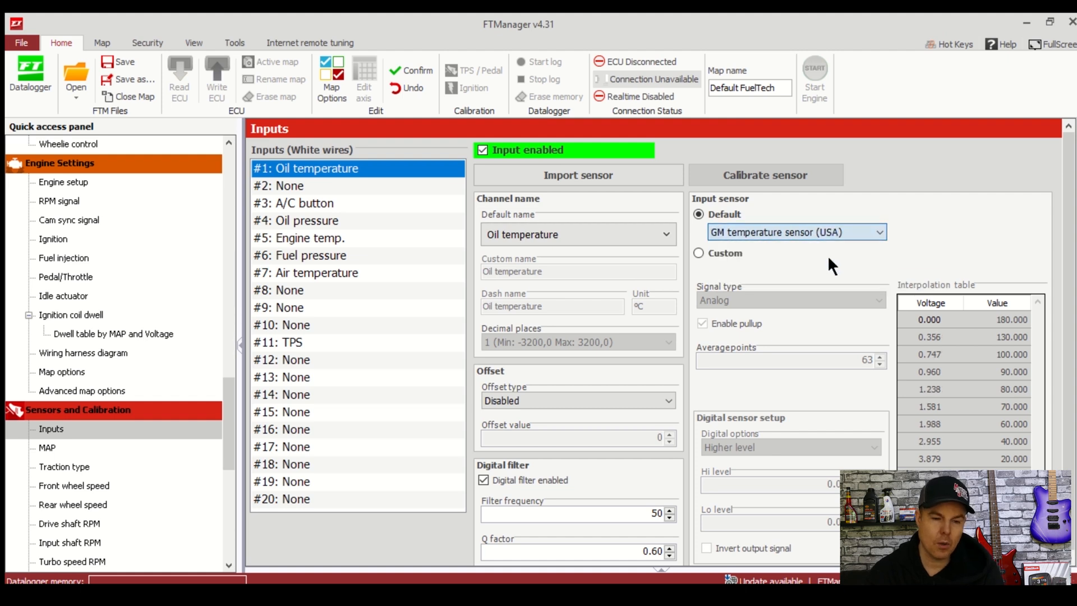
{"action": "mouse_move", "coordinate": [412, 246]}
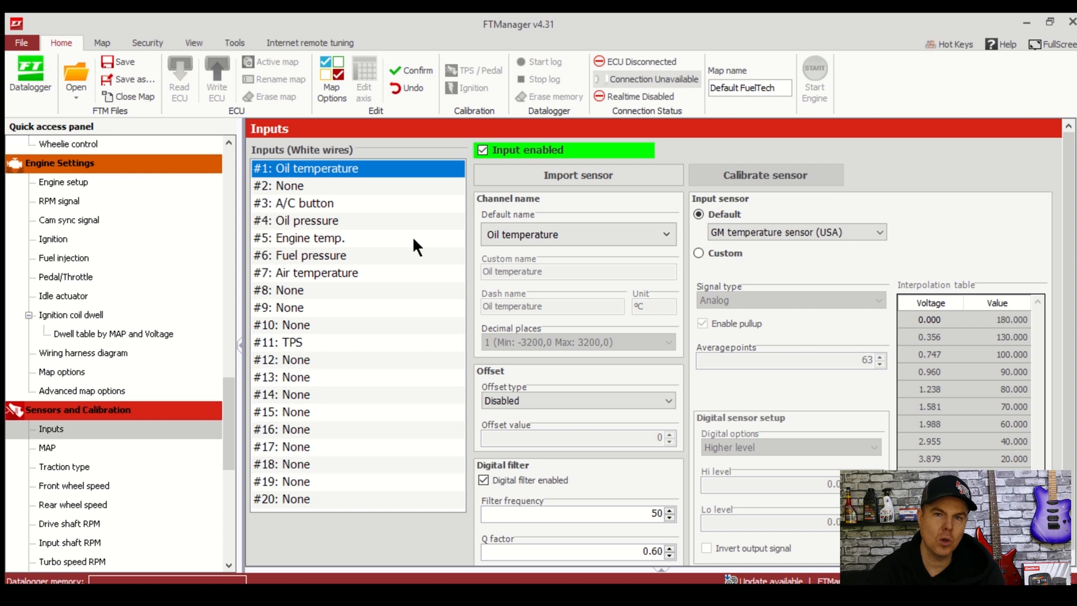
{"action": "mouse_move", "coordinate": [317, 278]}
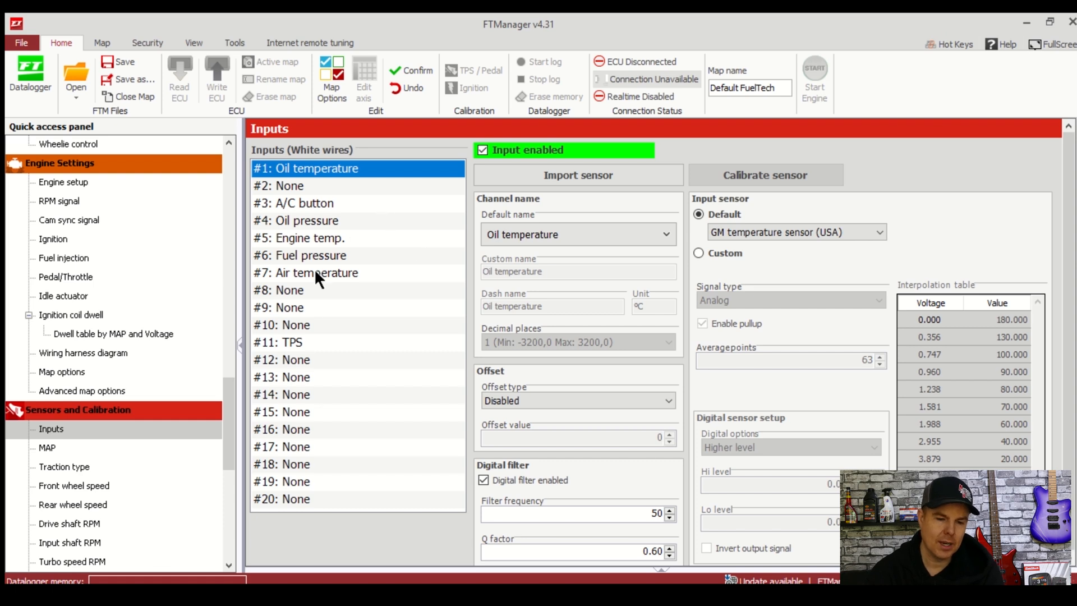
Assign Flex Fuel to input 8 and search Fuel Level as the measure for input 9
{"action": "left_click", "coordinate": [357, 289]}
{"action": "type", "text": "fl"}
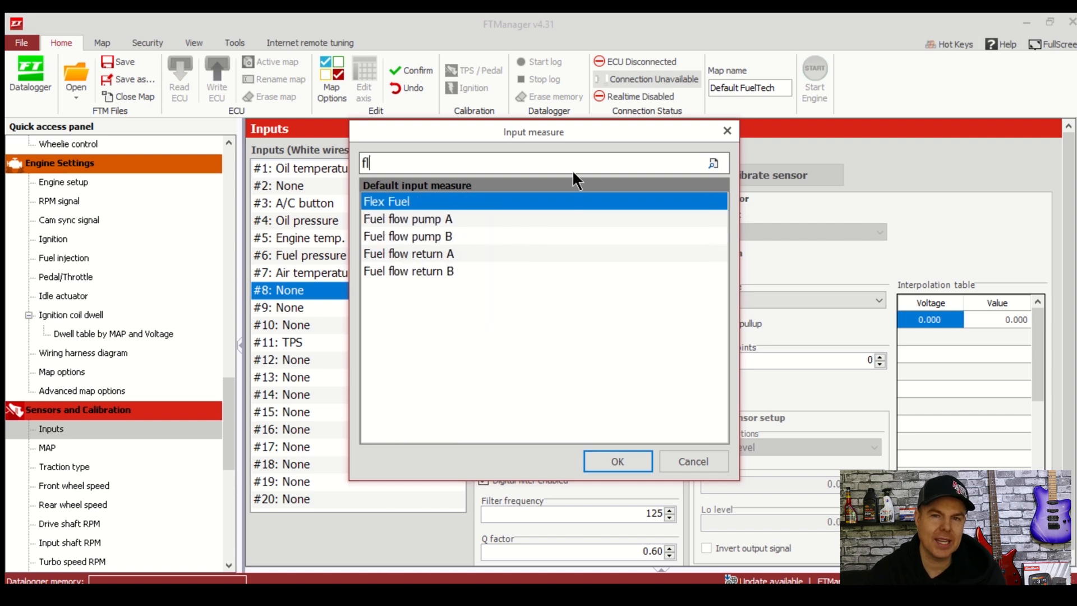
{"action": "mouse_move", "coordinate": [616, 461]}
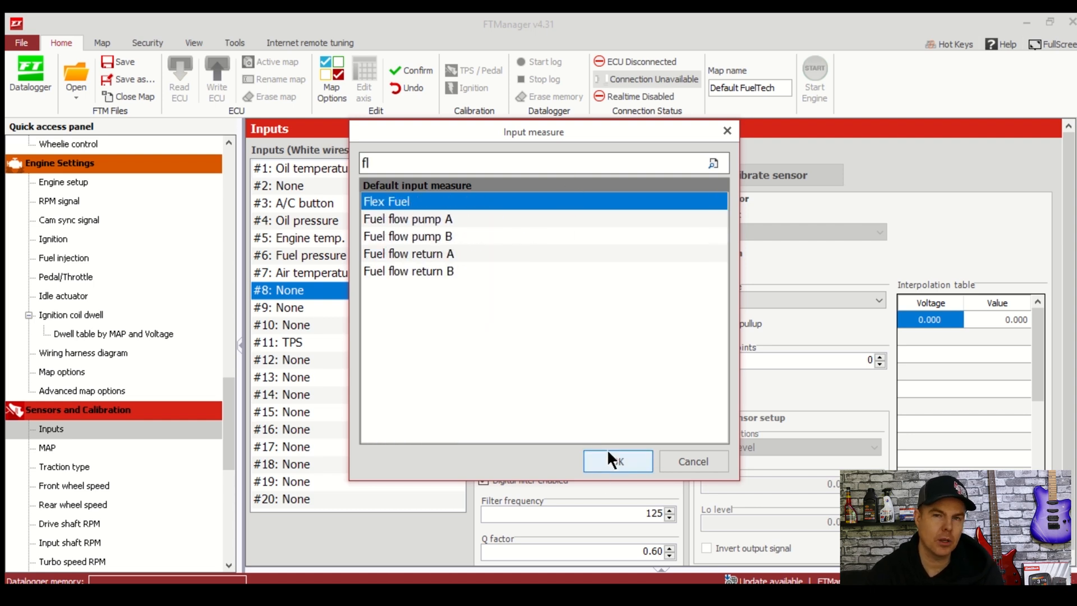
{"action": "left_click", "coordinate": [616, 461]}
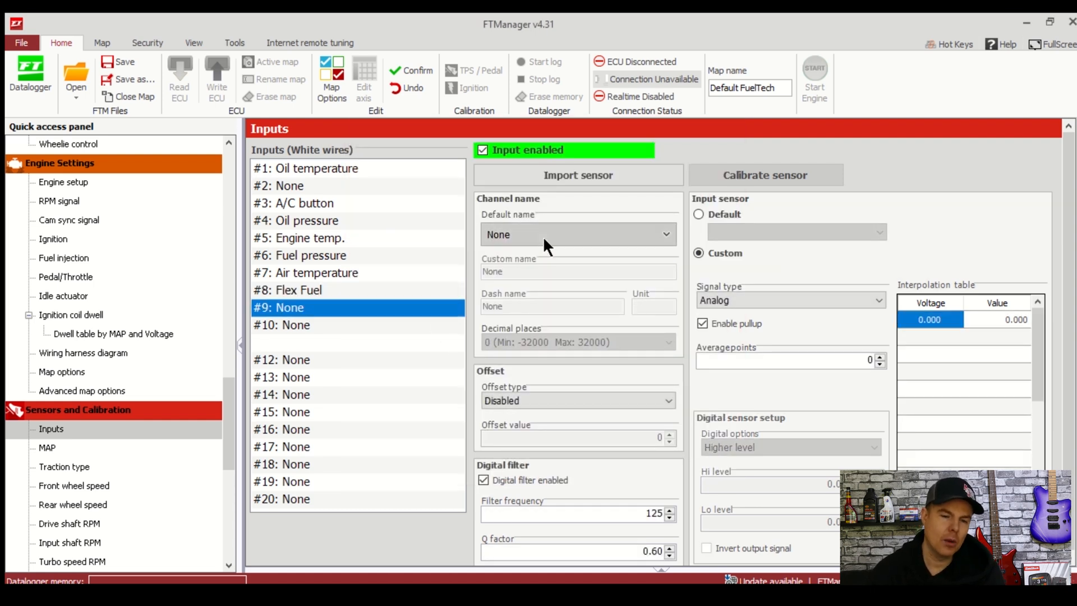
{"action": "left_click", "coordinate": [577, 235]}
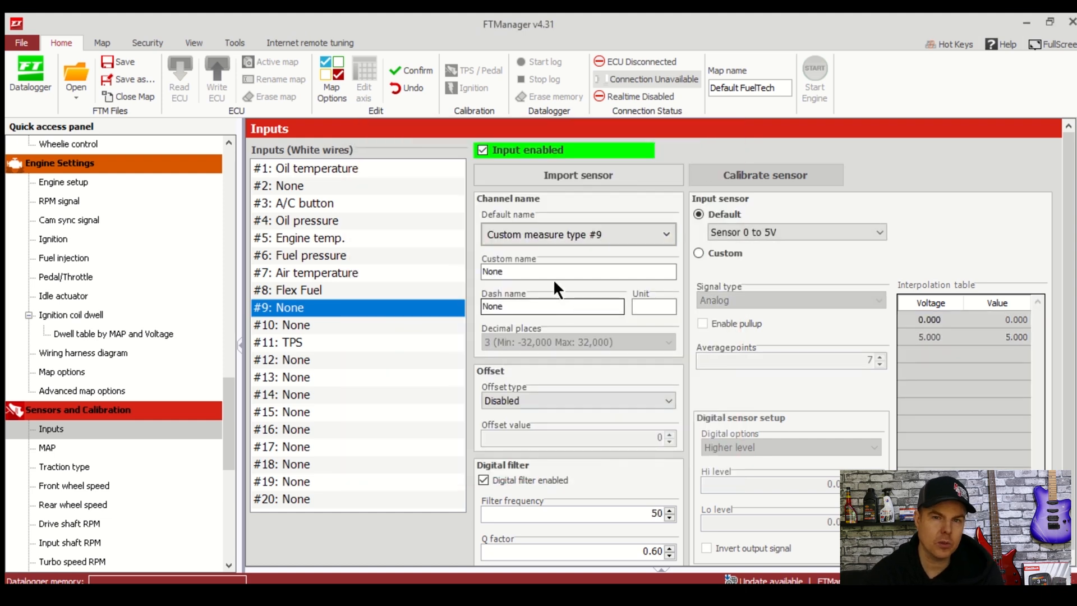
{"action": "type", "text": "Fuel"}
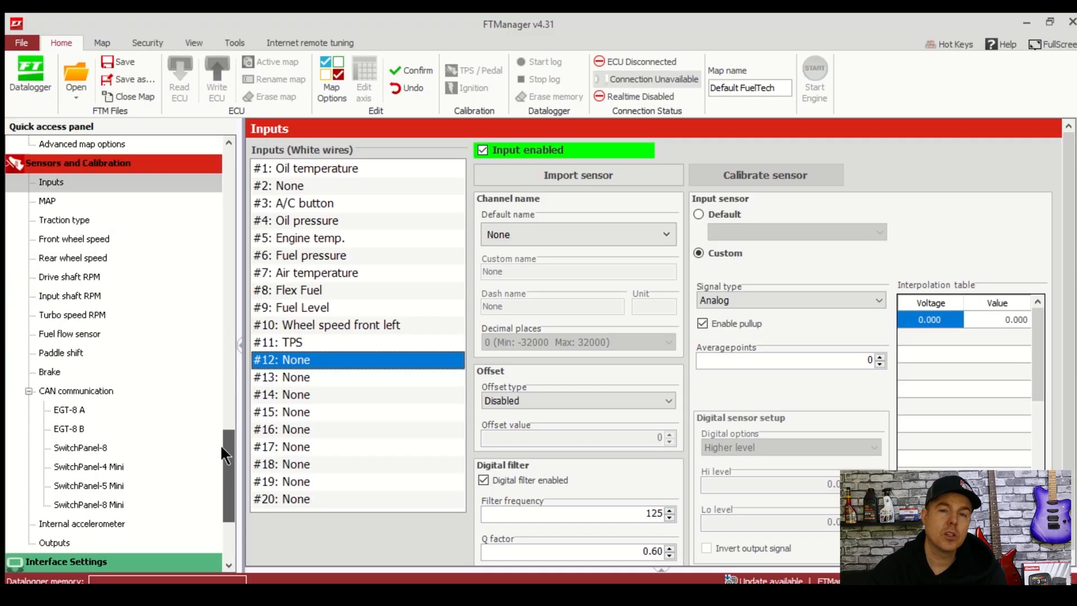
Enable the O2 General reading received over CAN on the CAN communication page
{"action": "scroll", "scroll_direction": "down", "scroll_amount": 3}
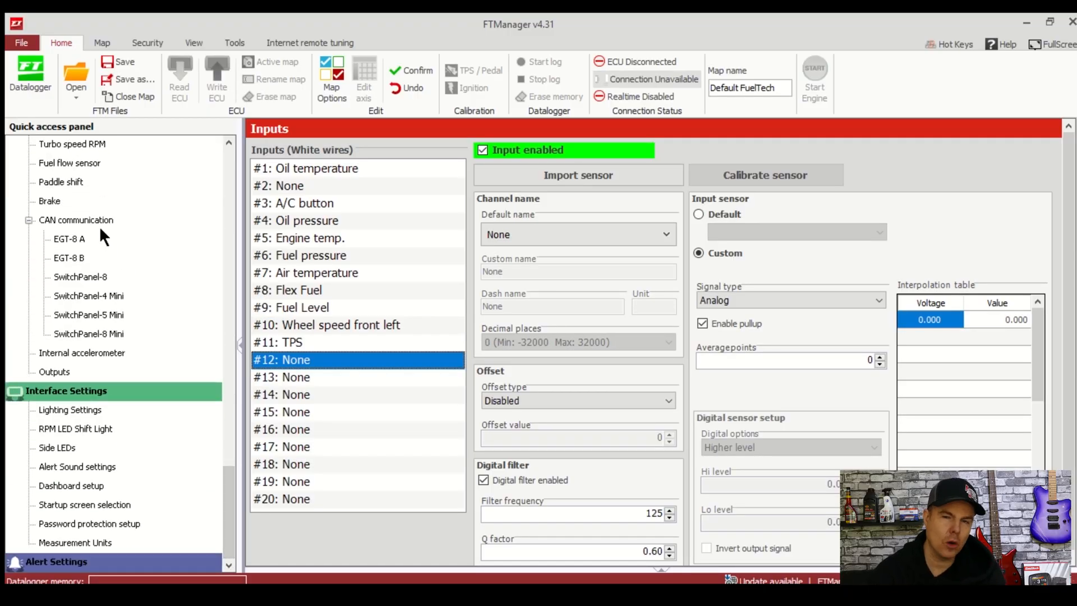
{"action": "left_click", "coordinate": [77, 219]}
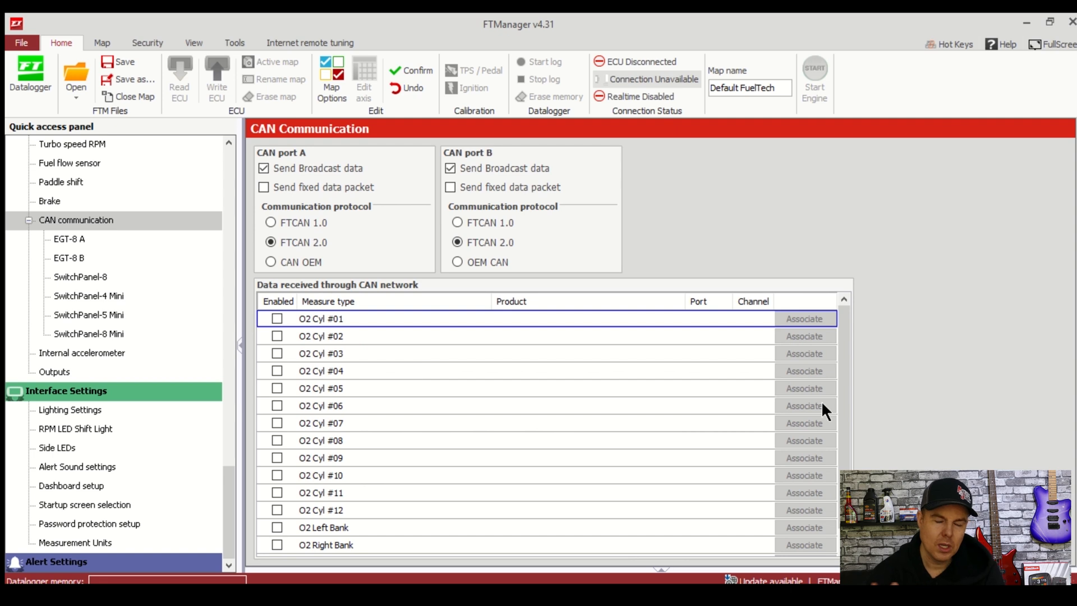
{"action": "scroll", "scroll_direction": "down", "scroll_amount": 3}
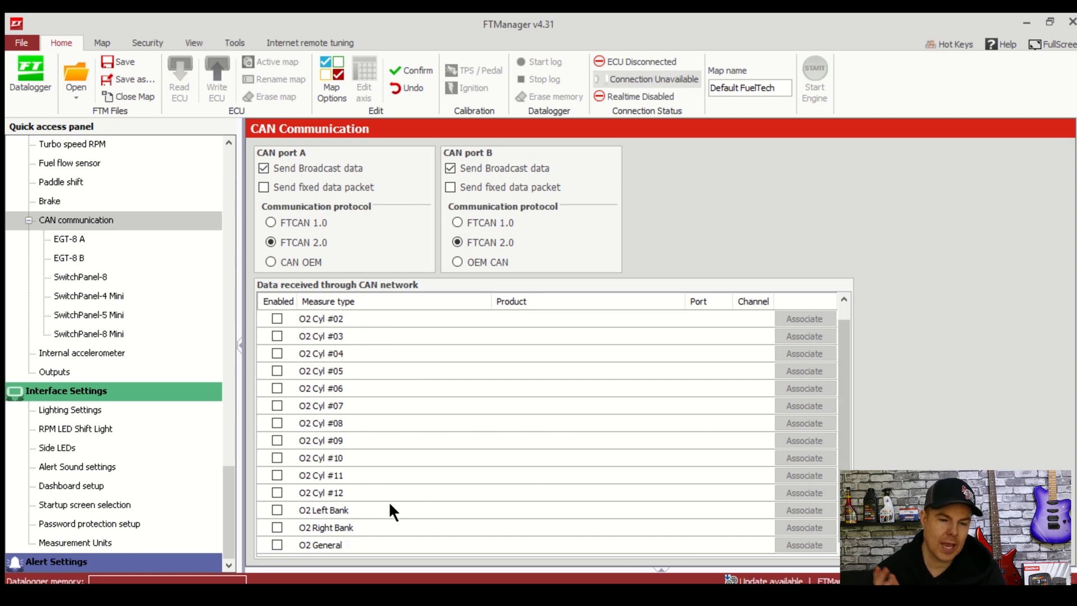
{"action": "left_click", "coordinate": [277, 545]}
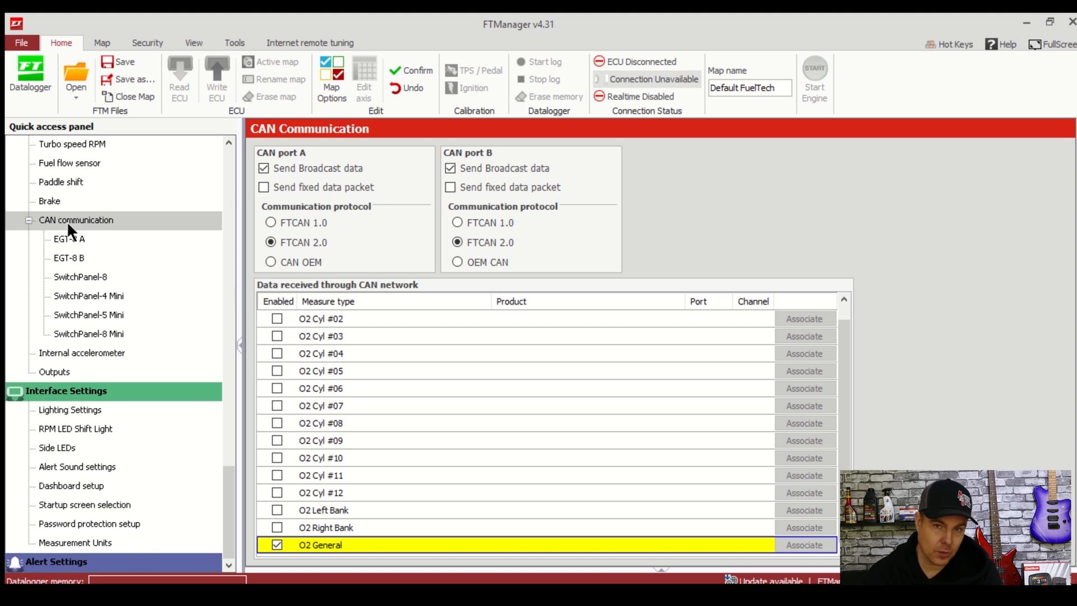
{"action": "scroll", "scroll_direction": "up", "scroll_amount": 3}
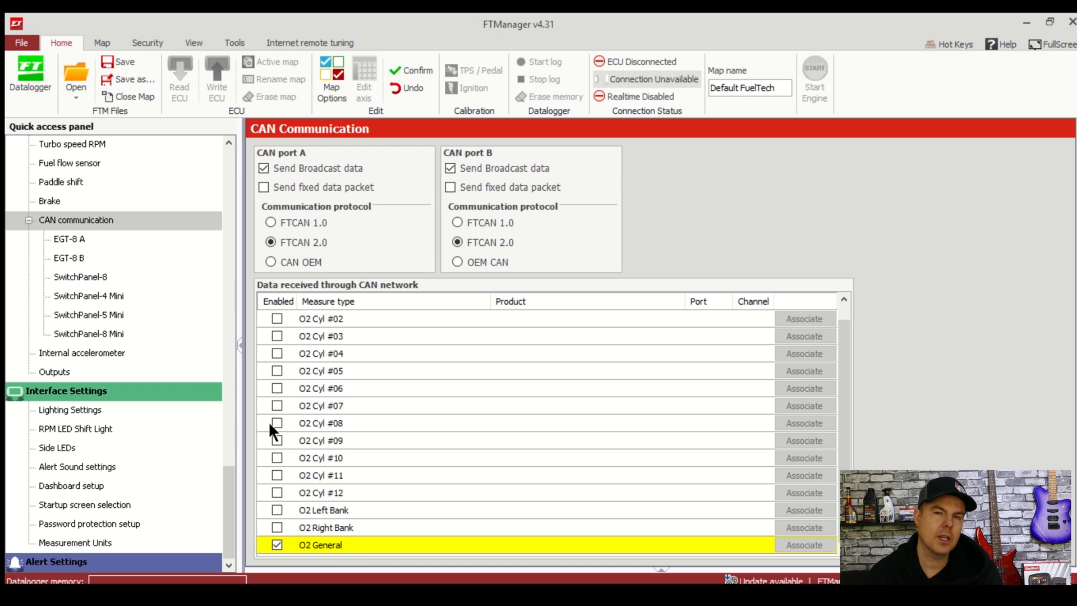
{"action": "mouse_move", "coordinate": [157, 389]}
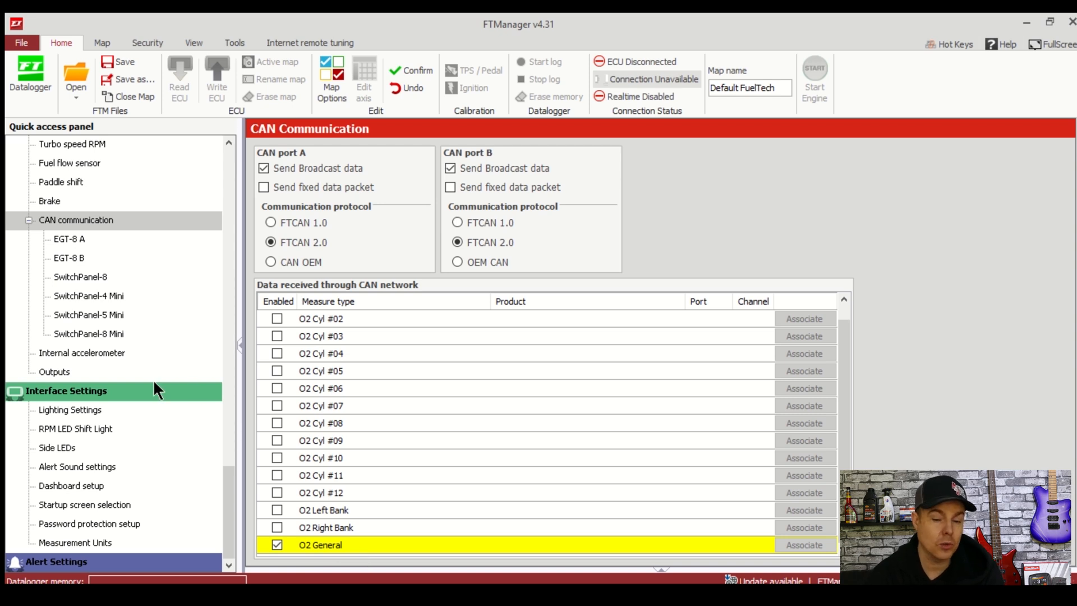
{"action": "mouse_move", "coordinate": [55, 372]}
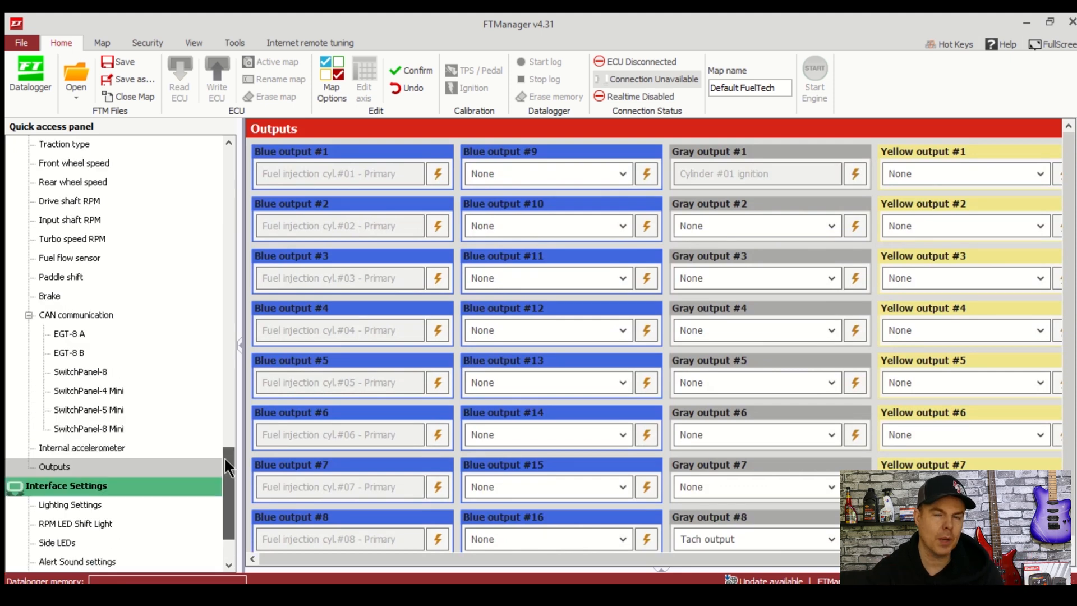
{"action": "scroll", "scroll_direction": "up", "scroll_amount": 3}
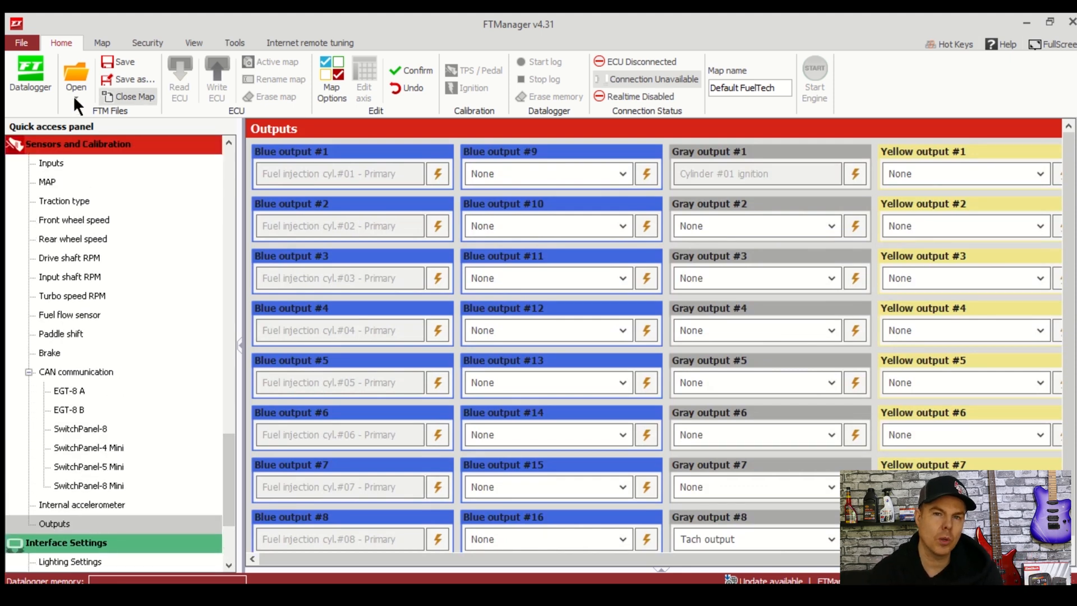
{"action": "mouse_move", "coordinate": [36, 527]}
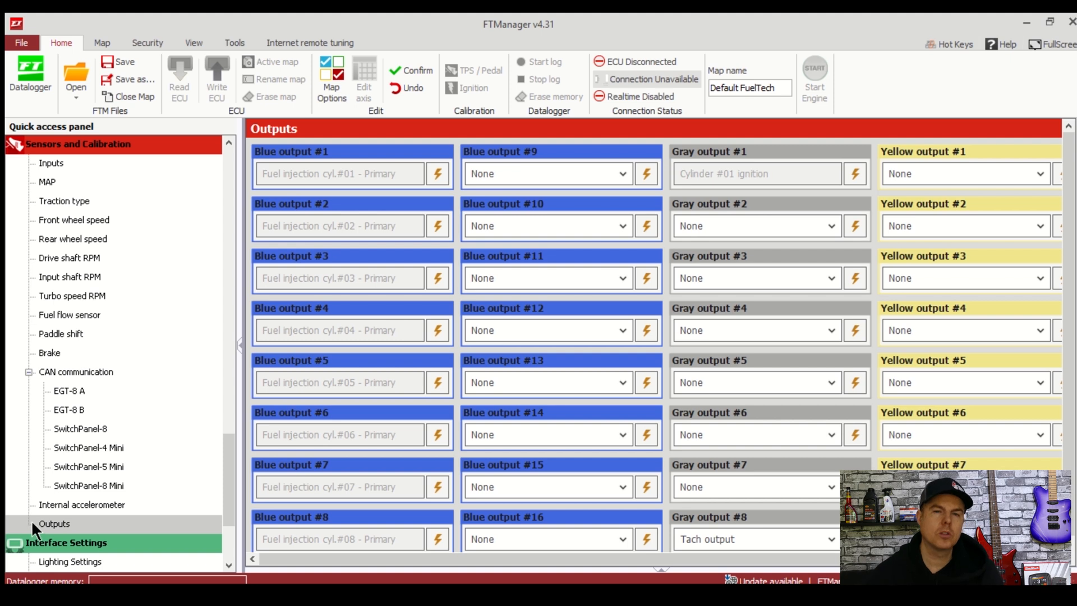
{"action": "mouse_move", "coordinate": [549, 268]}
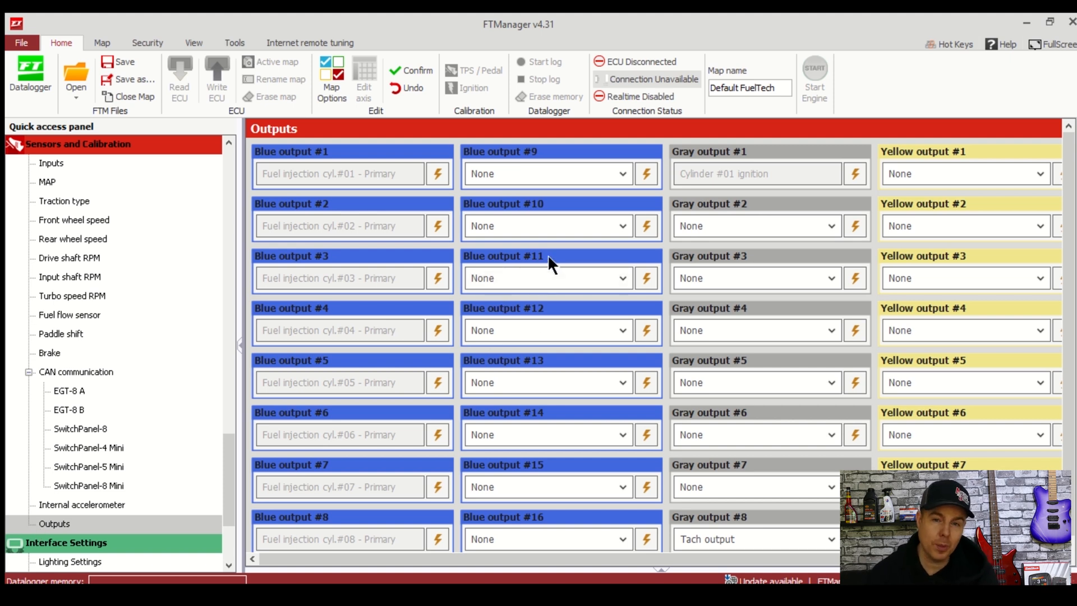
Assign Fuel pump to Blue output #9 and Thermatic fan #1 to Blue output #10
{"action": "left_click", "coordinate": [622, 172]}
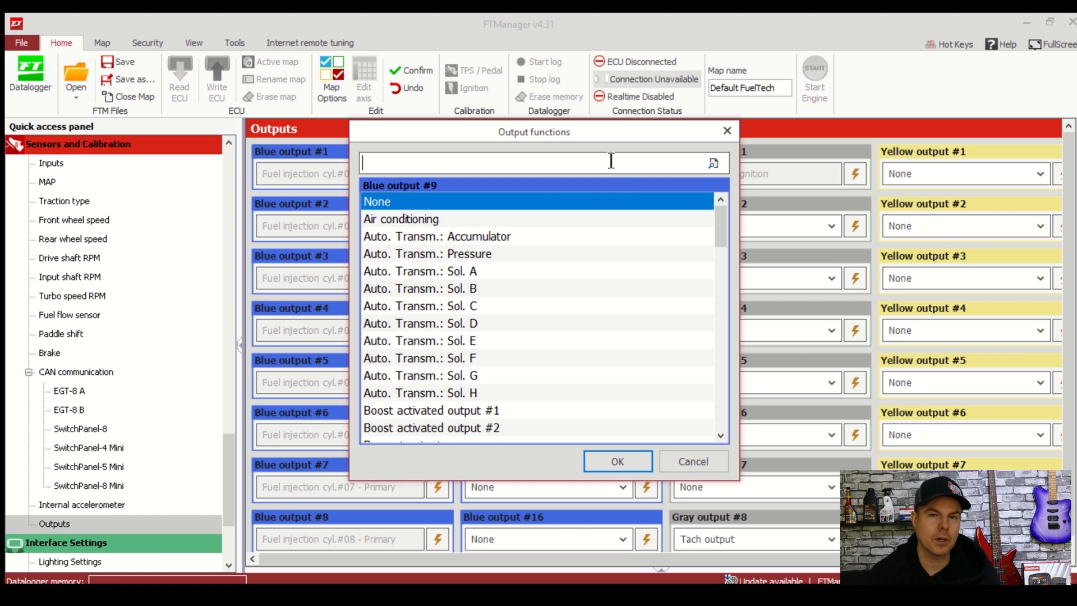
{"action": "type", "text": "fue"}
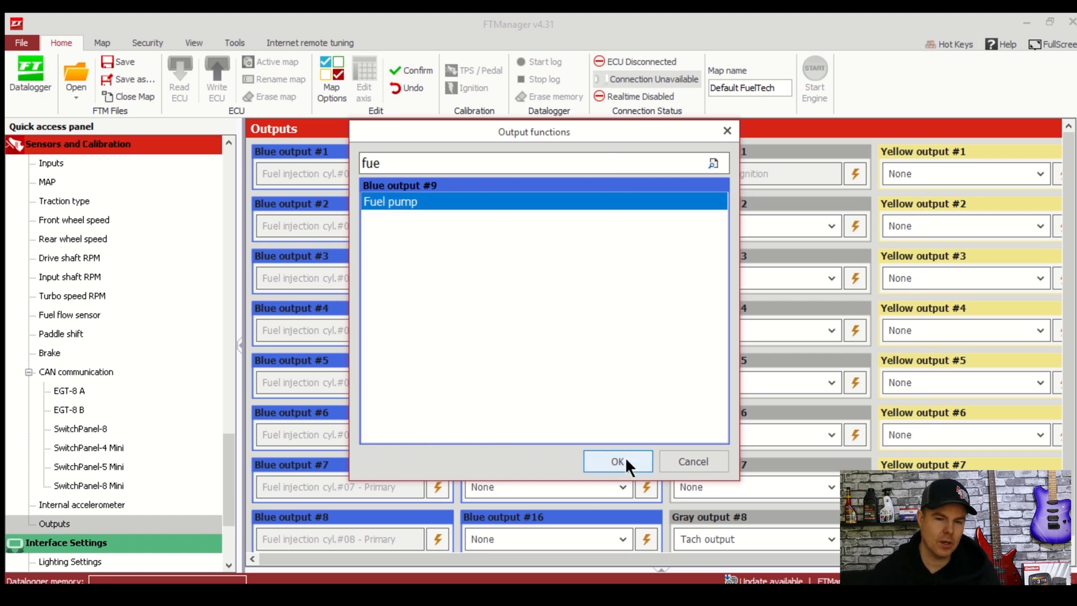
{"action": "left_click", "coordinate": [616, 461]}
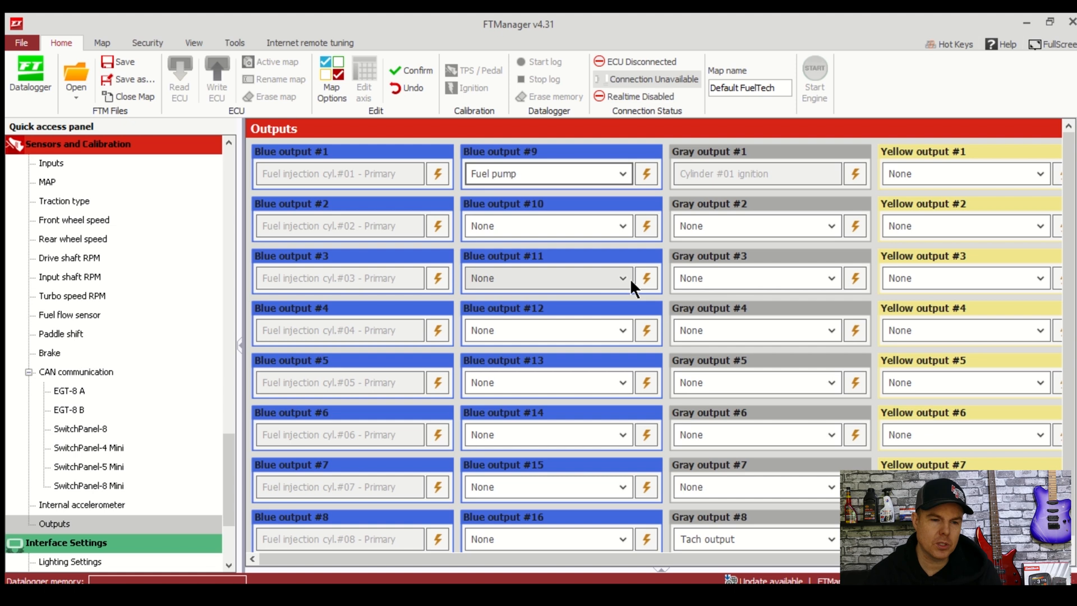
{"action": "mouse_move", "coordinate": [624, 226]}
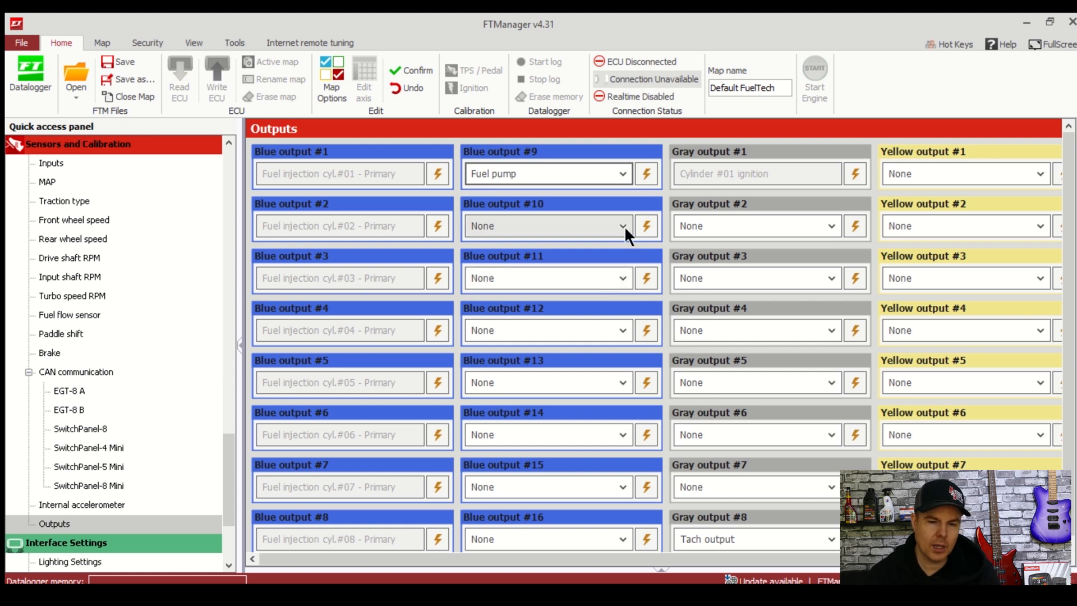
{"action": "left_click", "coordinate": [622, 225]}
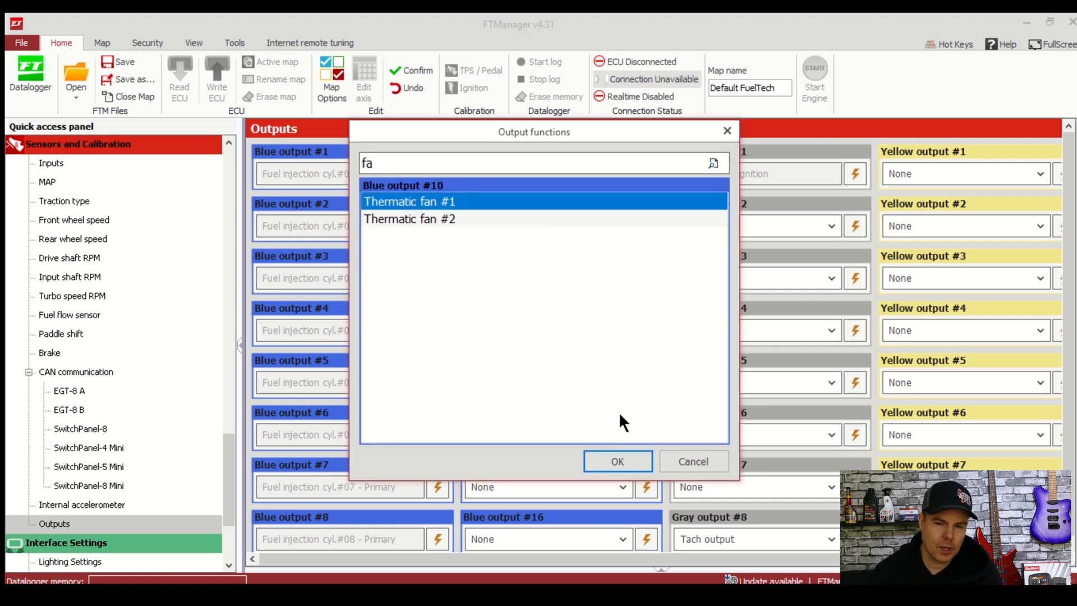
{"action": "left_click", "coordinate": [616, 461]}
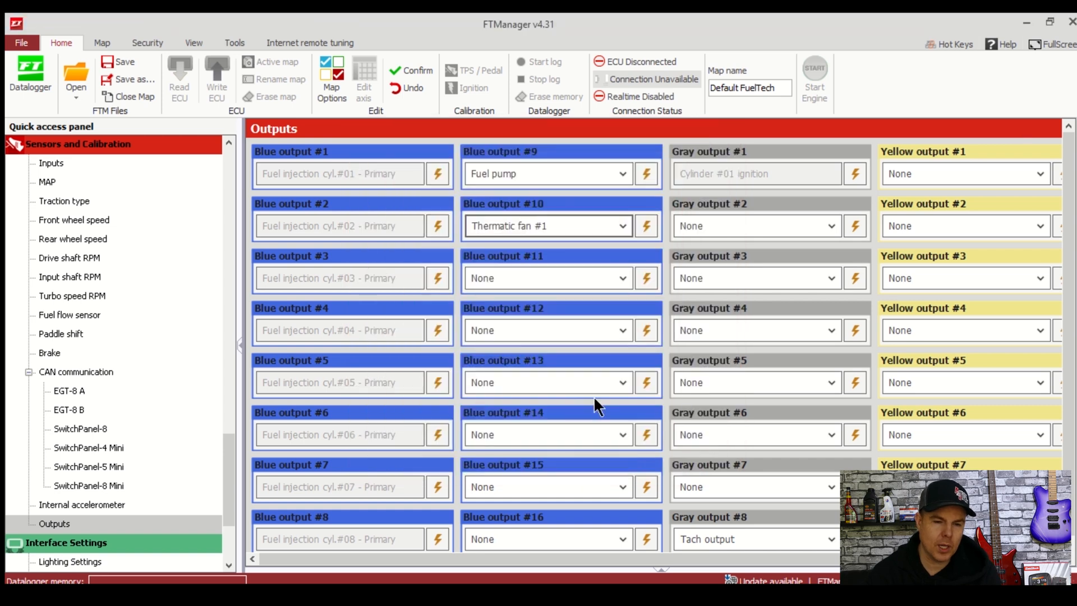
Assign Wastegate 3-way to Yellow output #1 and Engine starter to Gray output #2
{"action": "left_click", "coordinate": [965, 172]}
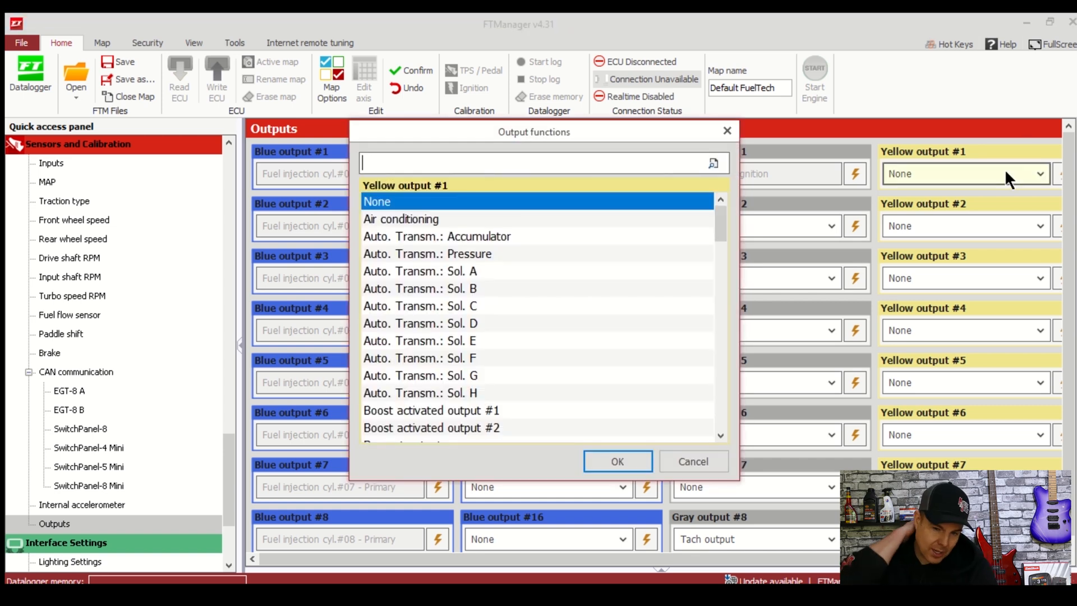
{"action": "type", "text": "wa"}
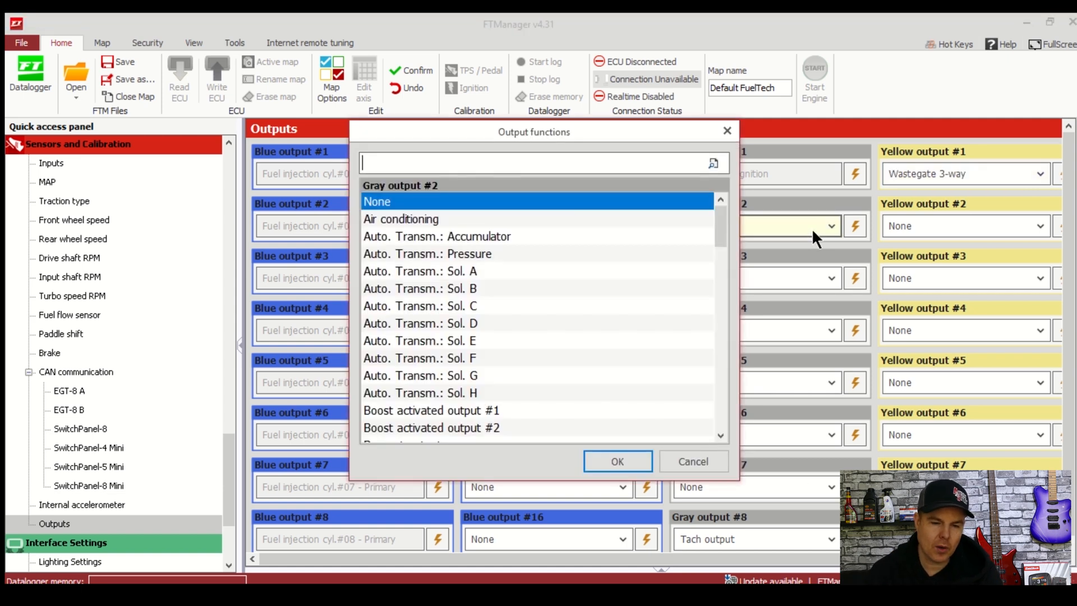
{"action": "type", "text": "star"}
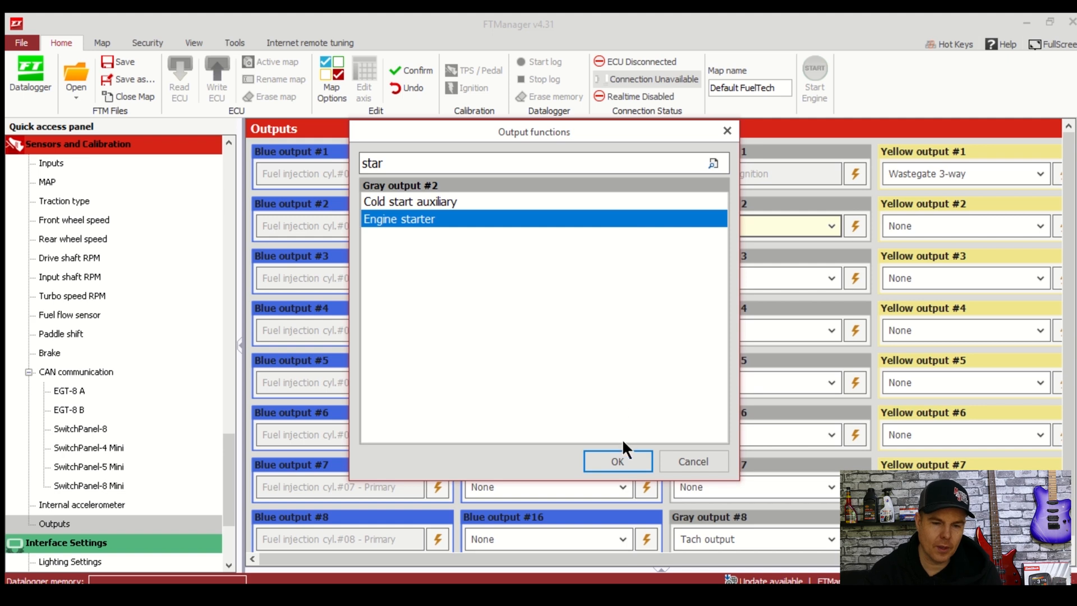
{"action": "left_click", "coordinate": [616, 461]}
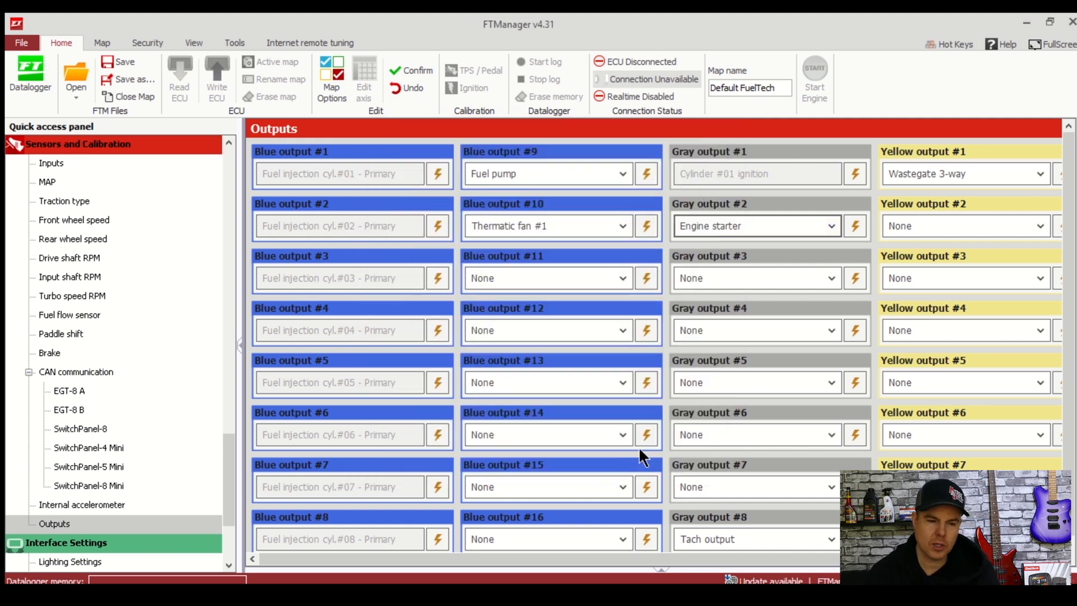
{"action": "mouse_move", "coordinate": [567, 408]}
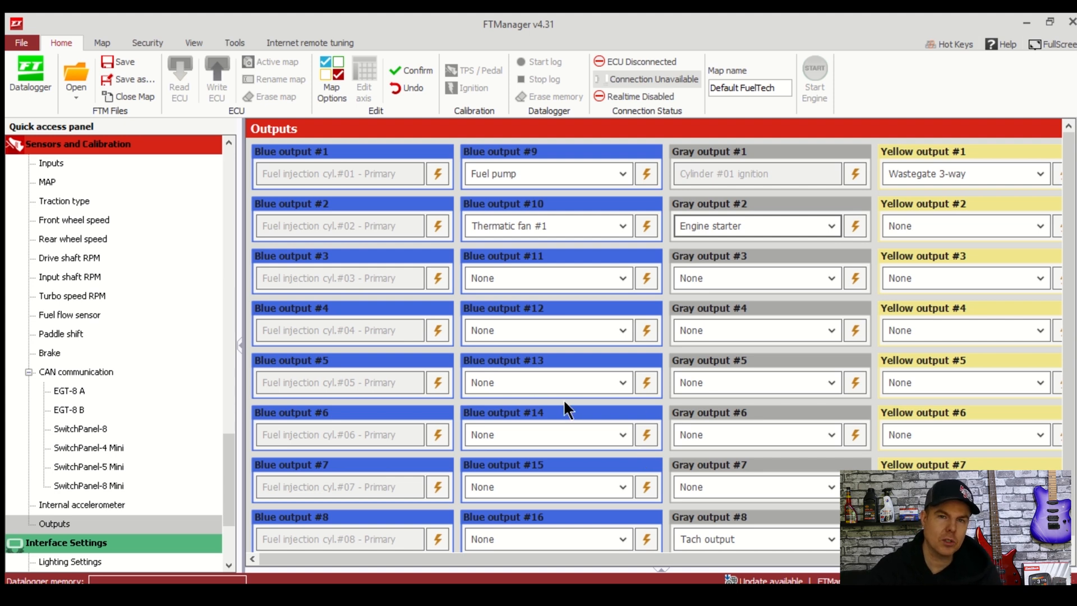
{"action": "mouse_move", "coordinate": [203, 456]}
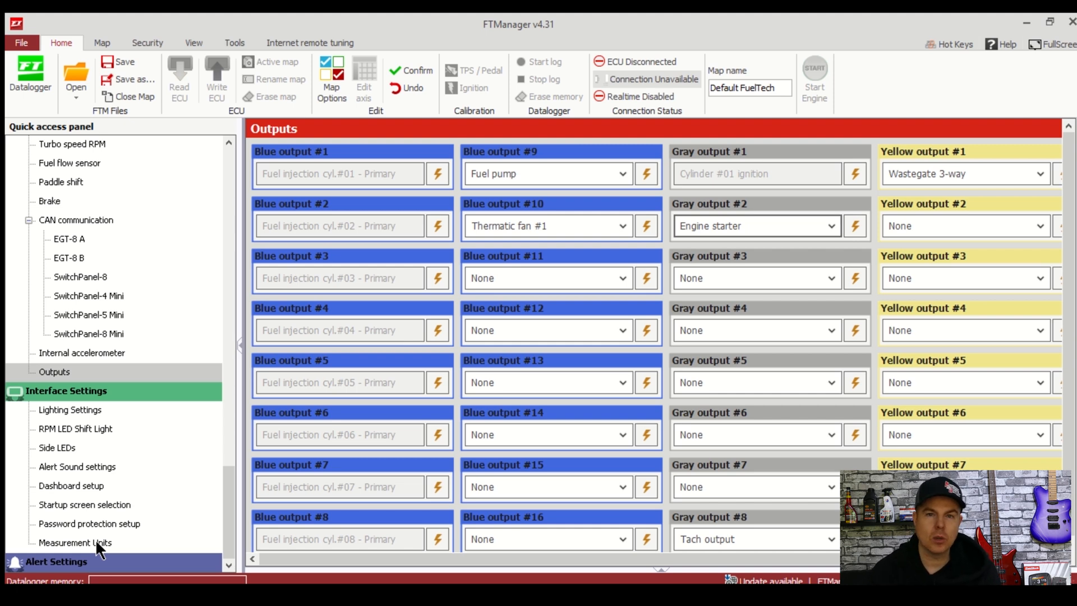
{"action": "left_click", "coordinate": [75, 543]}
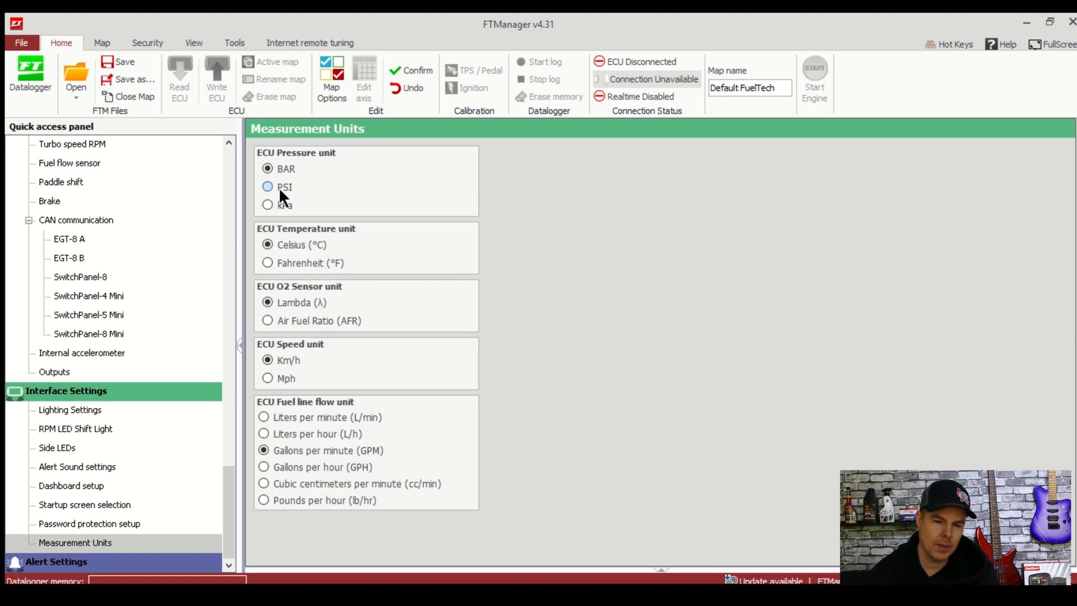
{"action": "left_click", "coordinate": [267, 187]}
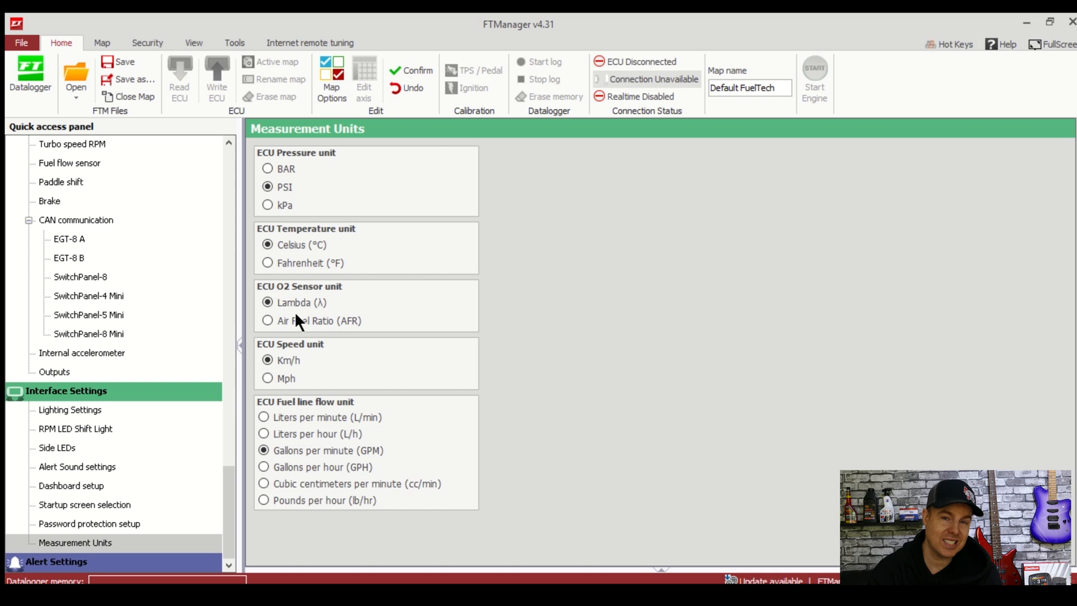
{"action": "left_click", "coordinate": [267, 321]}
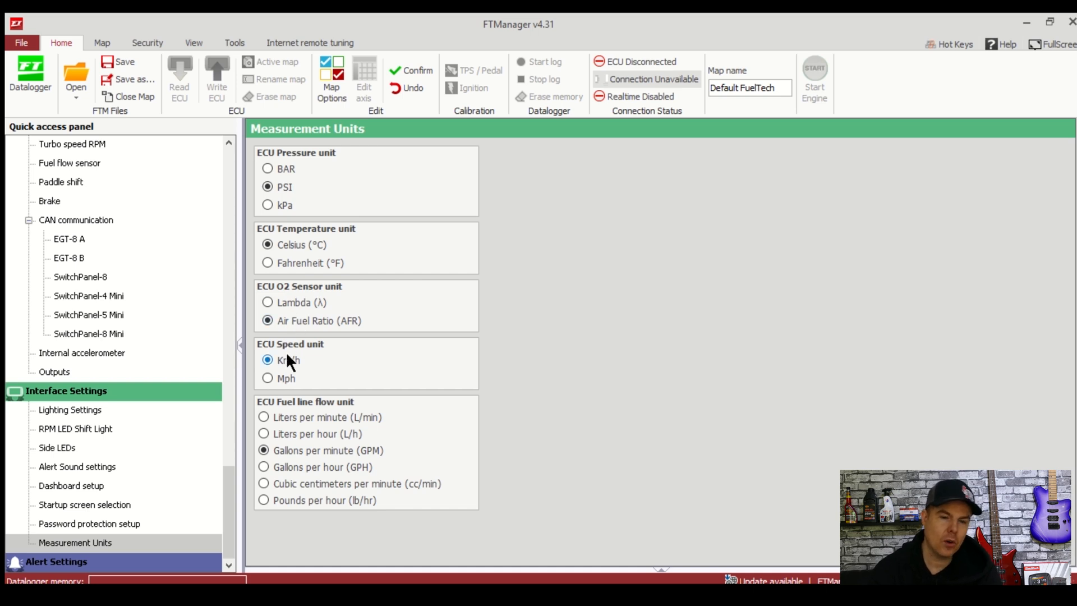
{"action": "left_click", "coordinate": [264, 501]}
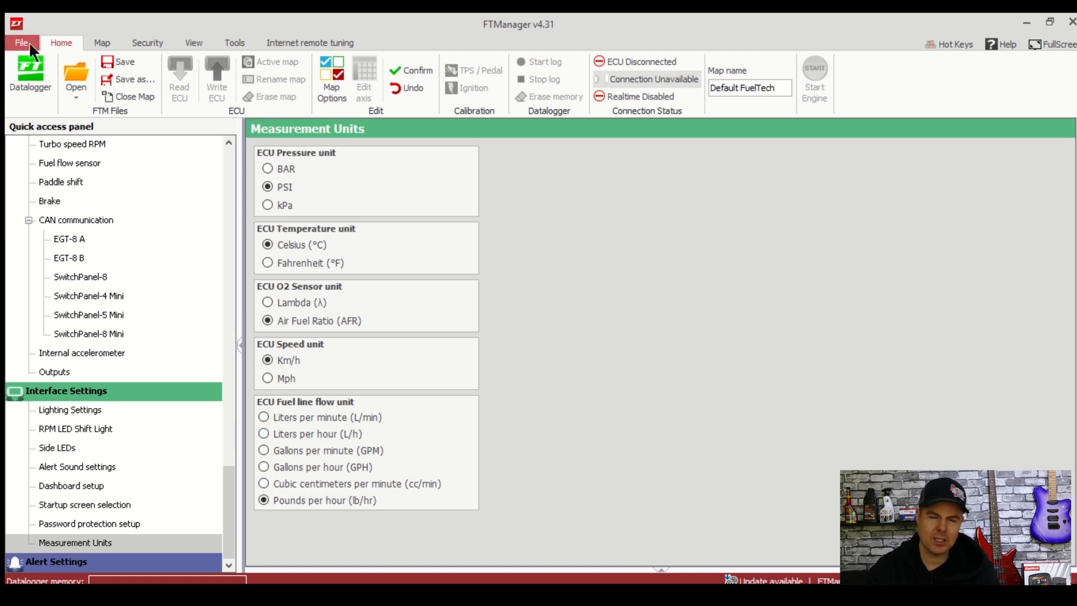
{"action": "left_click", "coordinate": [21, 43]}
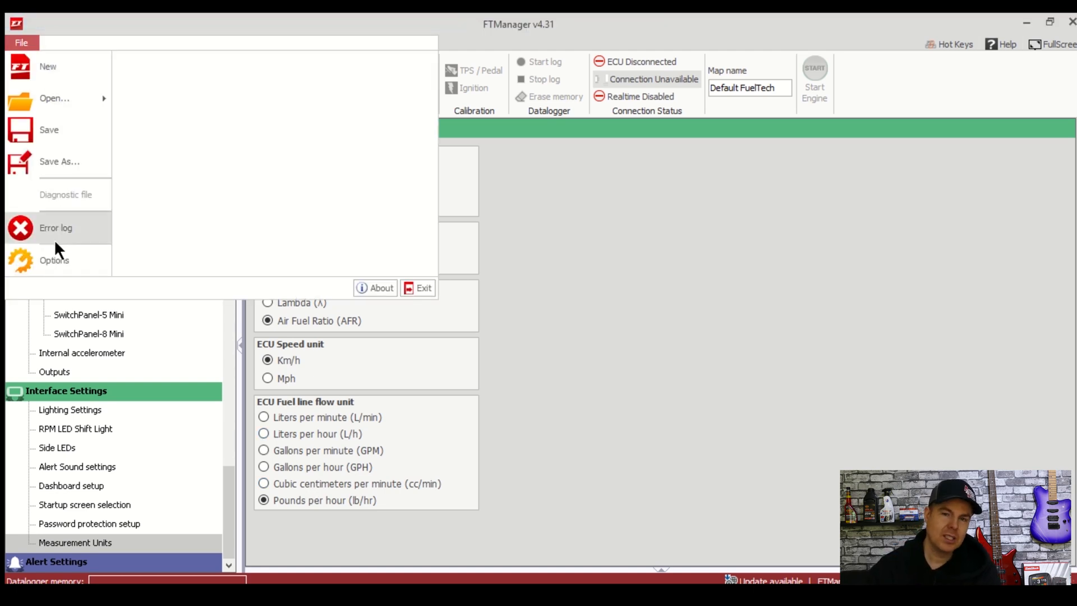
{"action": "left_click", "coordinate": [54, 259]}
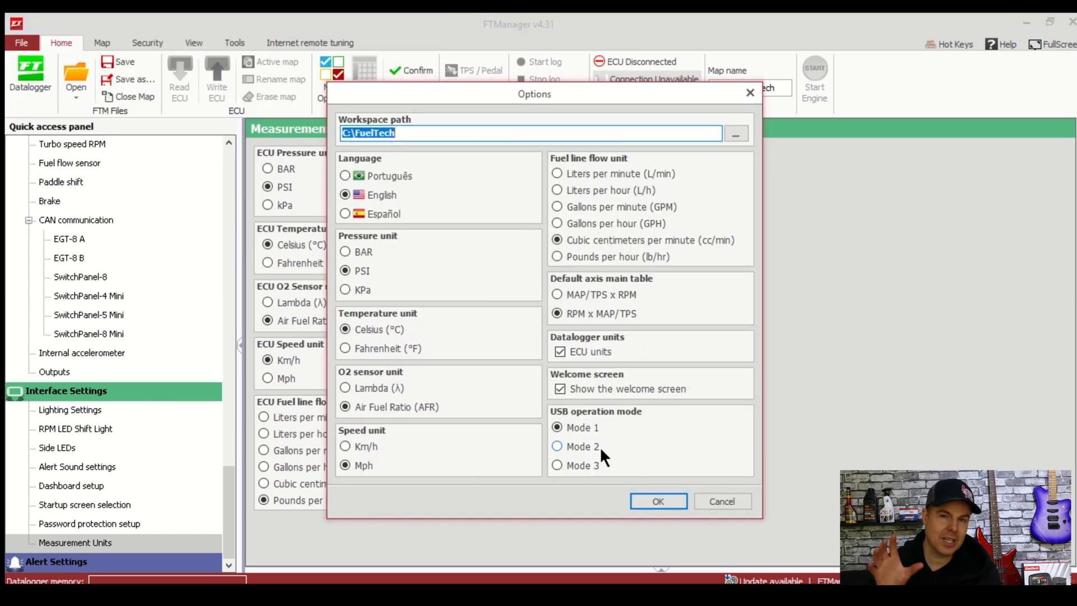
{"action": "left_click", "coordinate": [657, 501]}
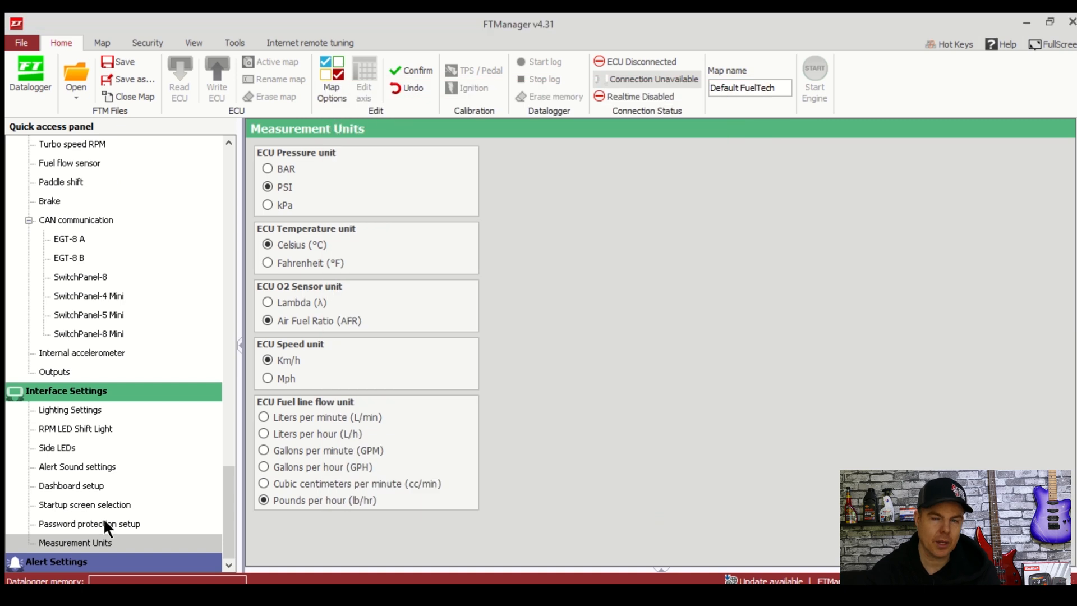
{"action": "mouse_move", "coordinate": [106, 565]}
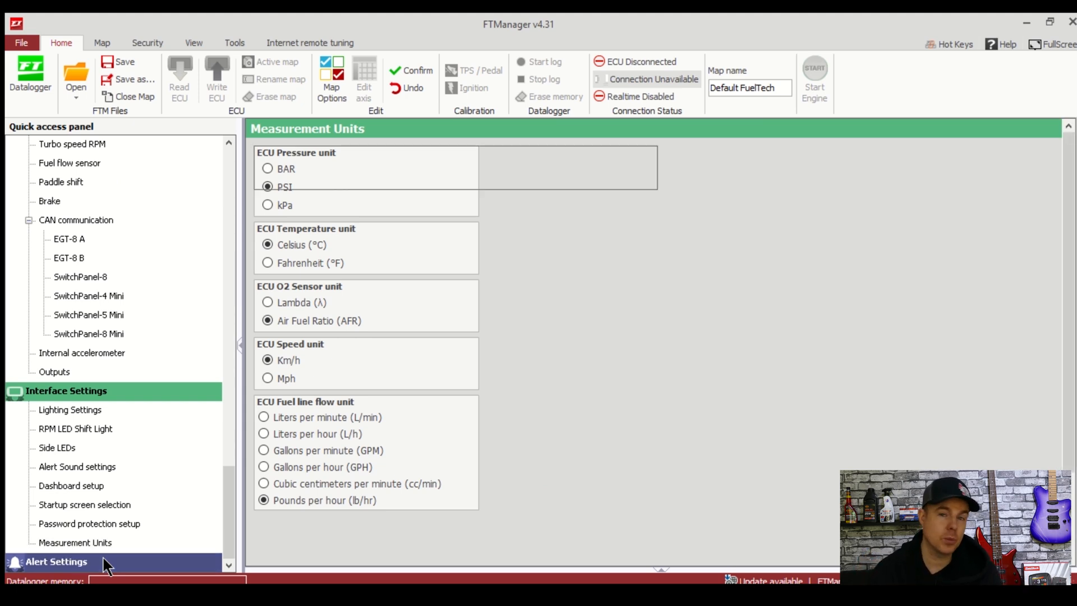
Set low oil pressure alert to Safe mode at 20 psi and low fuel pressure alert to Safe mode
{"action": "left_click", "coordinate": [57, 561]}
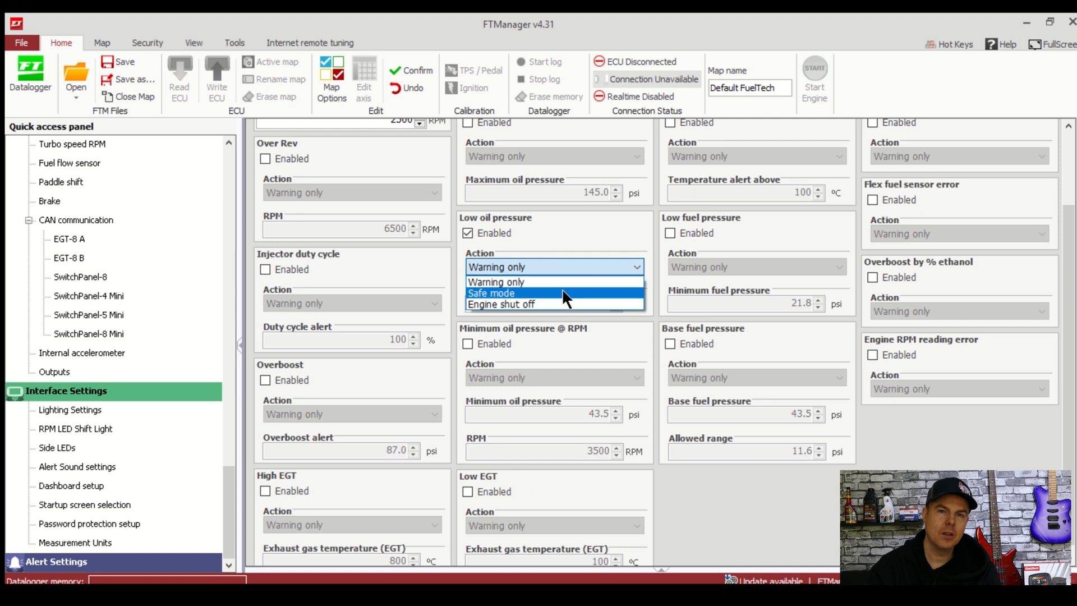
{"action": "left_click", "coordinate": [491, 293]}
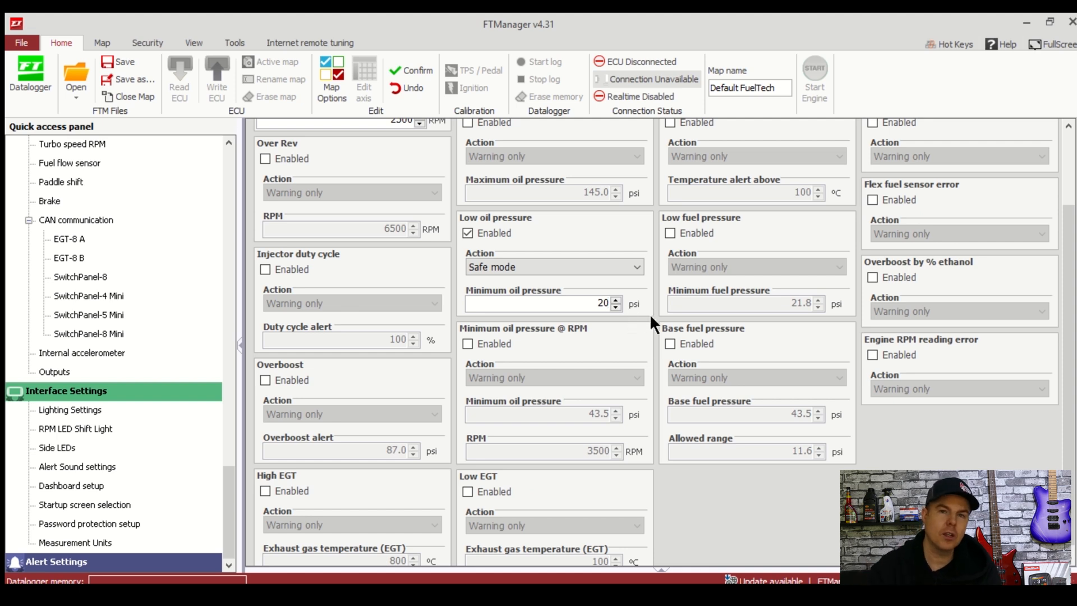
{"action": "mouse_move", "coordinate": [735, 360]}
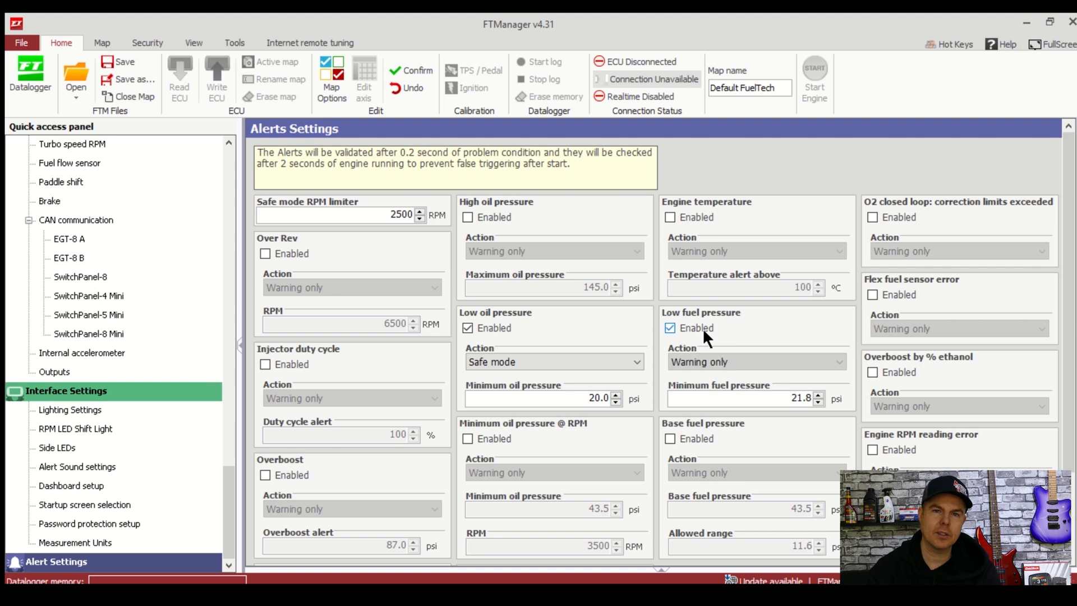
{"action": "left_click", "coordinate": [755, 362]}
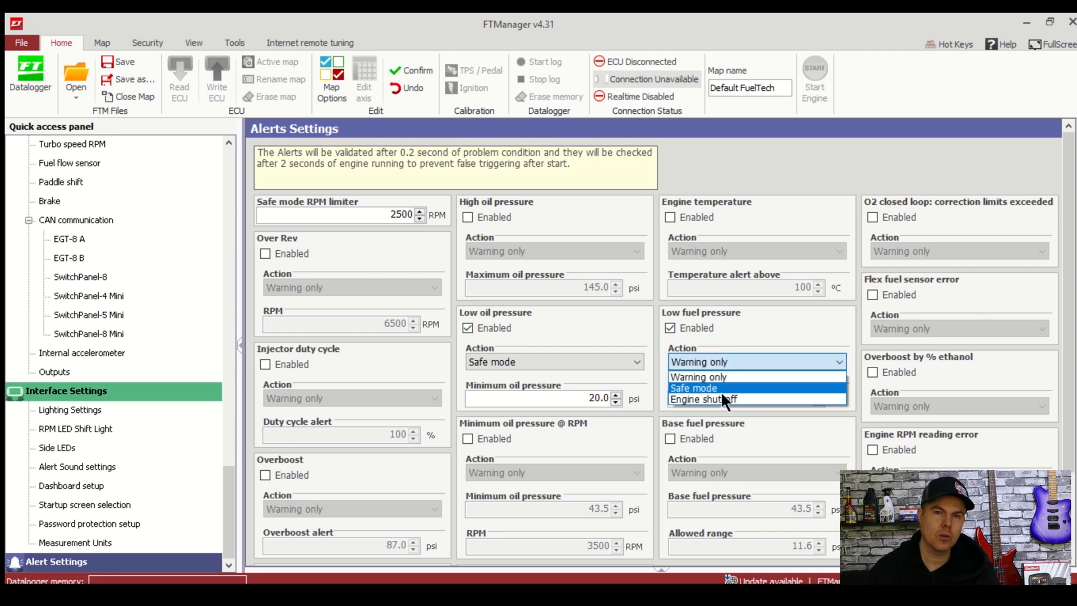
{"action": "left_click", "coordinate": [694, 387]}
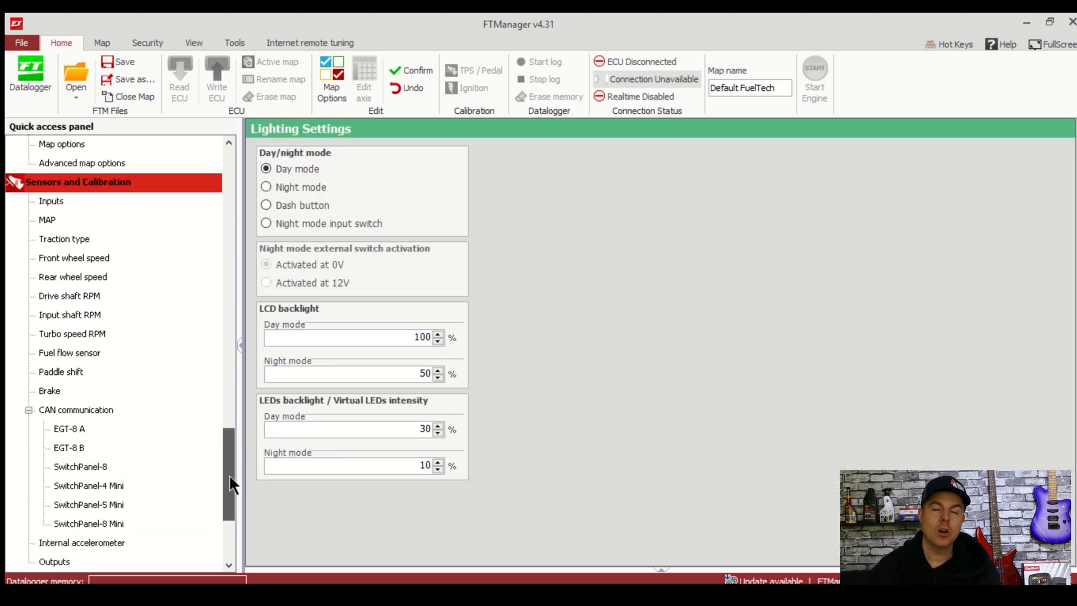
Show the wiring harness diagram and pan around the connector A and B pinouts
{"action": "scroll", "scroll_direction": "up", "scroll_amount": 3}
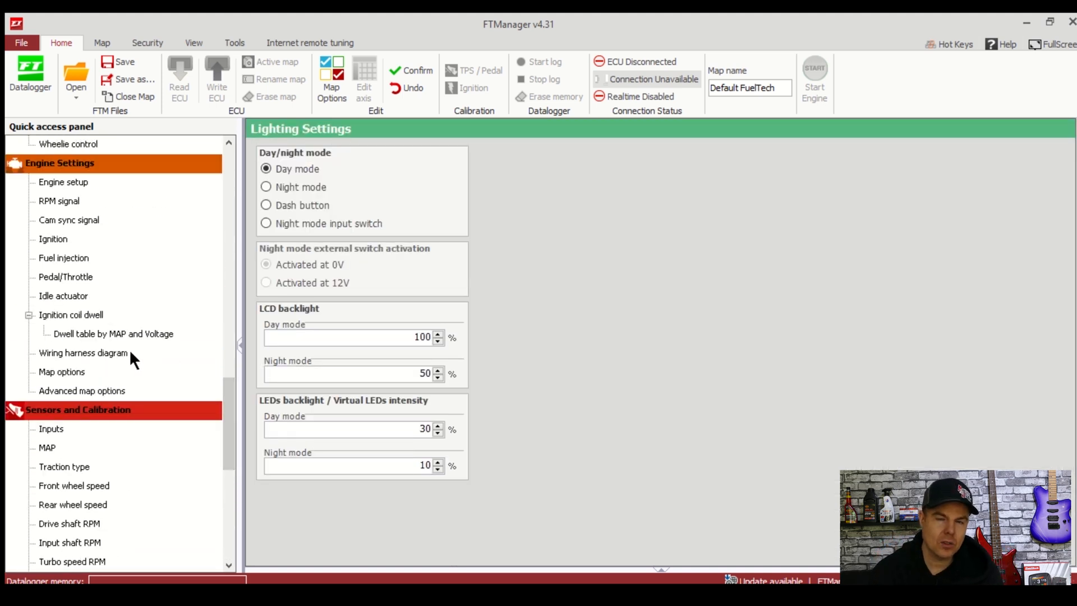
{"action": "left_click", "coordinate": [83, 352]}
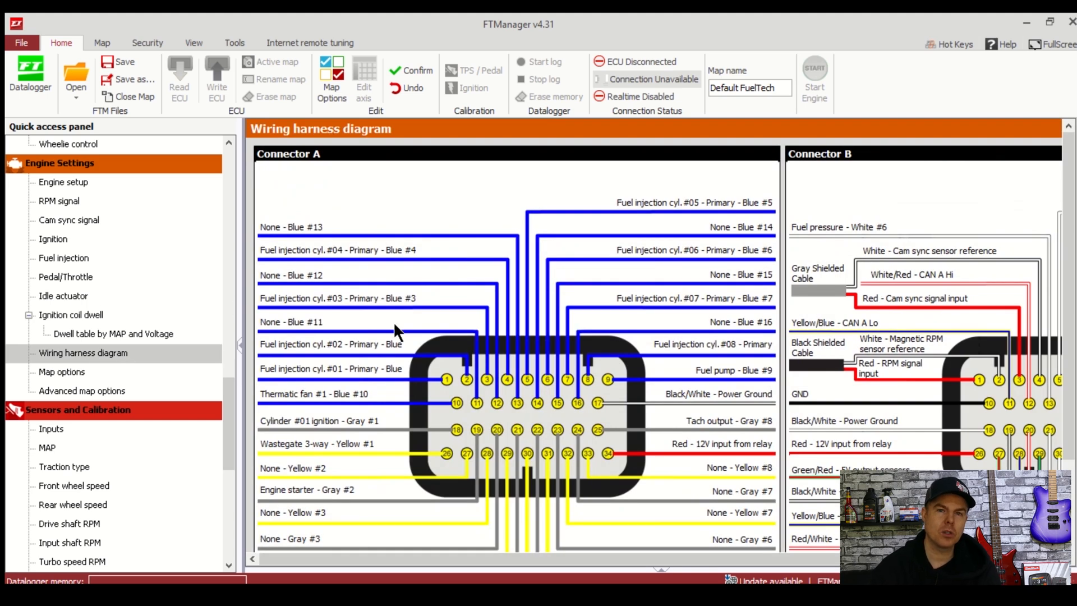
{"action": "scroll", "scroll_direction": "right", "scroll_amount": 3}
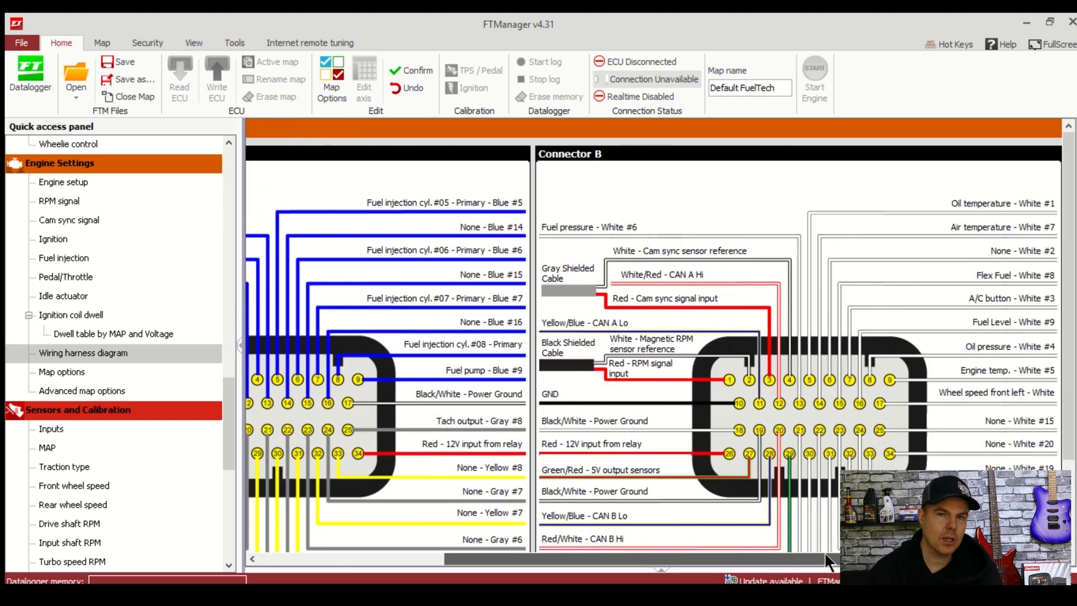
{"action": "scroll", "scroll_direction": "left", "scroll_amount": 3}
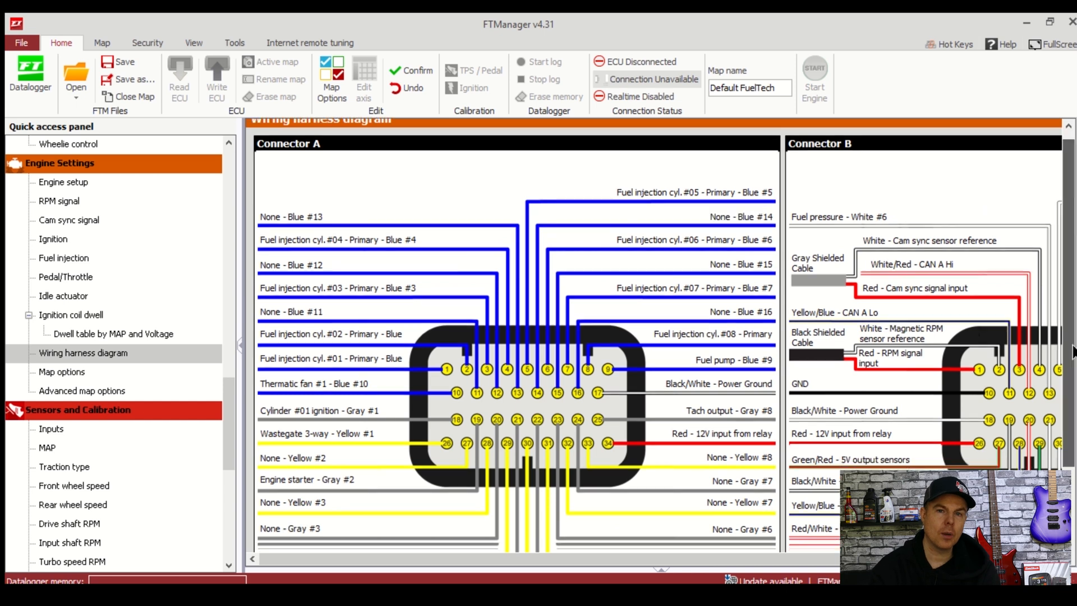
{"action": "scroll", "scroll_direction": "down", "scroll_amount": 3}
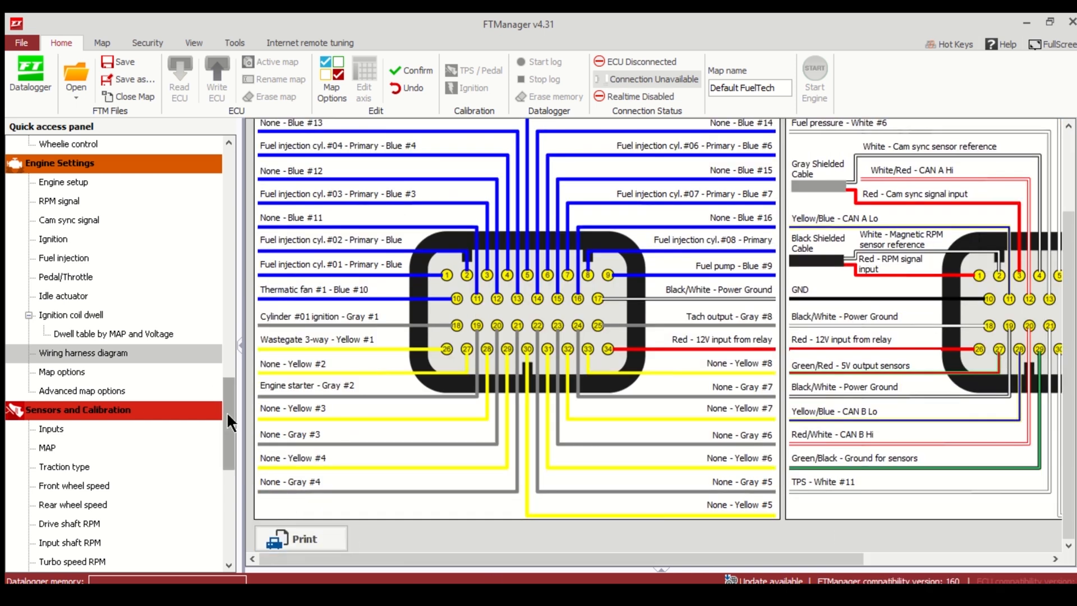
{"action": "scroll", "scroll_direction": "up", "scroll_amount": 3}
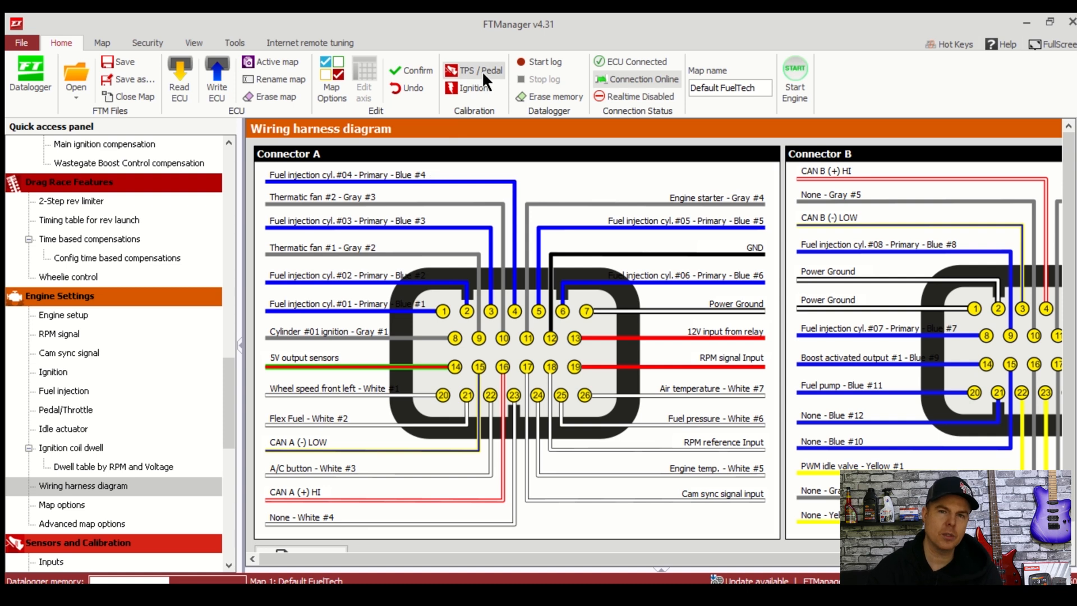
Calibrate the TPS/pedal idle and full positions, save, and acknowledge the success message
{"action": "left_click", "coordinate": [474, 69]}
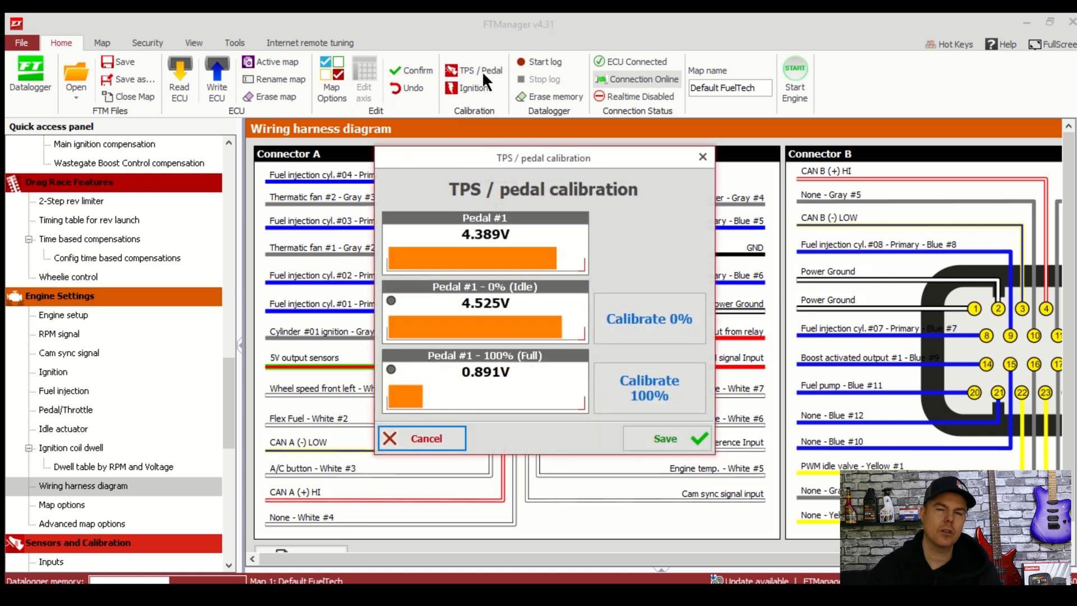
{"action": "mouse_move", "coordinate": [615, 256]}
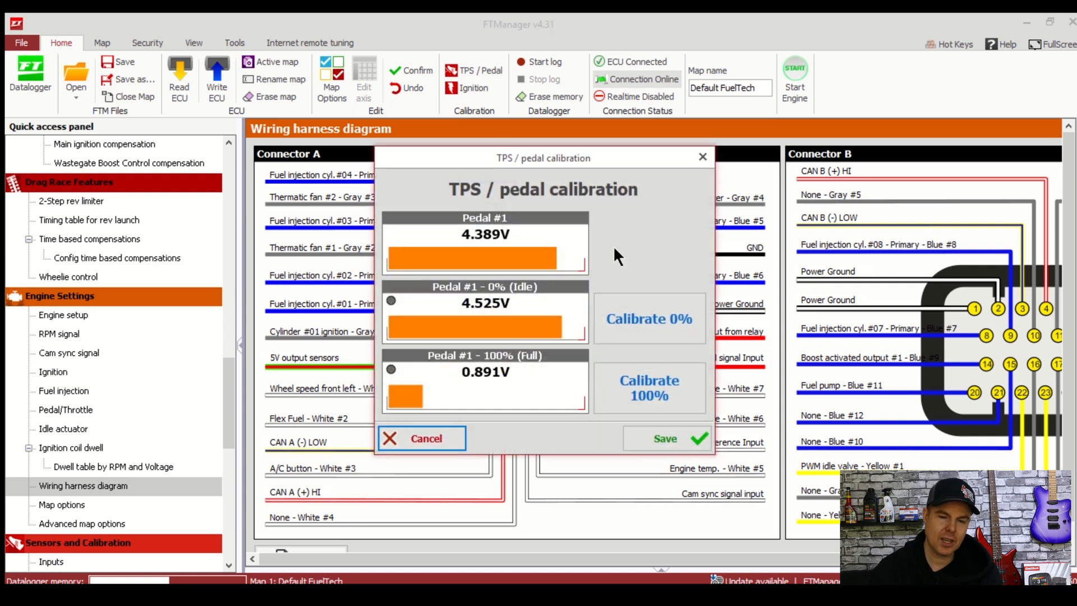
{"action": "mouse_move", "coordinate": [648, 317]}
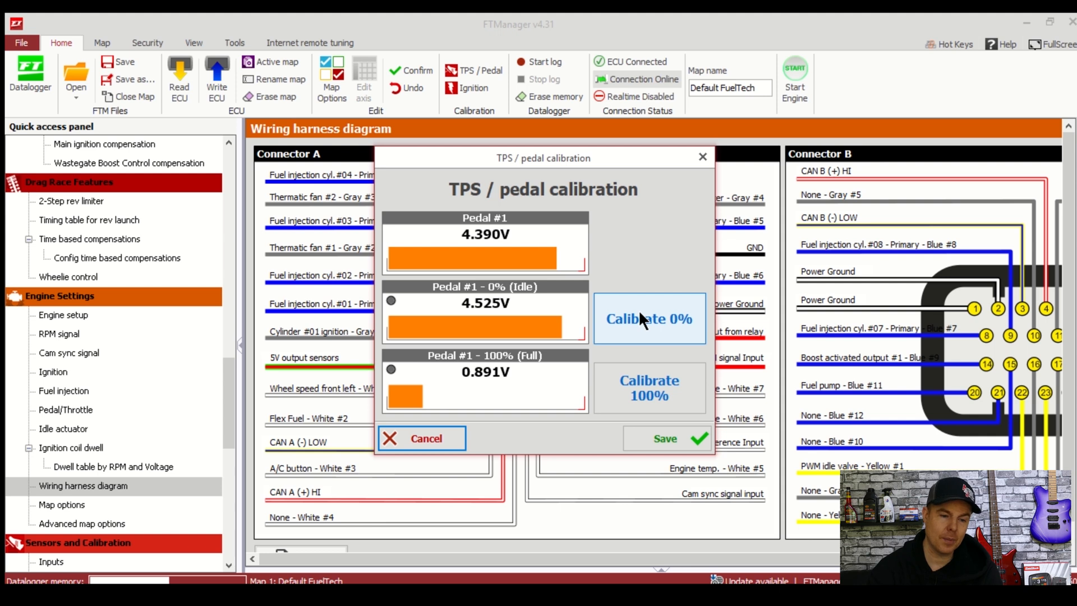
{"action": "left_click", "coordinate": [648, 317]}
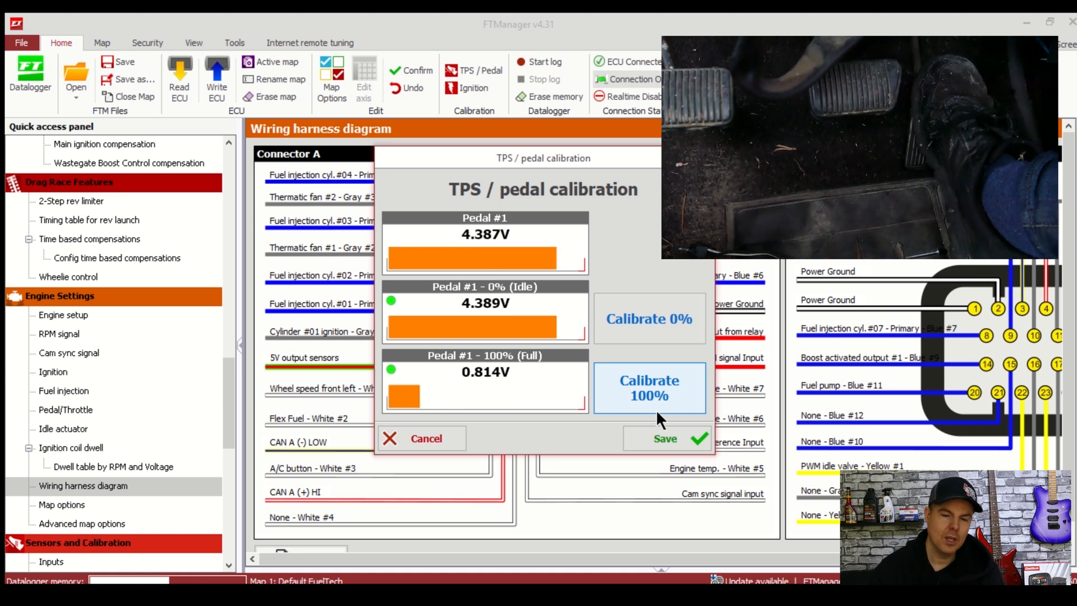
{"action": "left_click", "coordinate": [647, 317]}
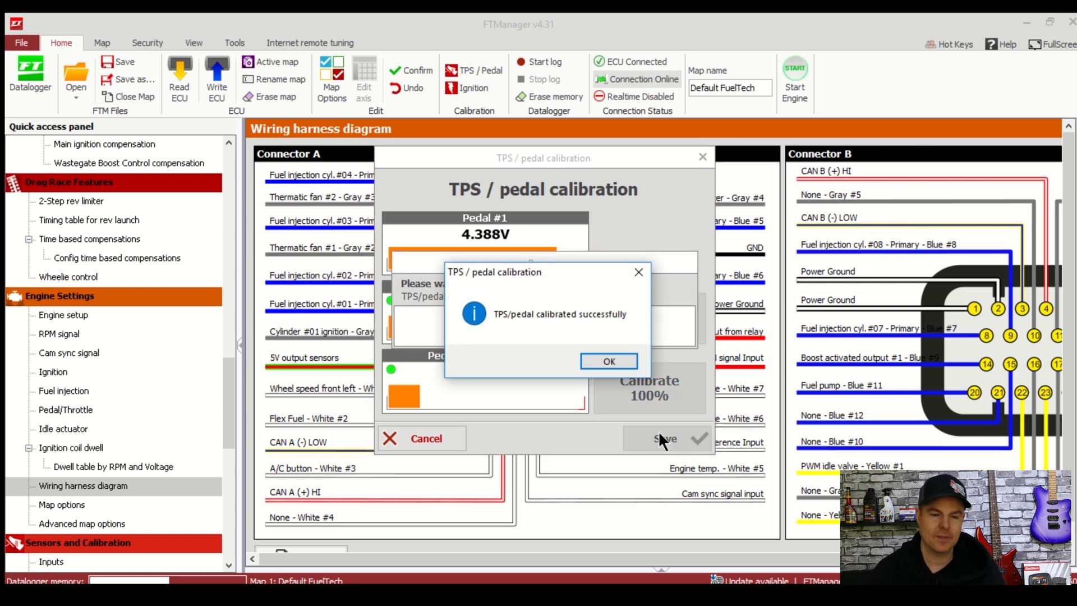
{"action": "mouse_move", "coordinate": [618, 388]}
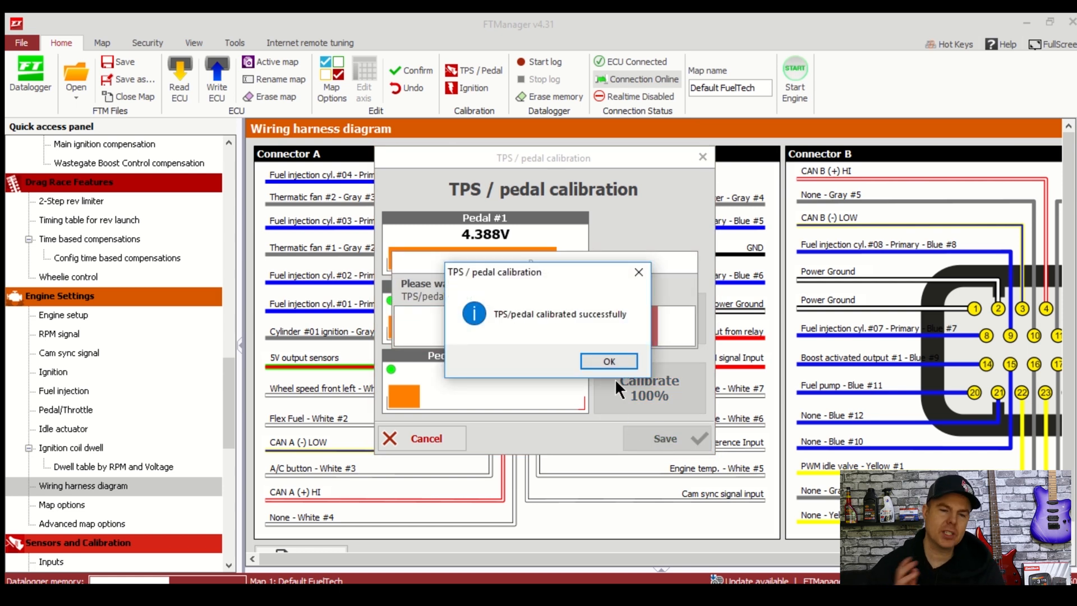
{"action": "left_click", "coordinate": [609, 360]}
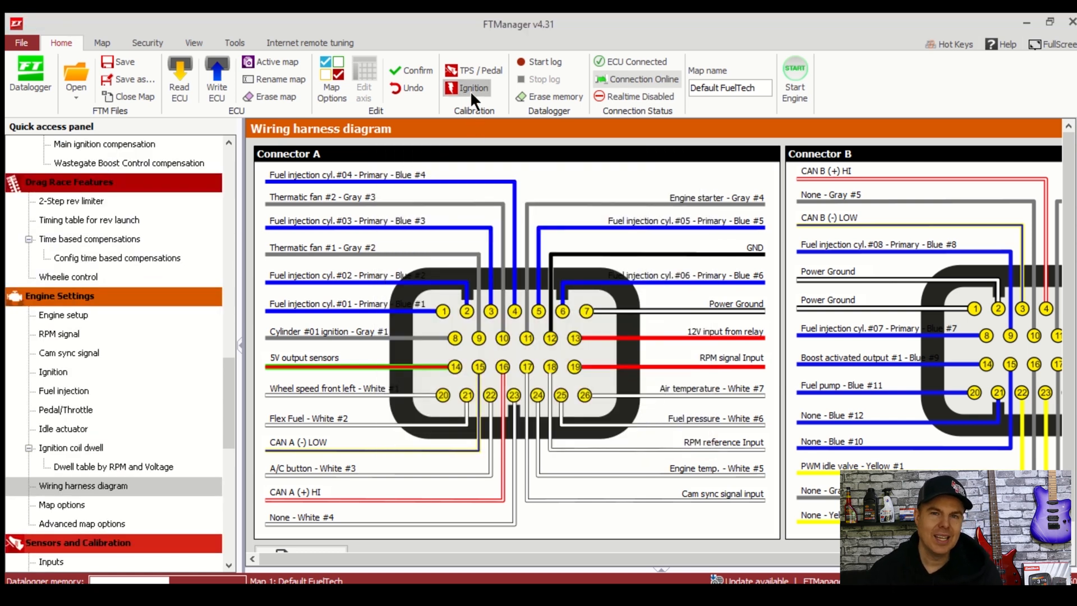
Start ignition calibration with locked ignition timing at 20° while the engine runs
{"action": "left_click", "coordinate": [473, 88]}
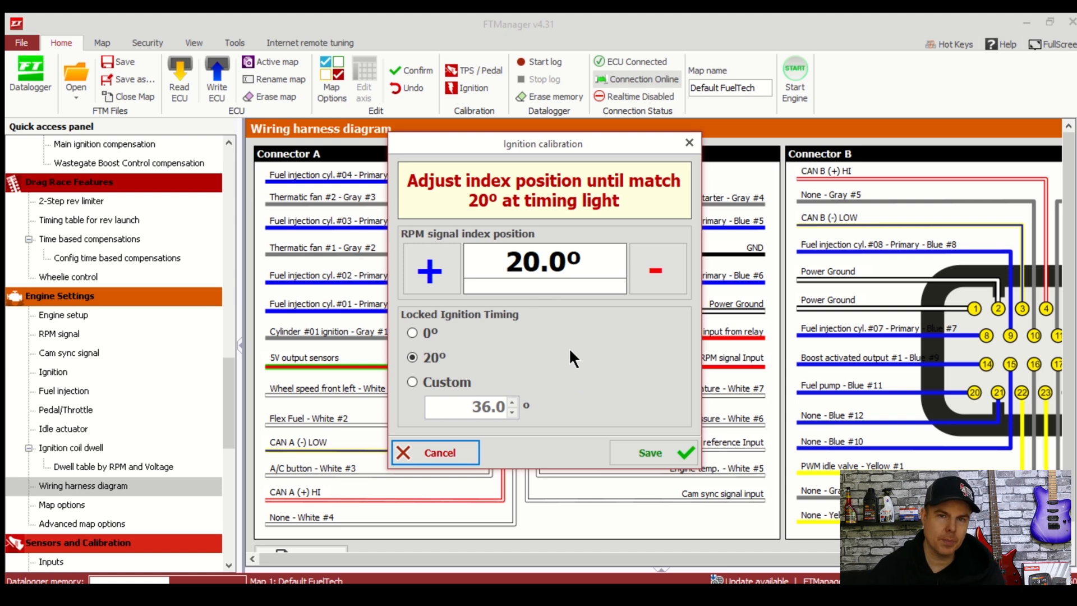
{"action": "left_click", "coordinate": [794, 72]}
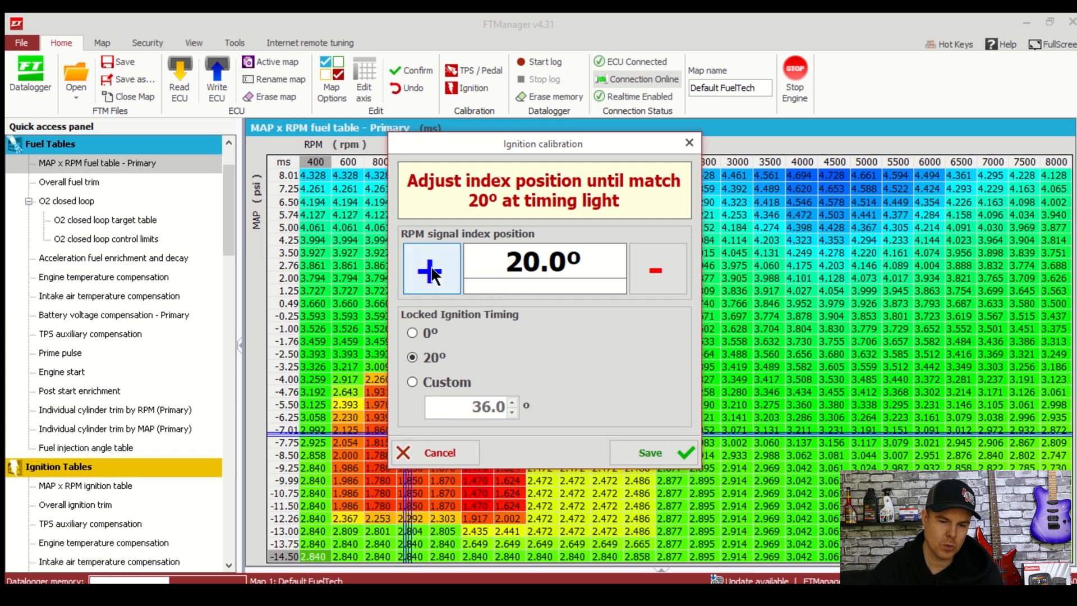
Advance the RPM signal index position in five steps up to 24.6° to match the timing light
{"action": "left_click", "coordinate": [431, 270]}
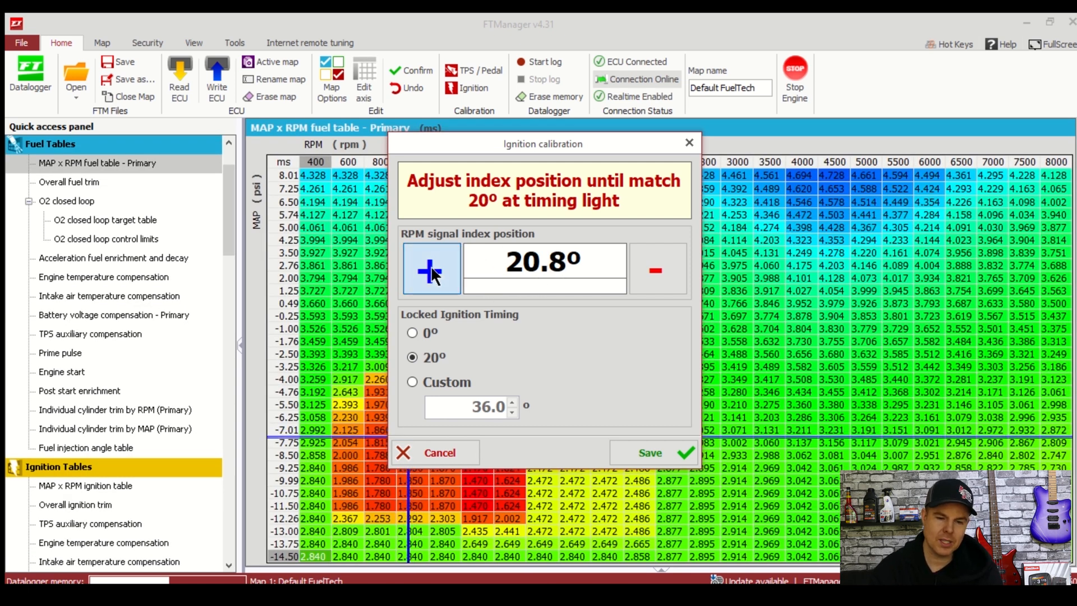
{"action": "left_click", "coordinate": [430, 269]}
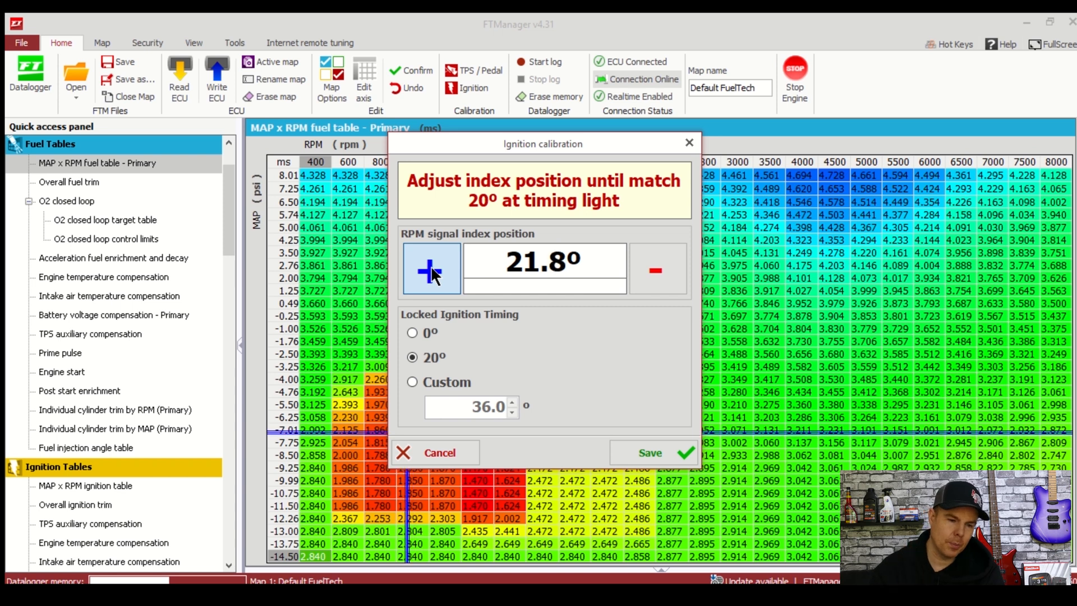
{"action": "left_click", "coordinate": [431, 269]}
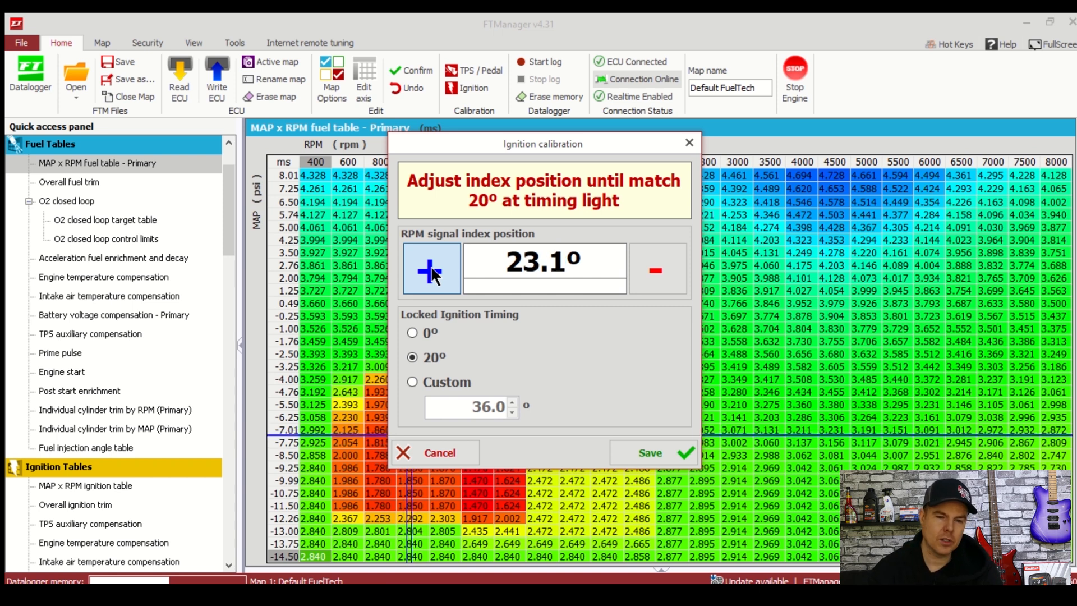
{"action": "left_click", "coordinate": [430, 270]}
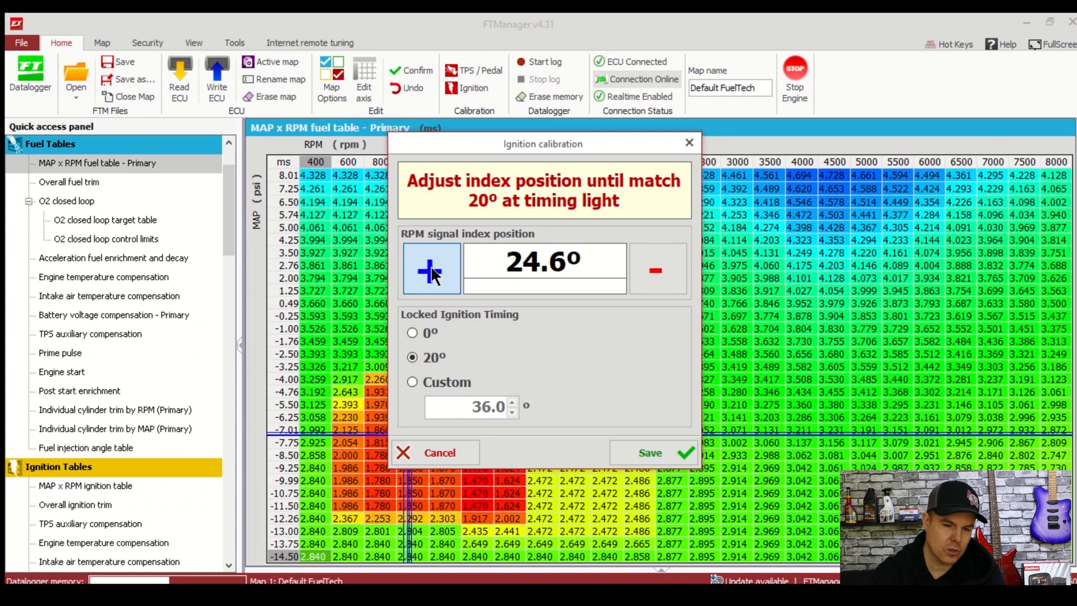
{"action": "left_click", "coordinate": [430, 269]}
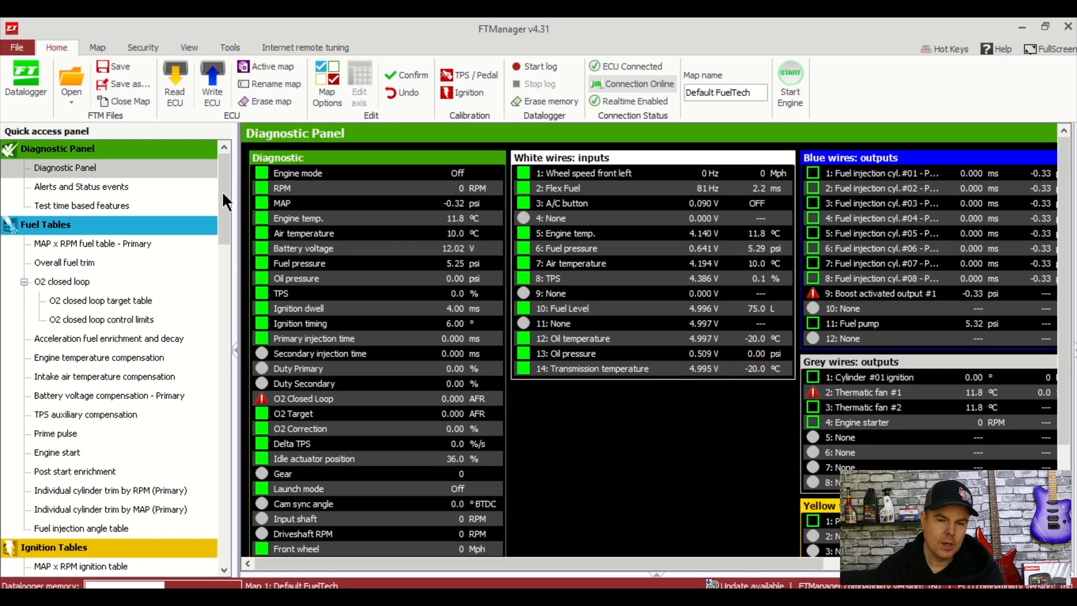
Scroll to Other Functions and bring up the Thermatic fan #1 settings page
{"action": "scroll", "scroll_direction": "down", "scroll_amount": 3}
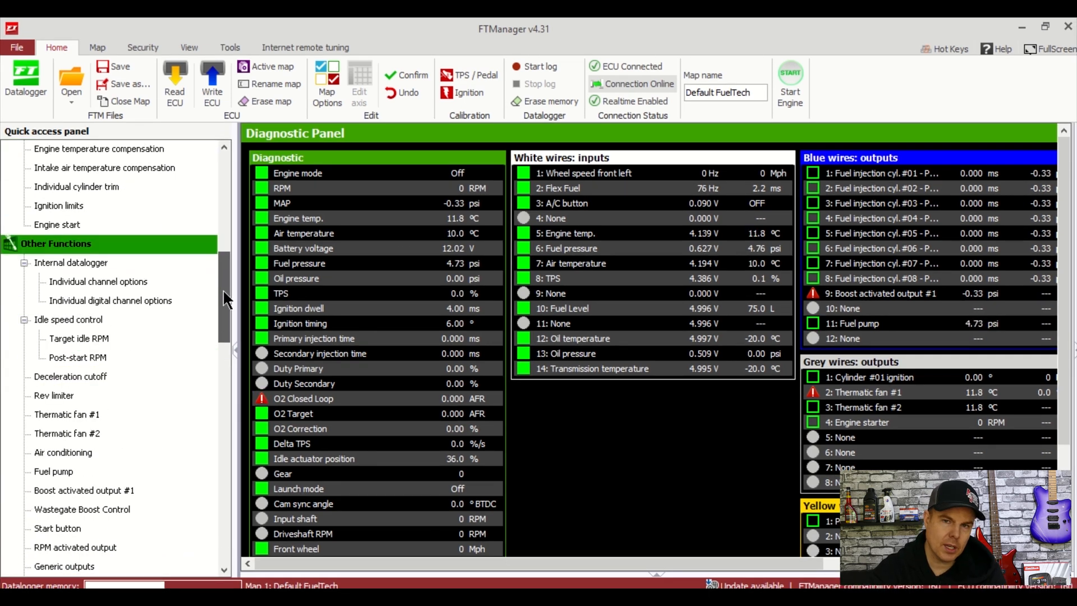
{"action": "scroll", "scroll_direction": "down", "scroll_amount": 3}
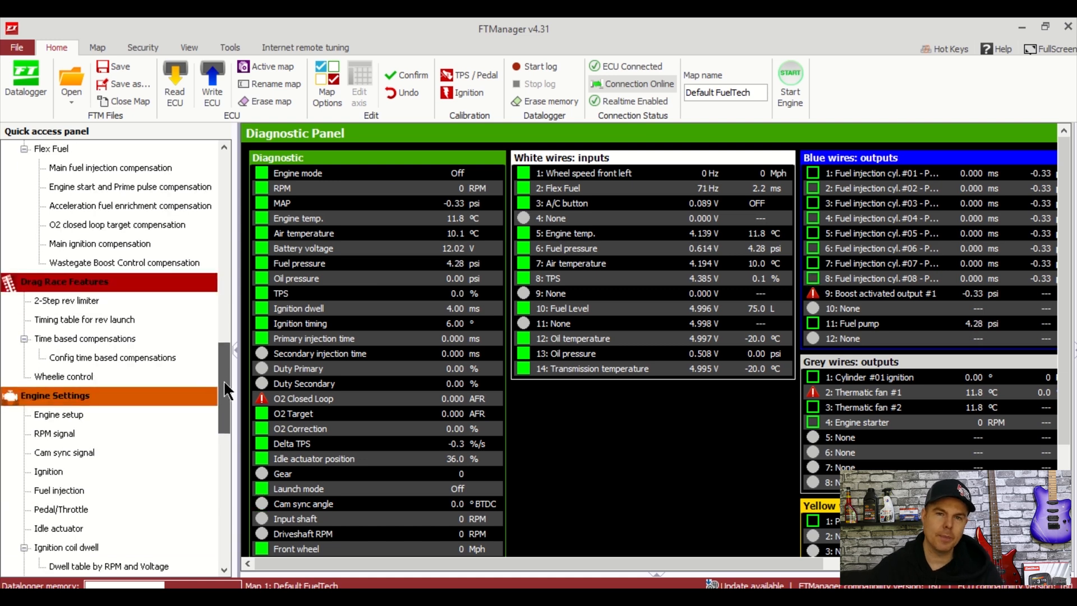
{"action": "scroll", "scroll_direction": "down", "scroll_amount": 3}
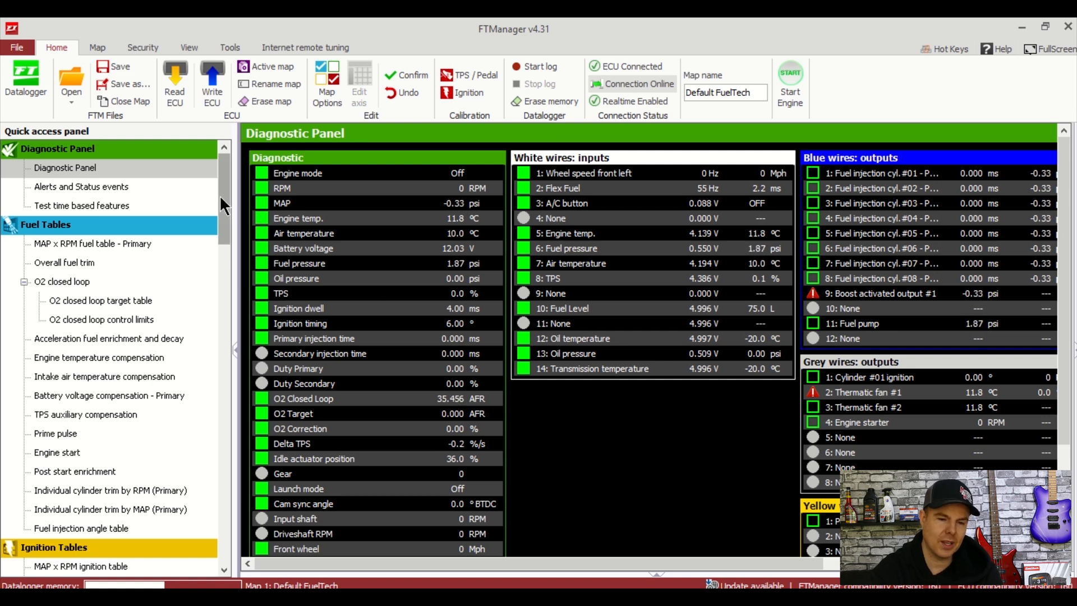
{"action": "scroll", "scroll_direction": "down", "scroll_amount": 3}
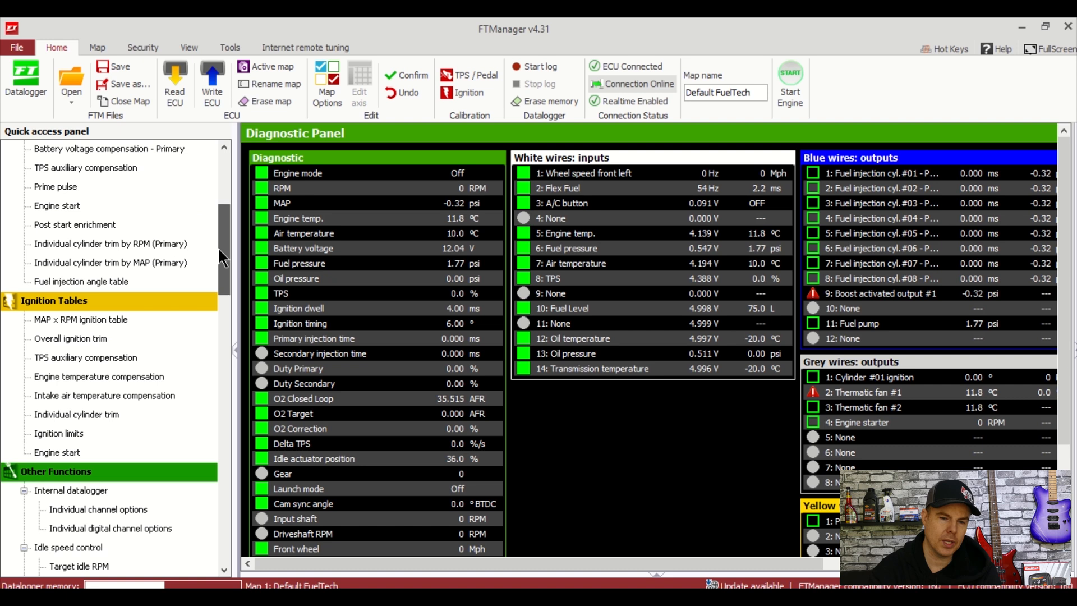
{"action": "scroll", "scroll_direction": "down", "scroll_amount": 3}
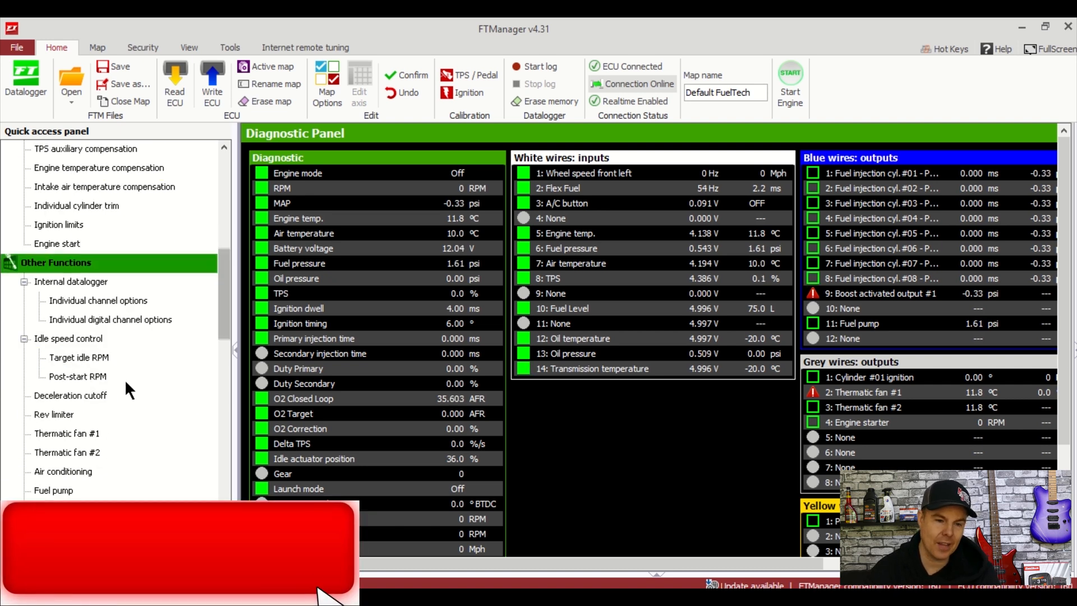
{"action": "left_click", "coordinate": [68, 433]}
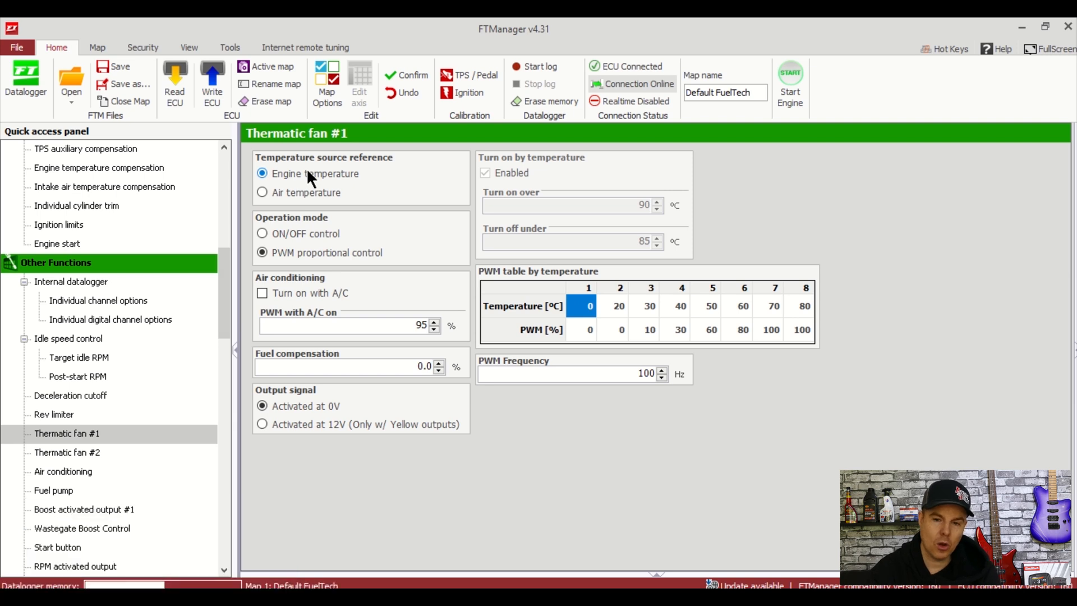
{"action": "mouse_move", "coordinate": [305, 239]}
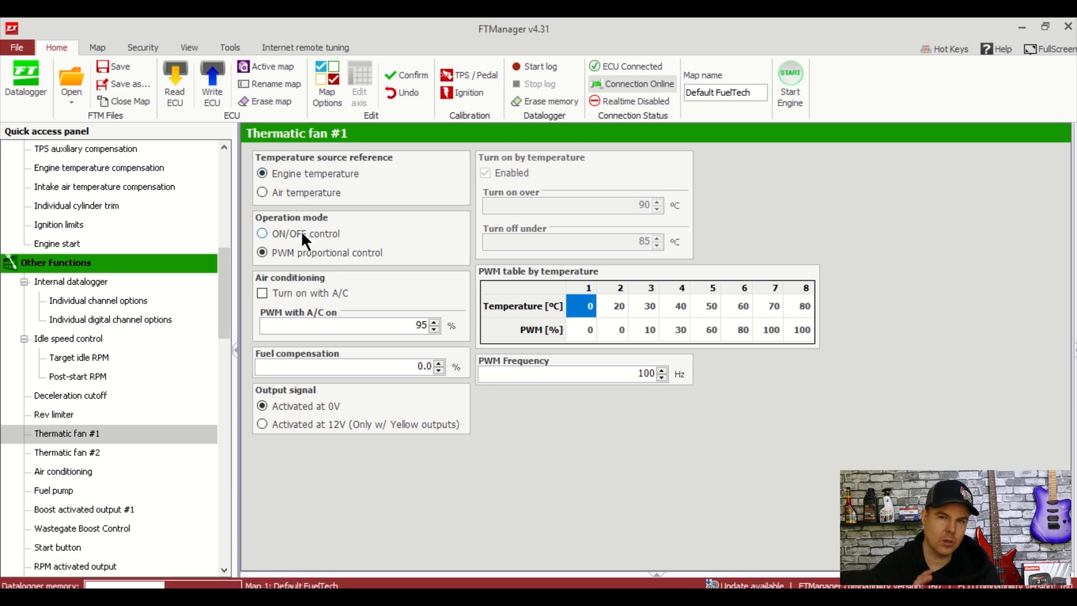
Switch thermatic fan #1 to ON/OFF control turning on over 88 °C, then return to Outputs
{"action": "left_click", "coordinate": [261, 234]}
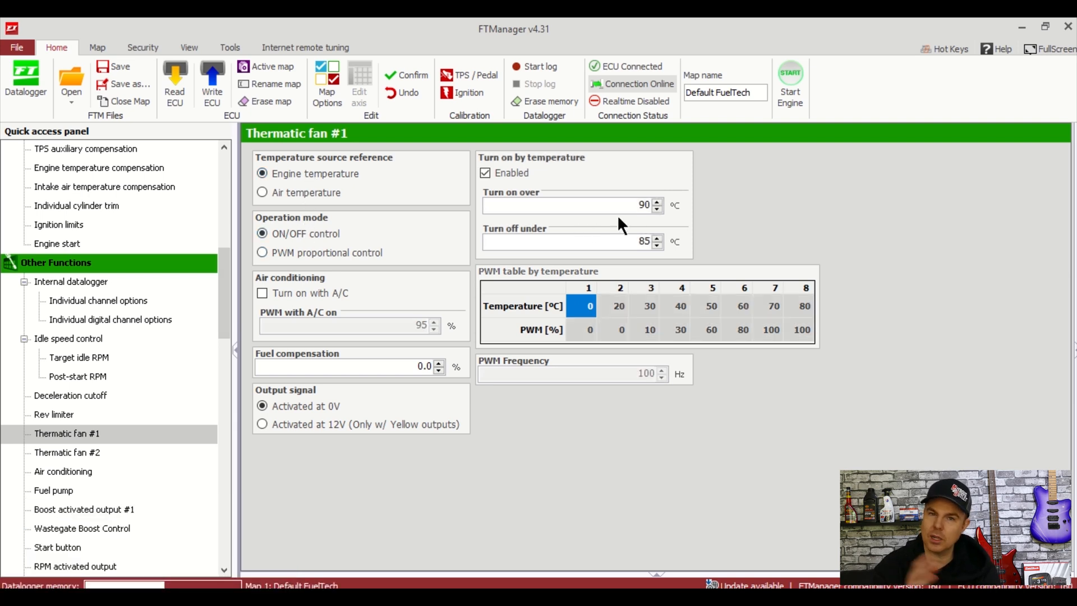
{"action": "left_click", "coordinate": [657, 209]}
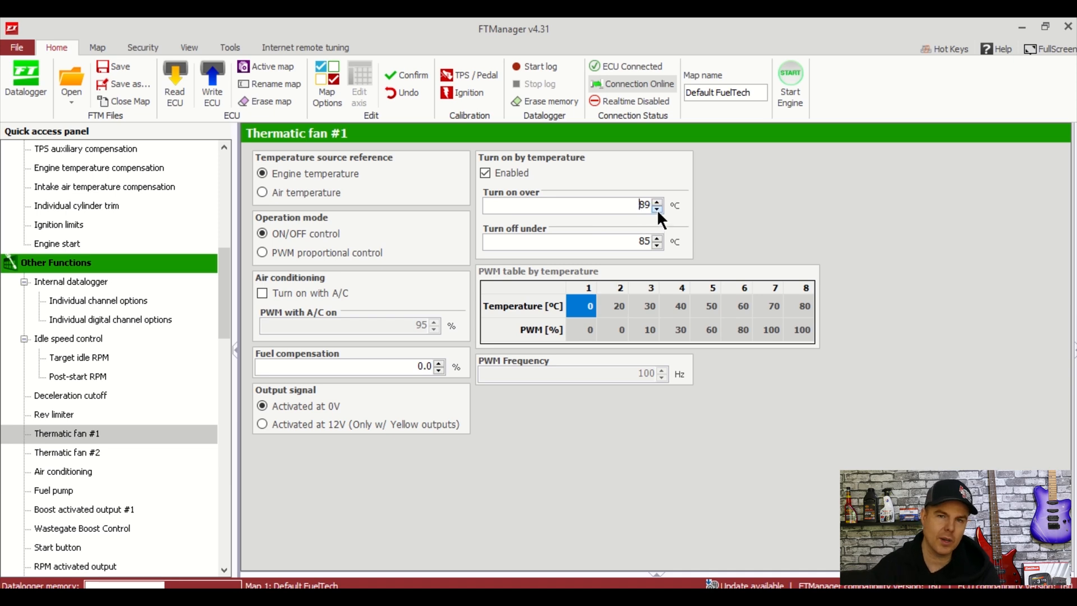
{"action": "left_click", "coordinate": [657, 209]}
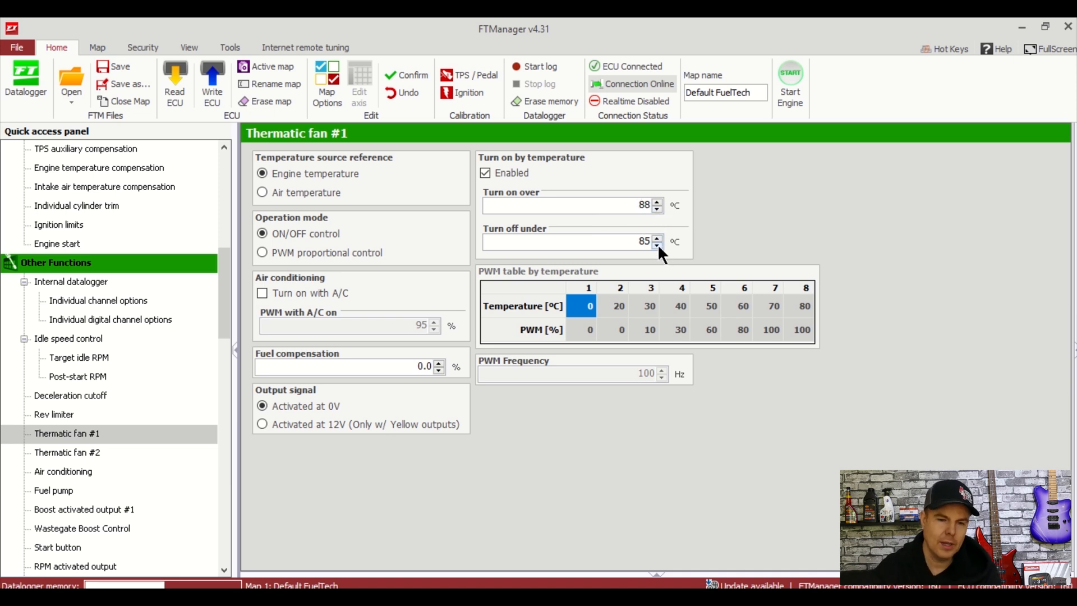
{"action": "mouse_move", "coordinate": [269, 305]}
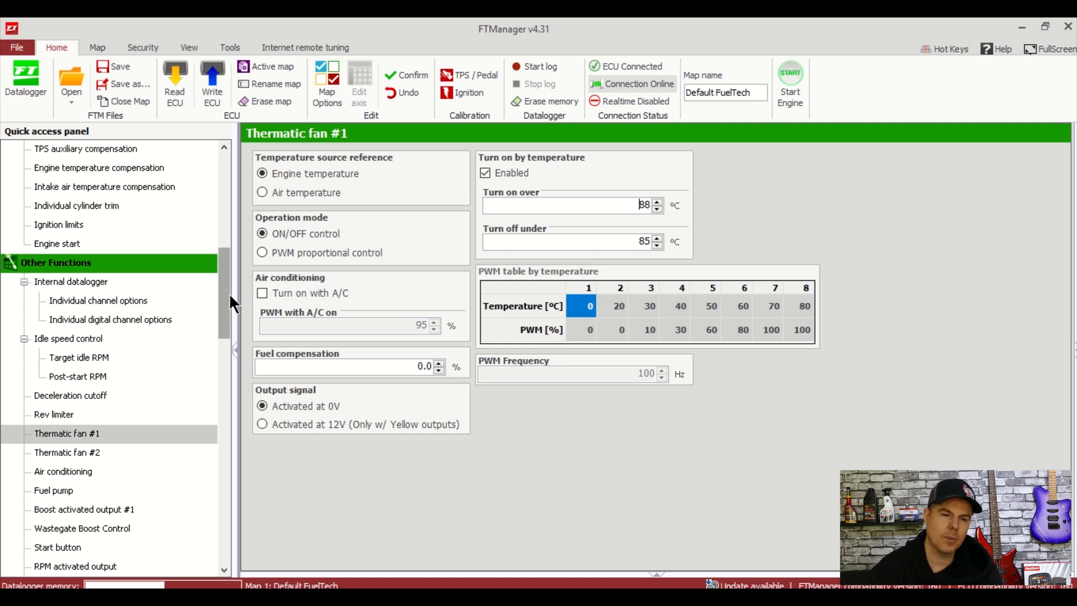
{"action": "left_click", "coordinate": [54, 390]}
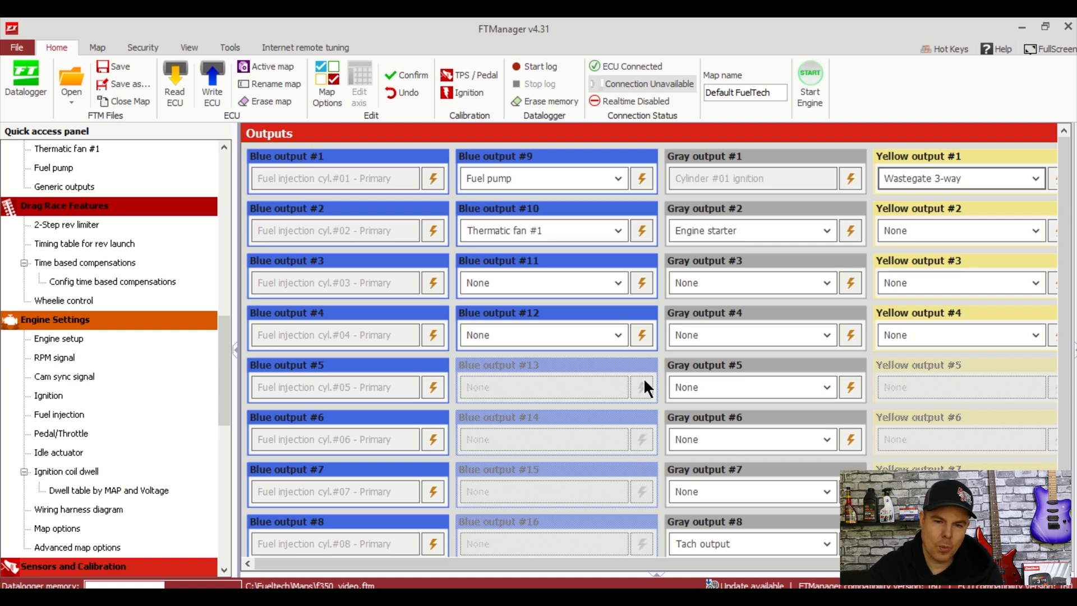
{"action": "mouse_move", "coordinate": [580, 443]}
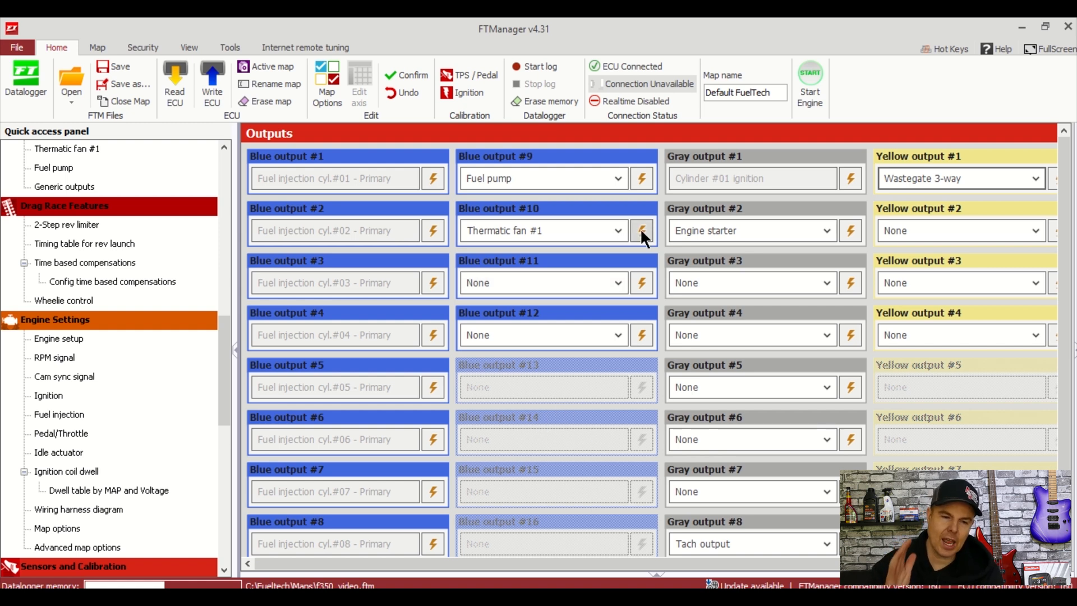
{"action": "mouse_move", "coordinate": [640, 230]}
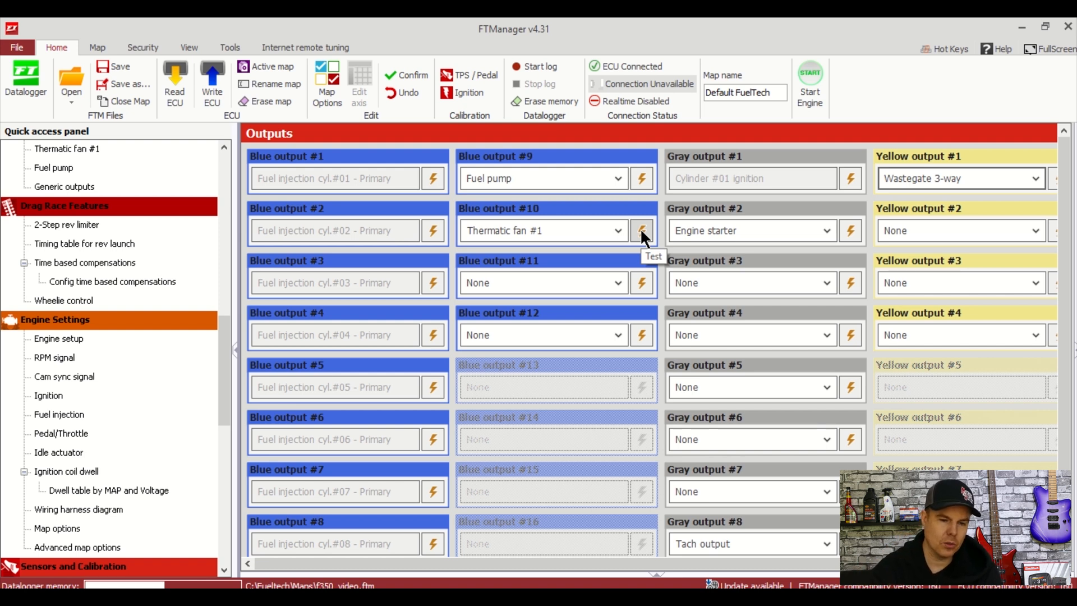
Test the Thermatic fan #1 output assigned to blue output #10
{"action": "left_click", "coordinate": [642, 230]}
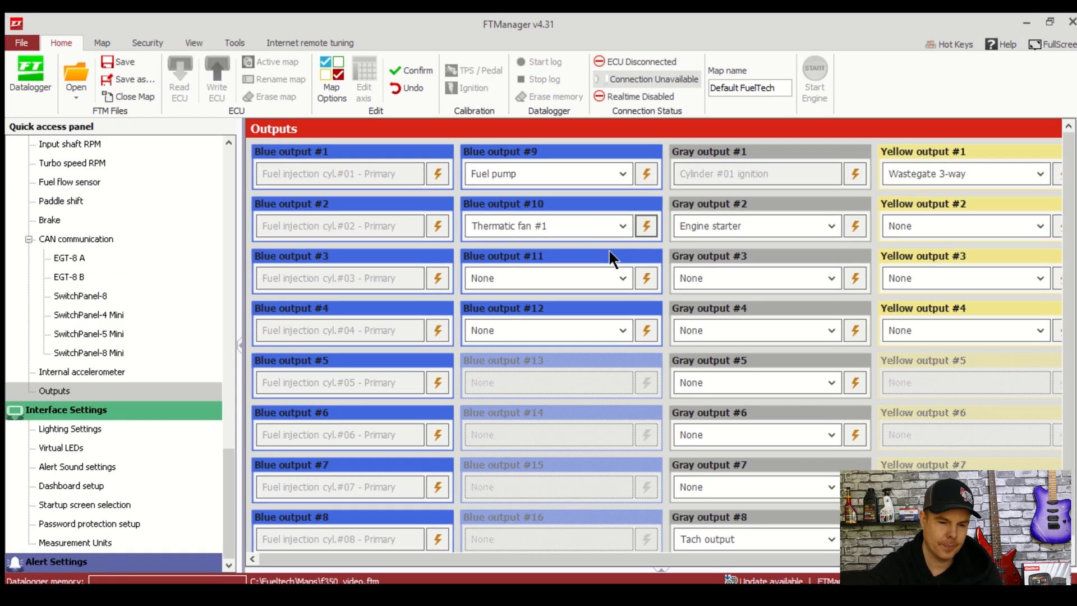
{"action": "mouse_move", "coordinate": [565, 226]}
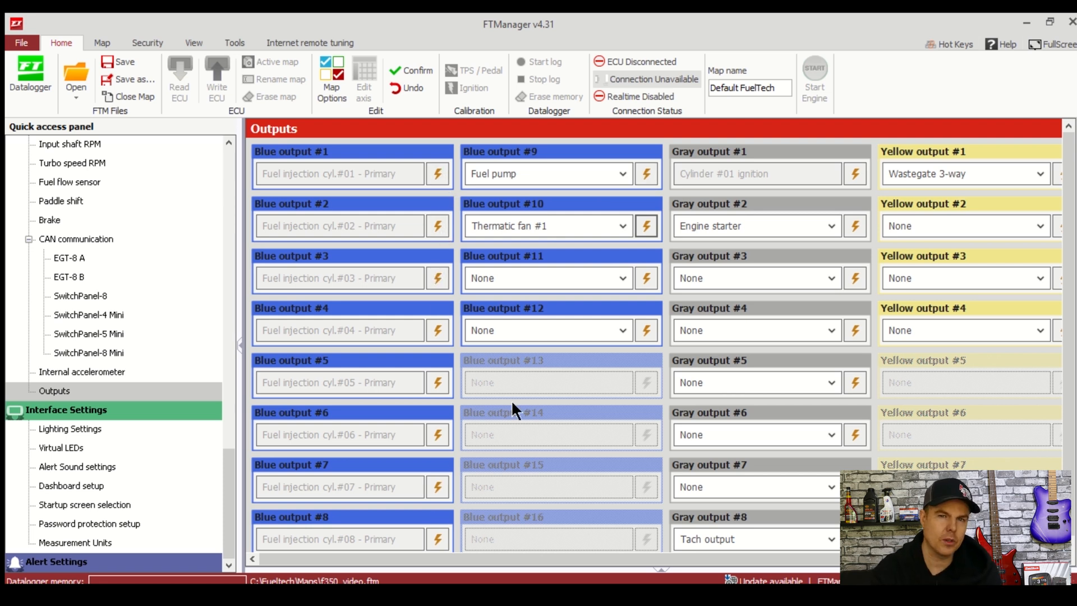
{"action": "mouse_move", "coordinate": [602, 405]}
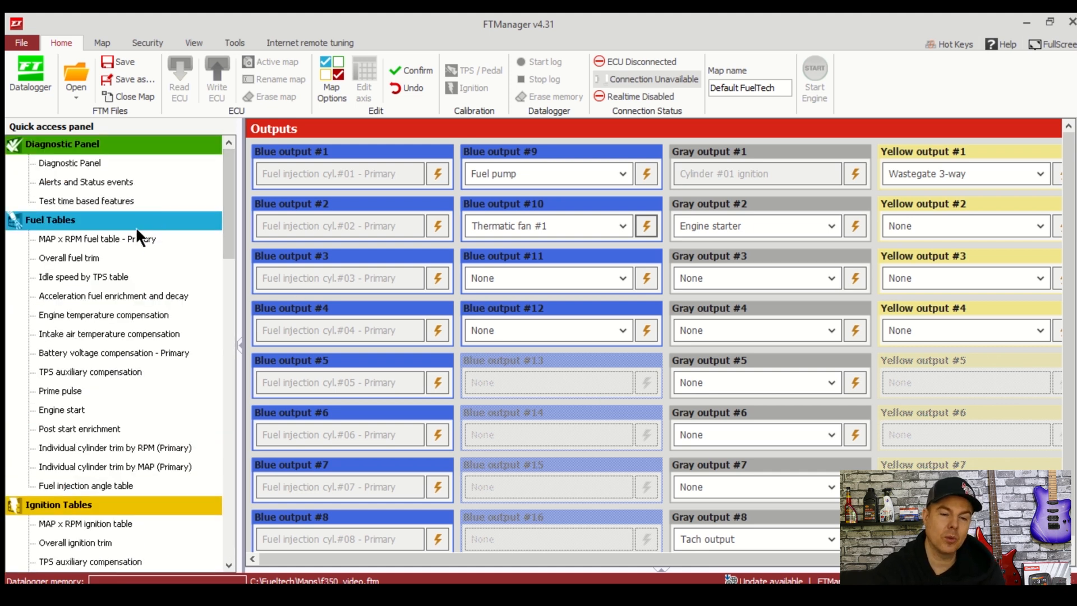
Review the MAP x RPM fuel table, overall trim, acceleration enrichment and temperature compensation tables in turn
{"action": "left_click", "coordinate": [96, 238]}
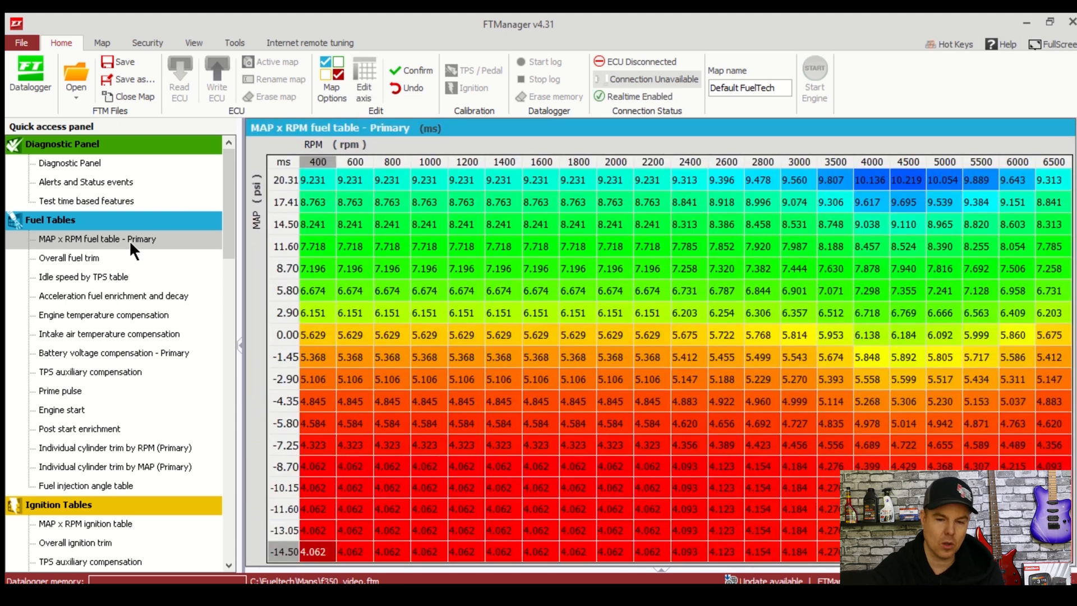
{"action": "mouse_move", "coordinate": [392, 289]}
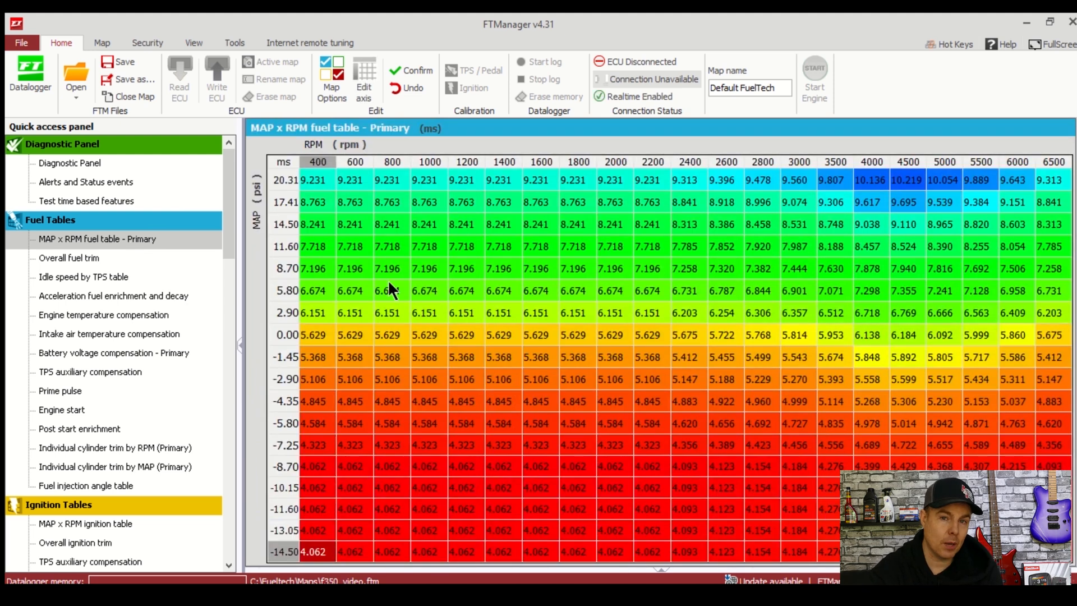
{"action": "left_click", "coordinate": [69, 258]}
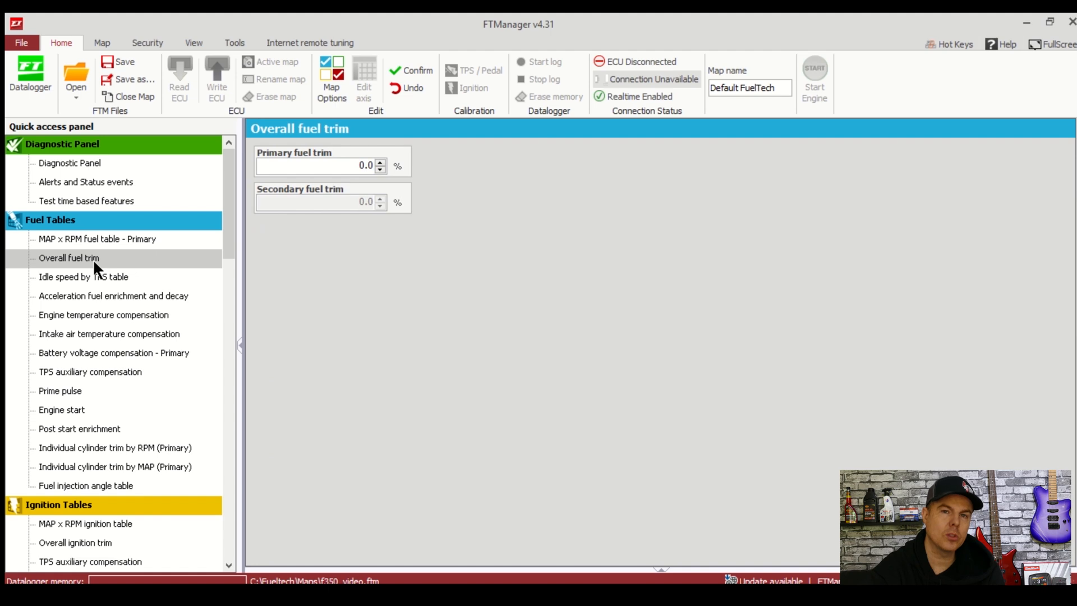
{"action": "left_click", "coordinate": [113, 295]}
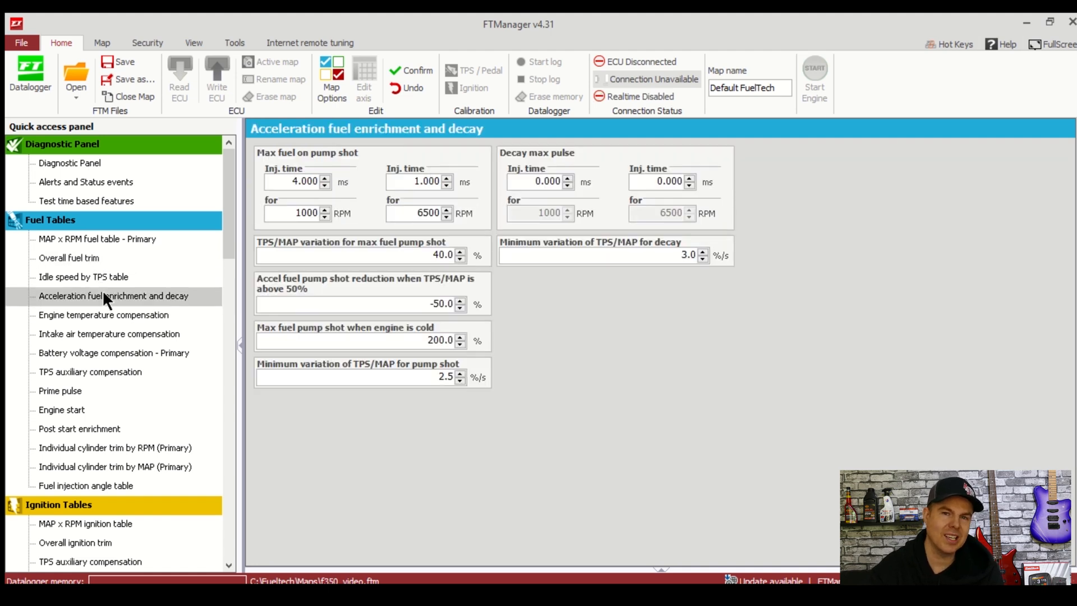
{"action": "left_click", "coordinate": [103, 314]}
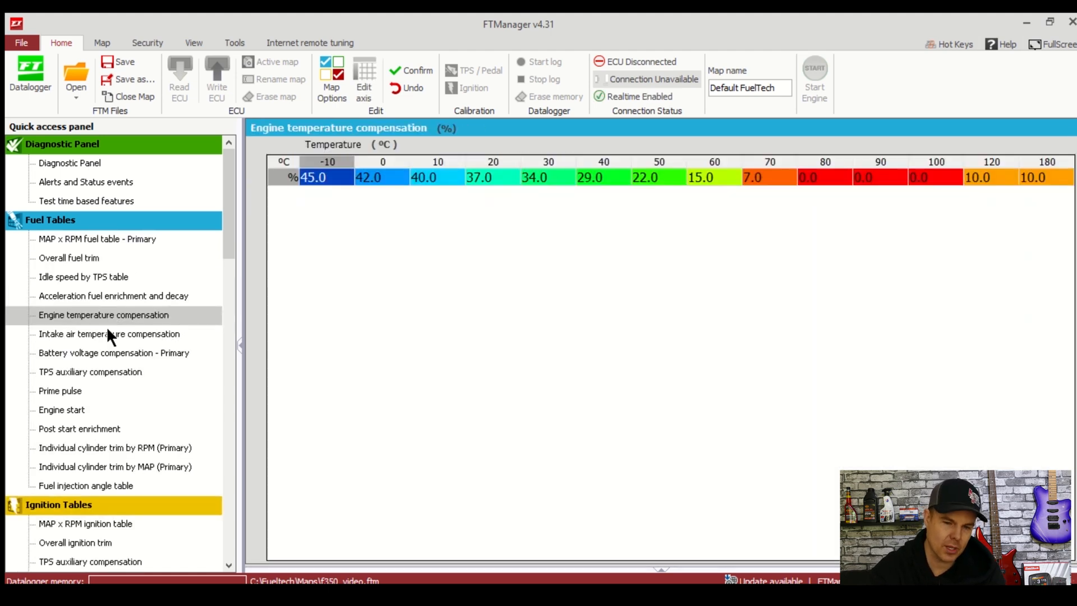
{"action": "left_click", "coordinate": [109, 333]}
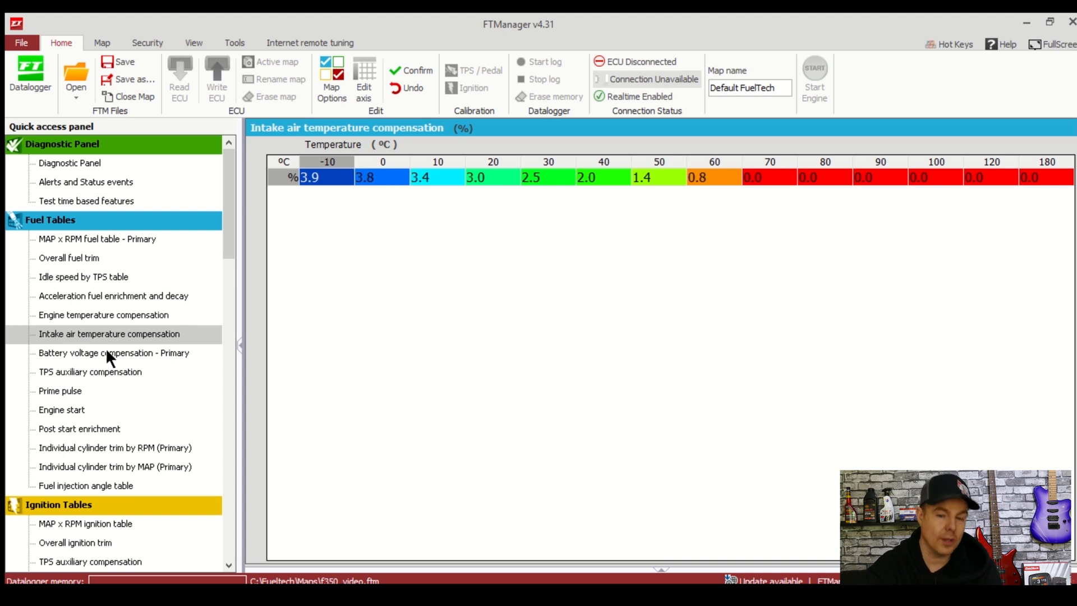
Review the TPS auxiliary compensation and engine start tables, ending on the post start enrichment table
{"action": "left_click", "coordinate": [89, 372]}
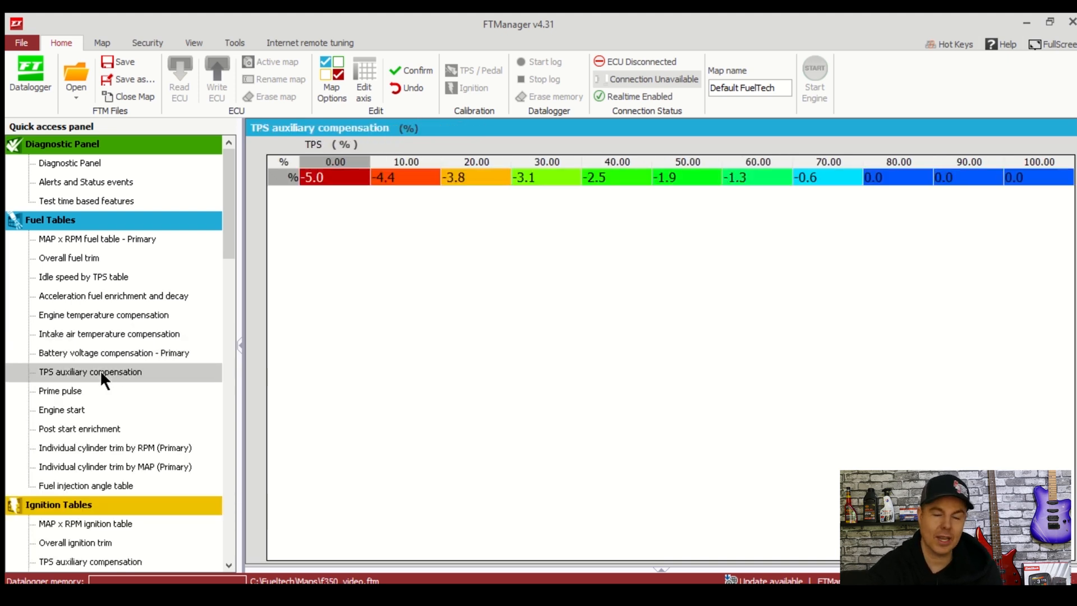
{"action": "left_click", "coordinate": [60, 410]}
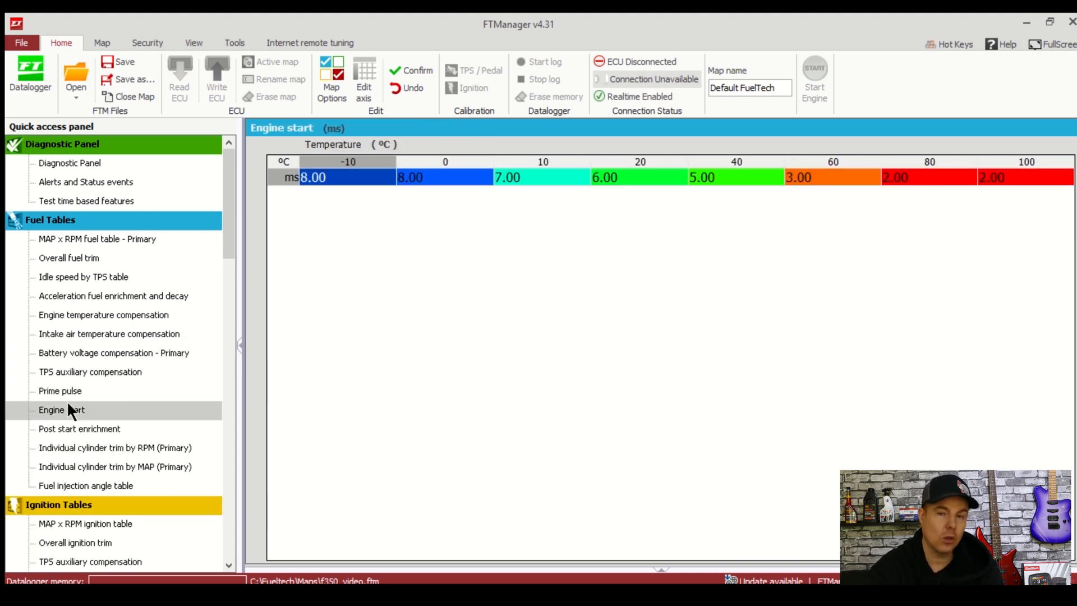
{"action": "left_click", "coordinate": [78, 429]}
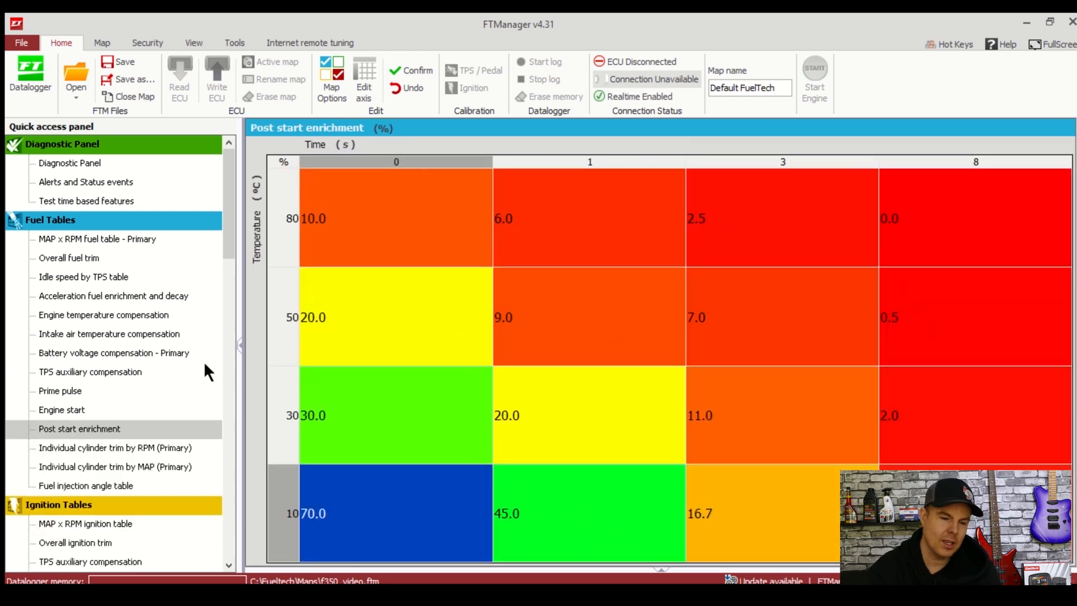
{"action": "scroll", "scroll_direction": "down", "scroll_amount": 3}
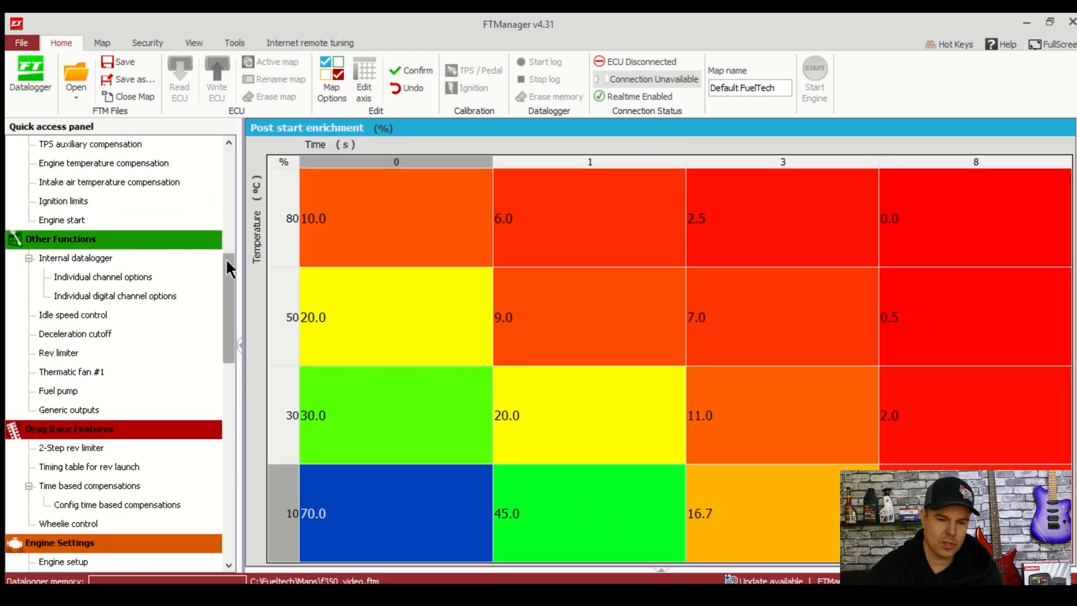
{"action": "mouse_move", "coordinate": [230, 256]}
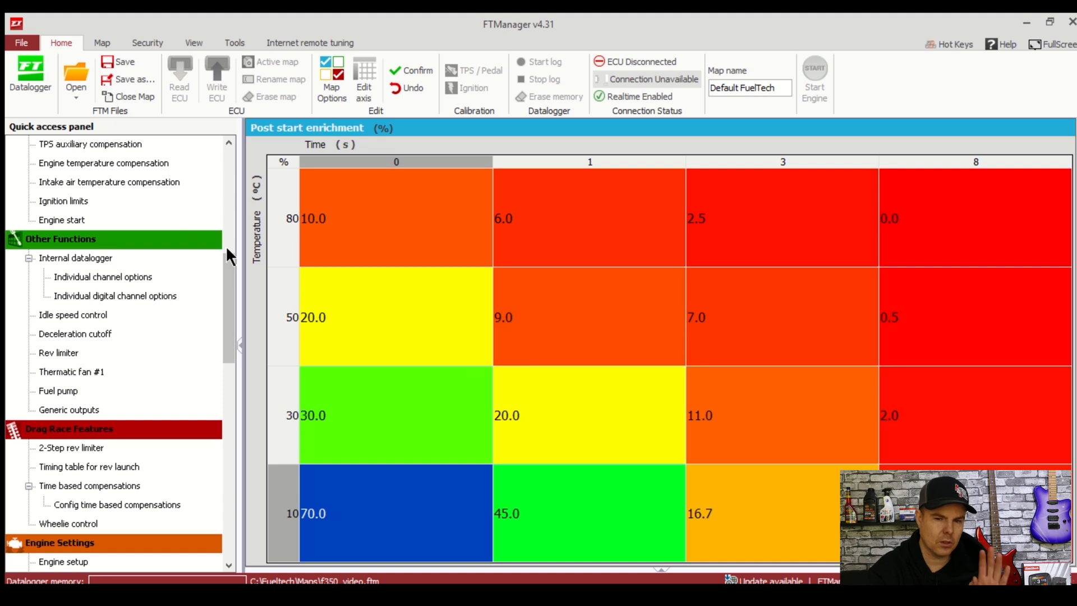
{"action": "scroll", "scroll_direction": "up", "scroll_amount": 3}
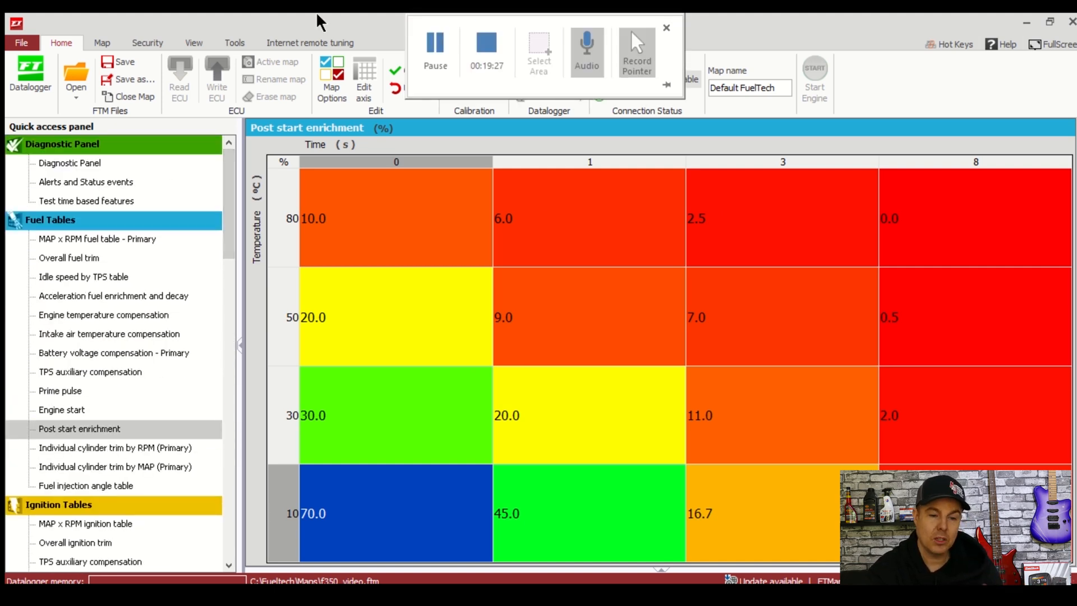
{"action": "left_click", "coordinate": [664, 27]}
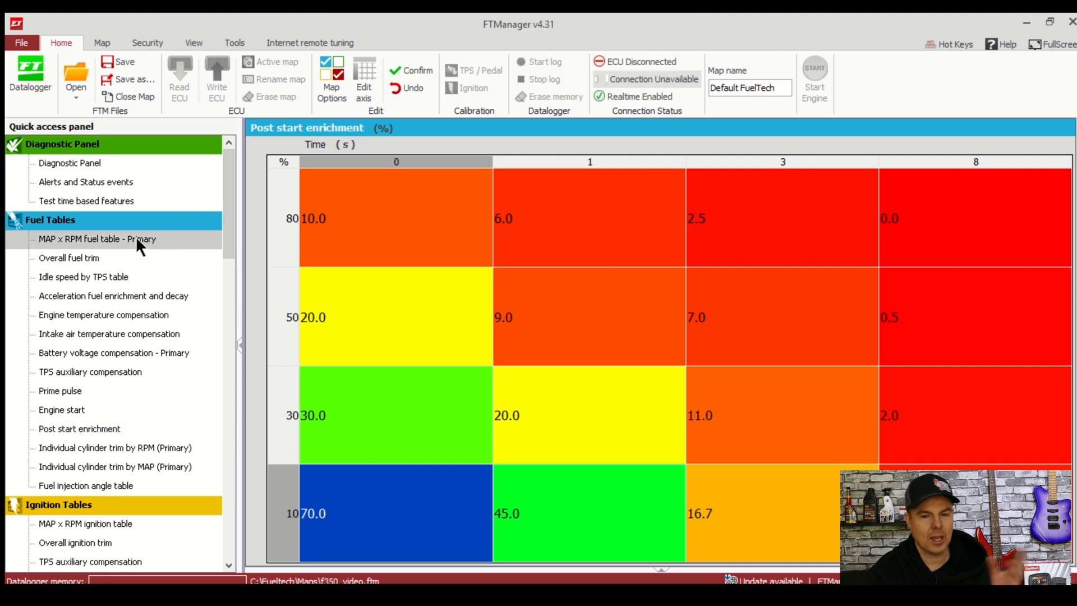
Revisit the MAP x RPM fuel, engine and intake air temperature compensation and post start enrichment tables, then the MAP x RPM ignition table
{"action": "left_click", "coordinate": [96, 238]}
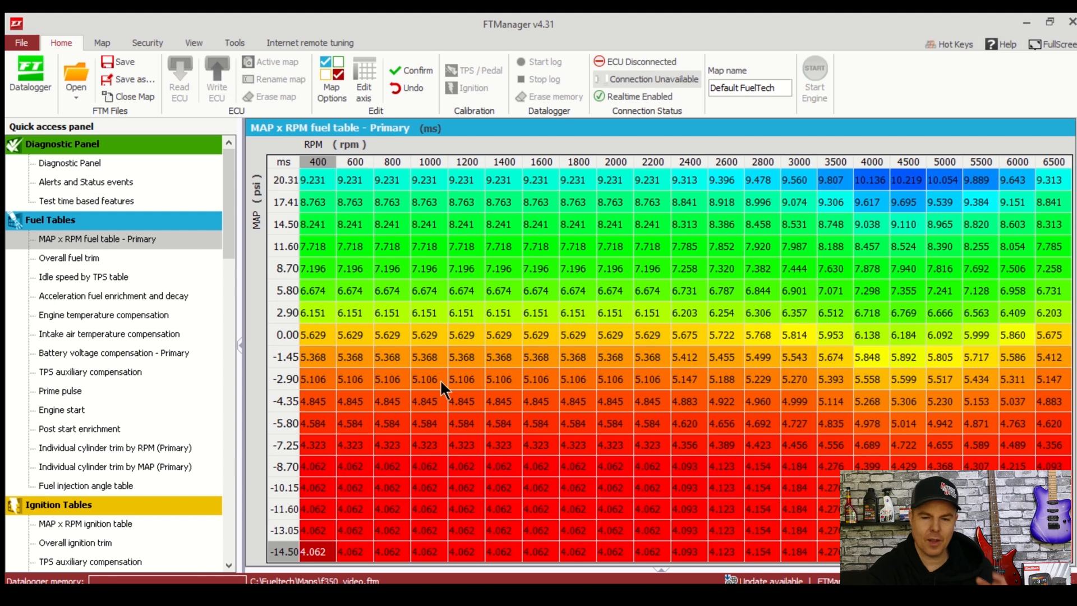
{"action": "mouse_move", "coordinate": [162, 334]}
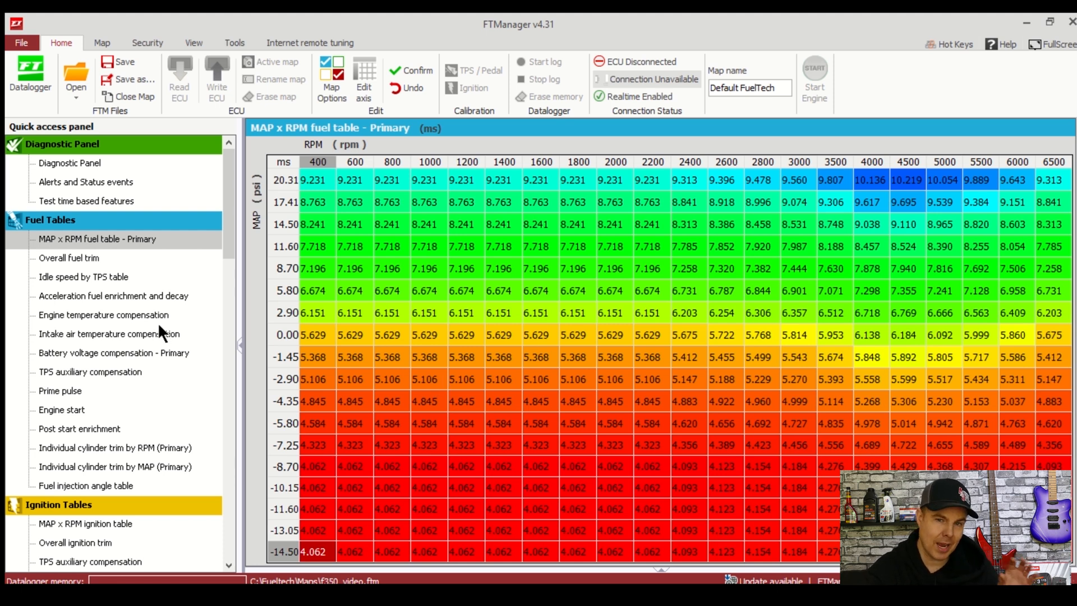
{"action": "left_click", "coordinate": [103, 314]}
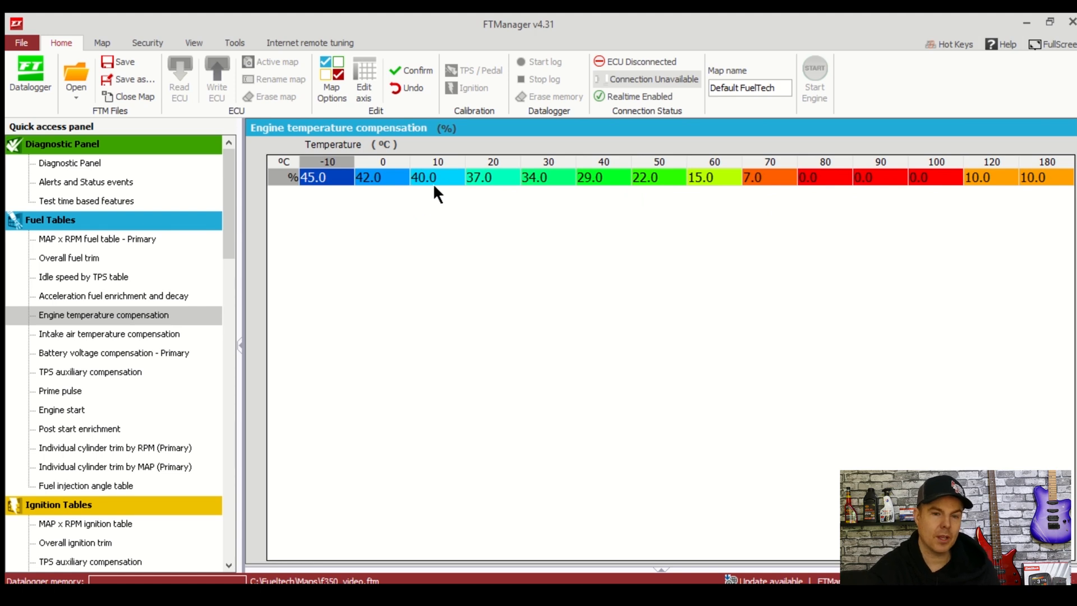
{"action": "mouse_move", "coordinate": [133, 350]}
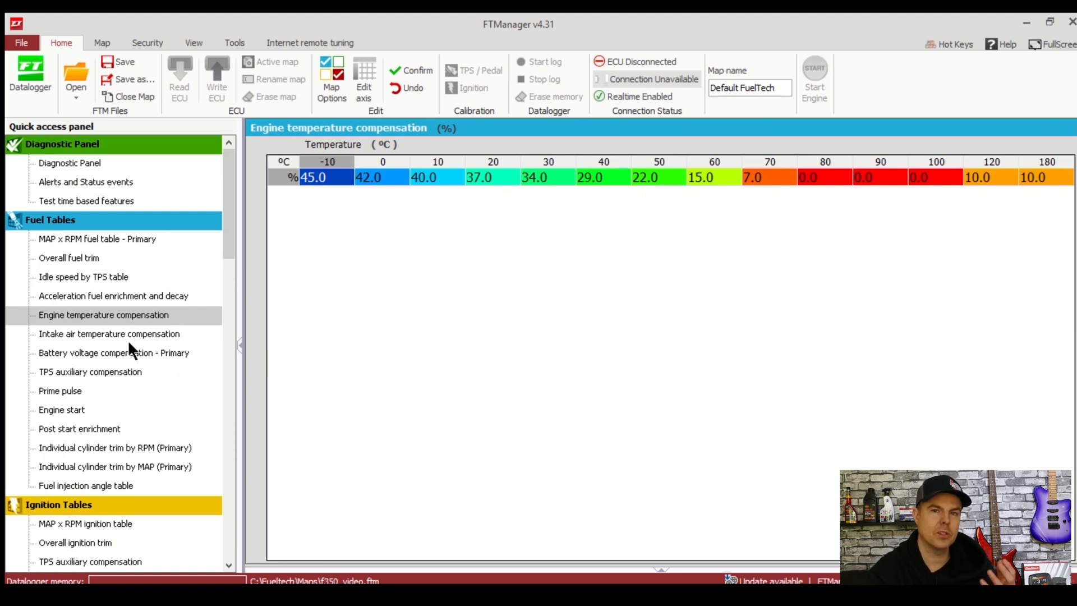
{"action": "left_click", "coordinate": [109, 334]}
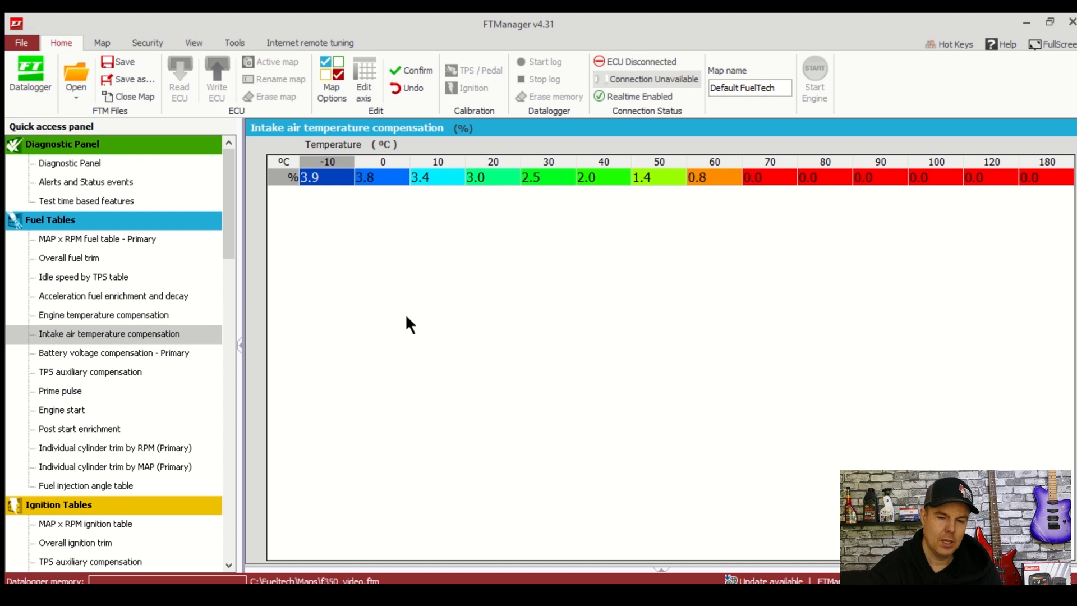
{"action": "mouse_move", "coordinate": [429, 173]}
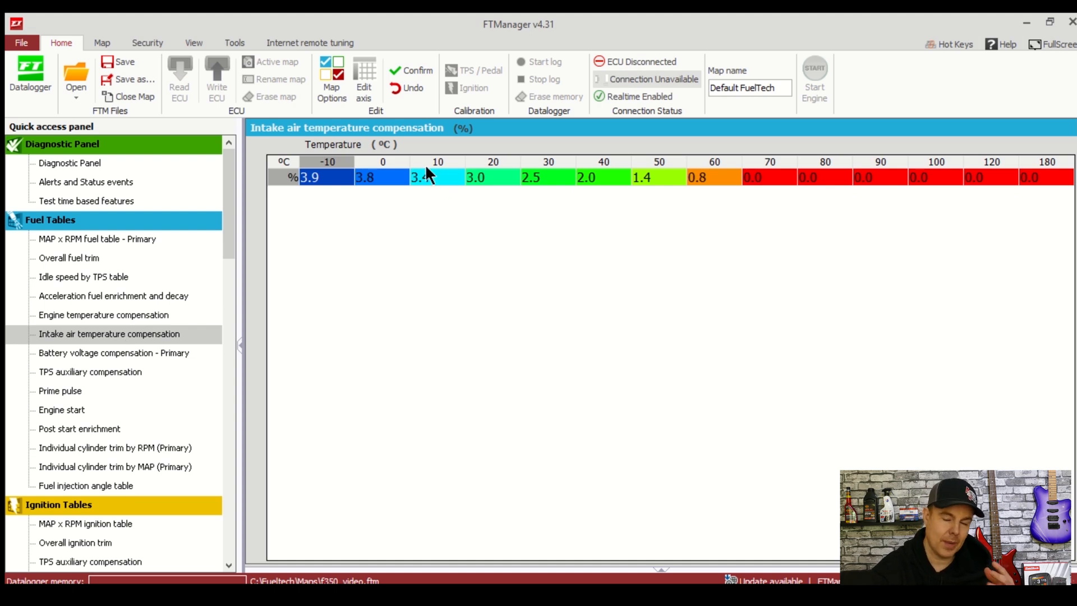
{"action": "mouse_move", "coordinate": [442, 185]}
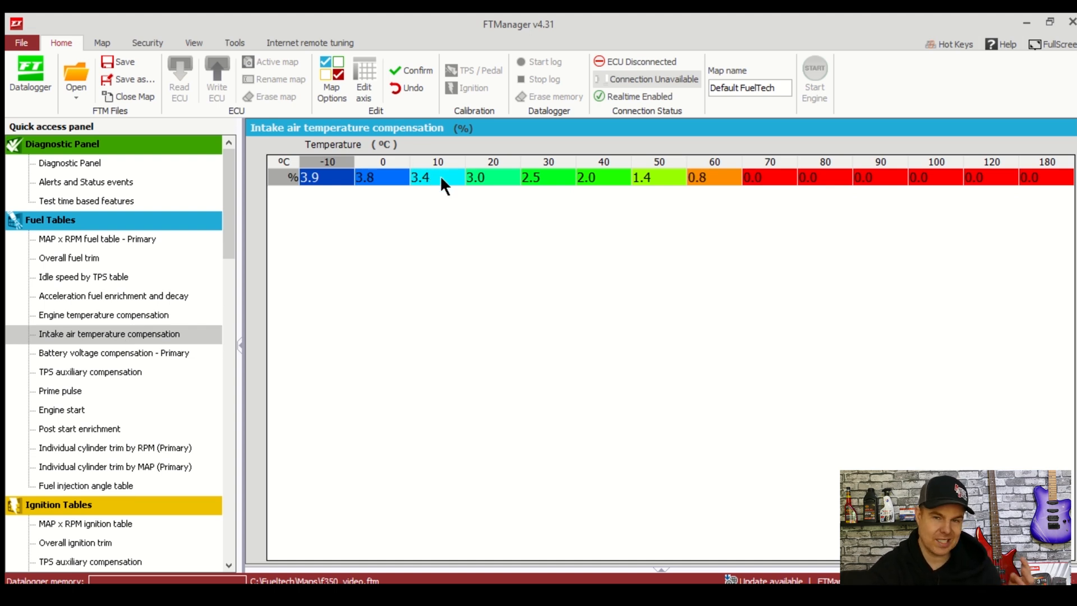
{"action": "mouse_move", "coordinate": [453, 179]}
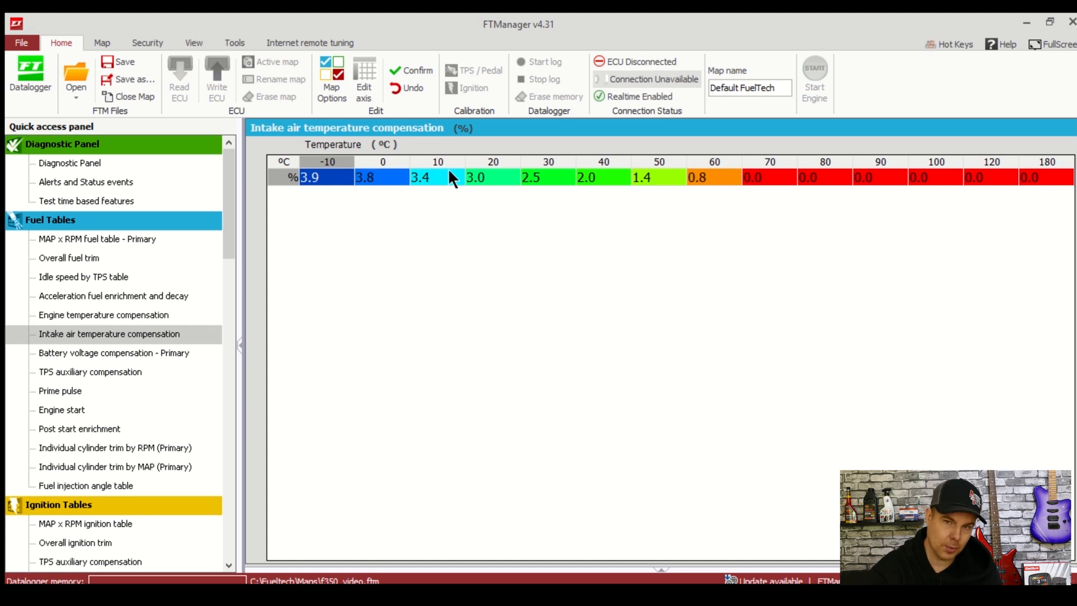
{"action": "mouse_move", "coordinate": [100, 419]}
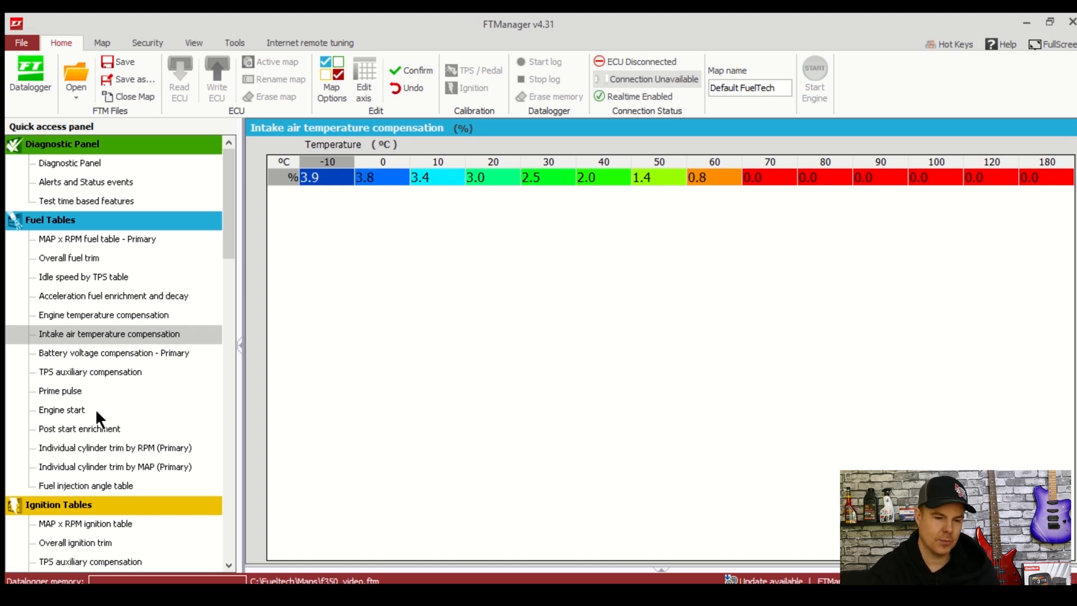
{"action": "left_click", "coordinate": [78, 429]}
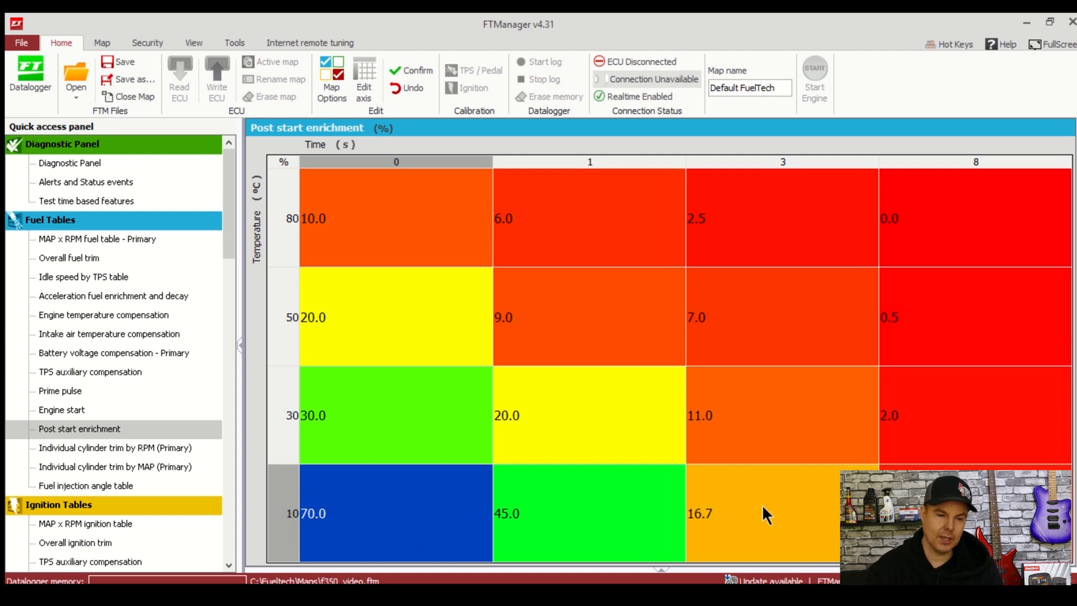
{"action": "mouse_move", "coordinate": [228, 452]}
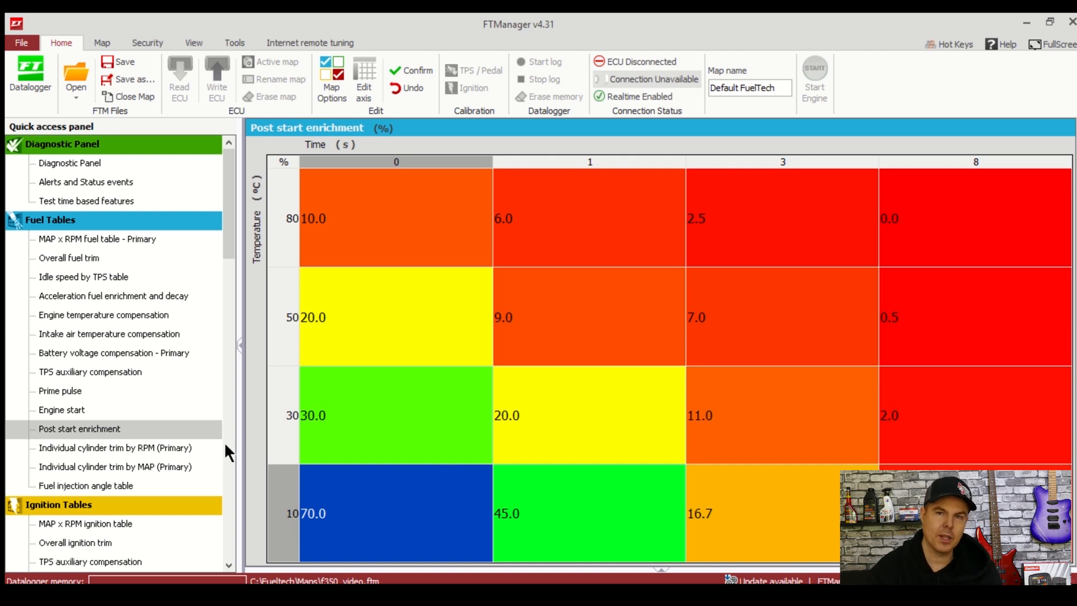
{"action": "left_click", "coordinate": [84, 524]}
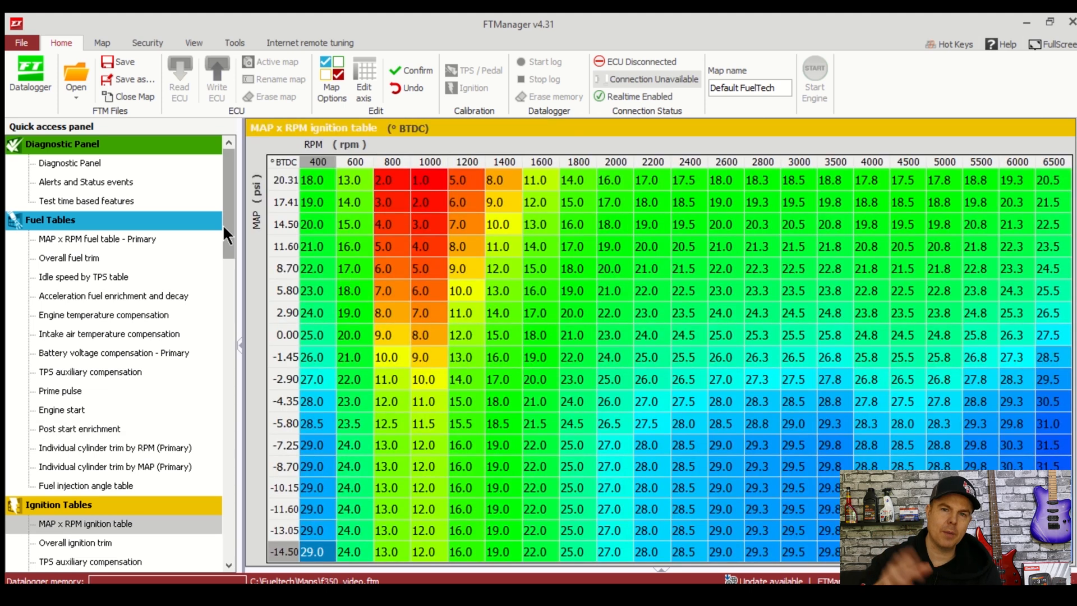
Review the ignition engine temperature, intake air temperature compensation and engine start timing tables
{"action": "scroll", "scroll_direction": "down", "scroll_amount": 3}
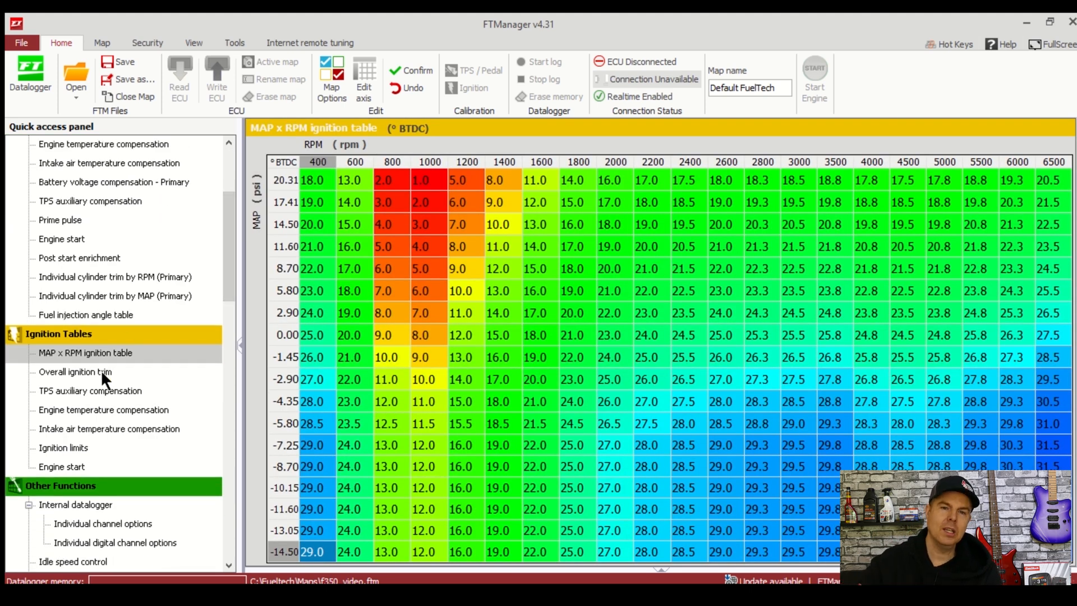
{"action": "left_click", "coordinate": [103, 410]}
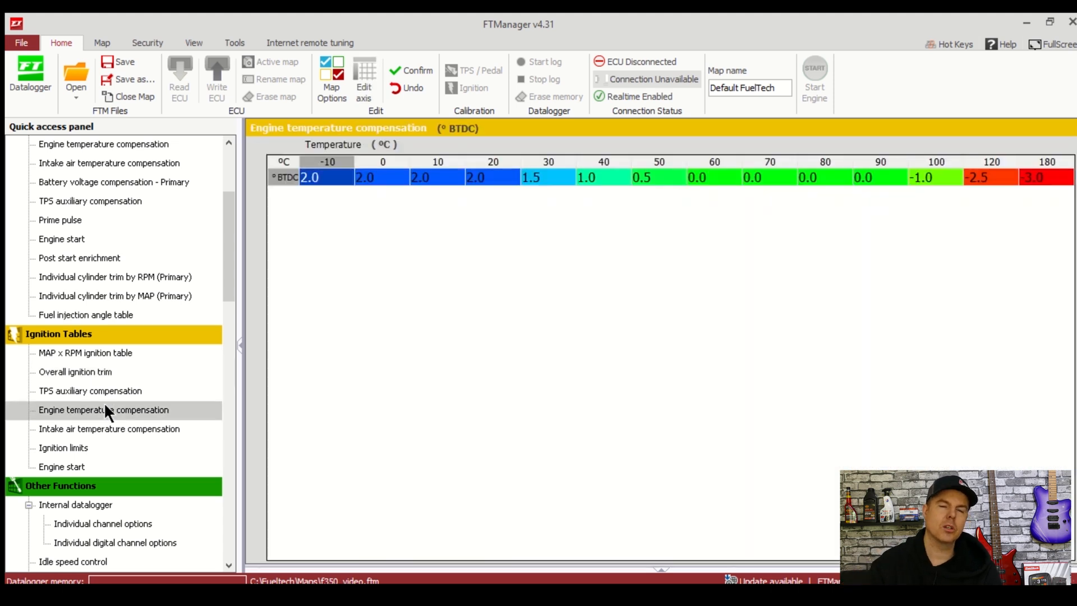
{"action": "left_click", "coordinate": [109, 428]}
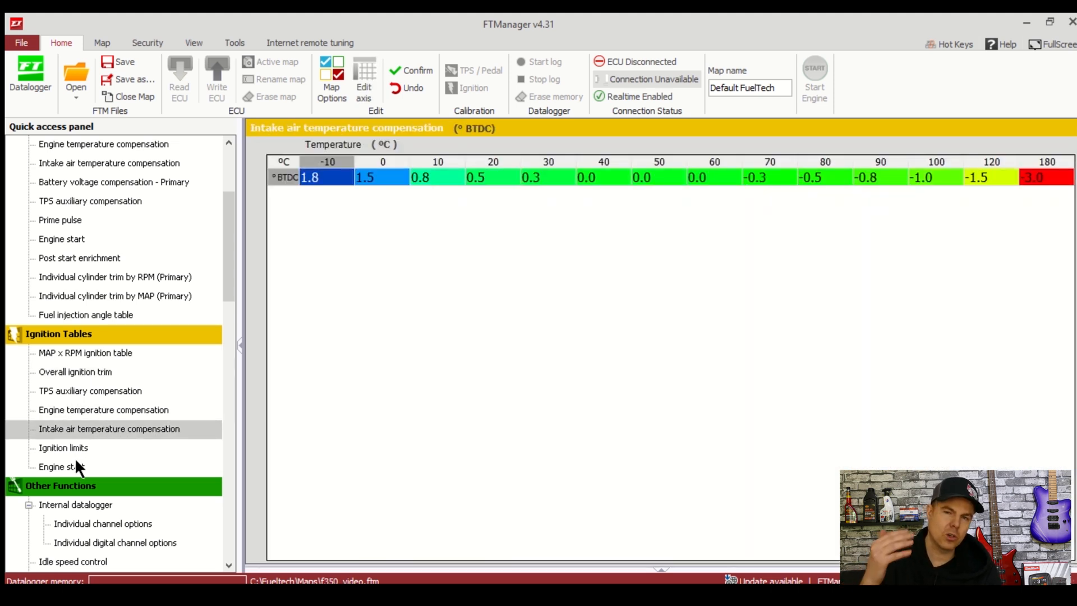
{"action": "left_click", "coordinate": [62, 466]}
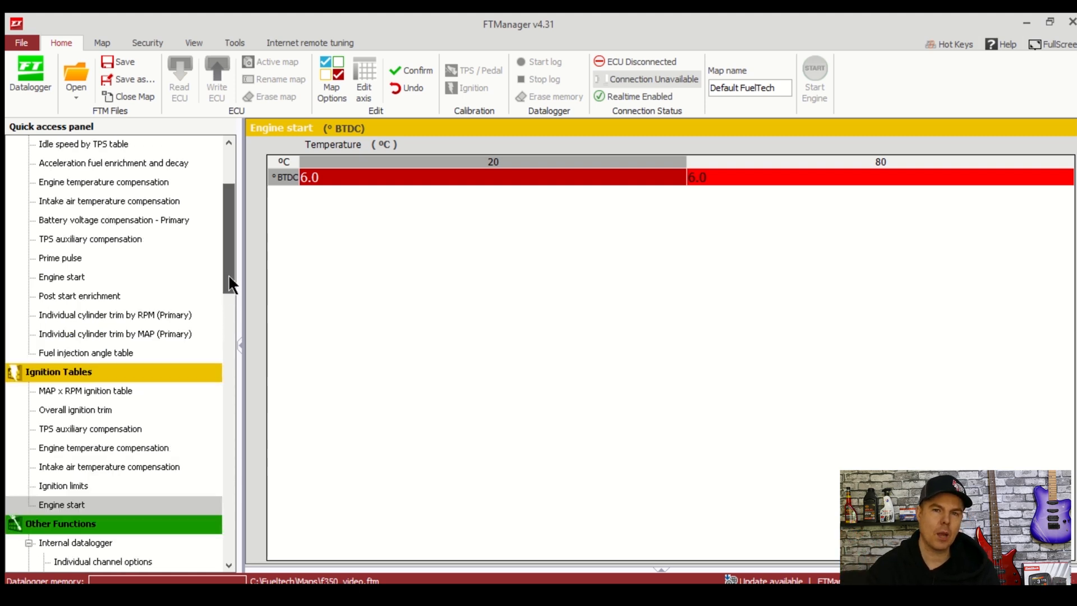
Load the other map file and show its primary MAP x RPM fuel table
{"action": "scroll", "scroll_direction": "up", "scroll_amount": 3}
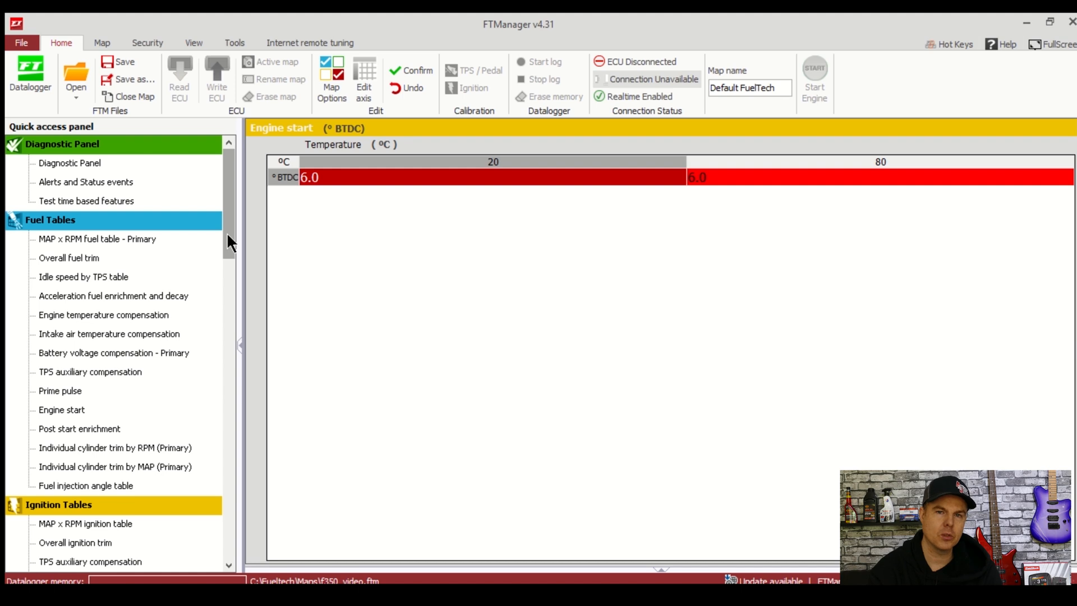
{"action": "left_click", "coordinate": [96, 238]}
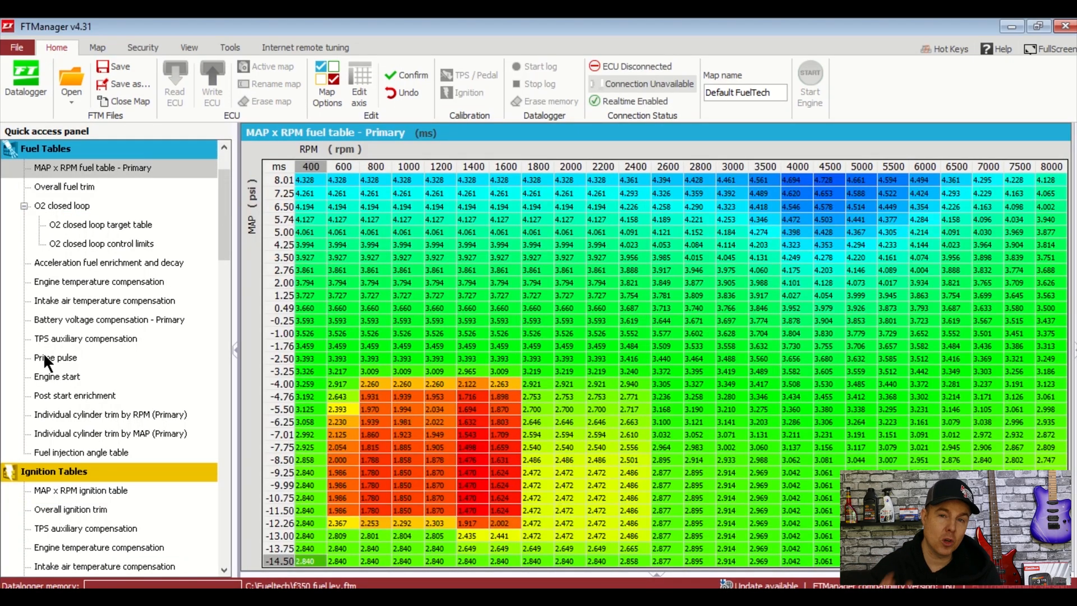
Compare the loaded map's prime pulse, engine start and post start enrichment tables twice through
{"action": "left_click", "coordinate": [55, 357]}
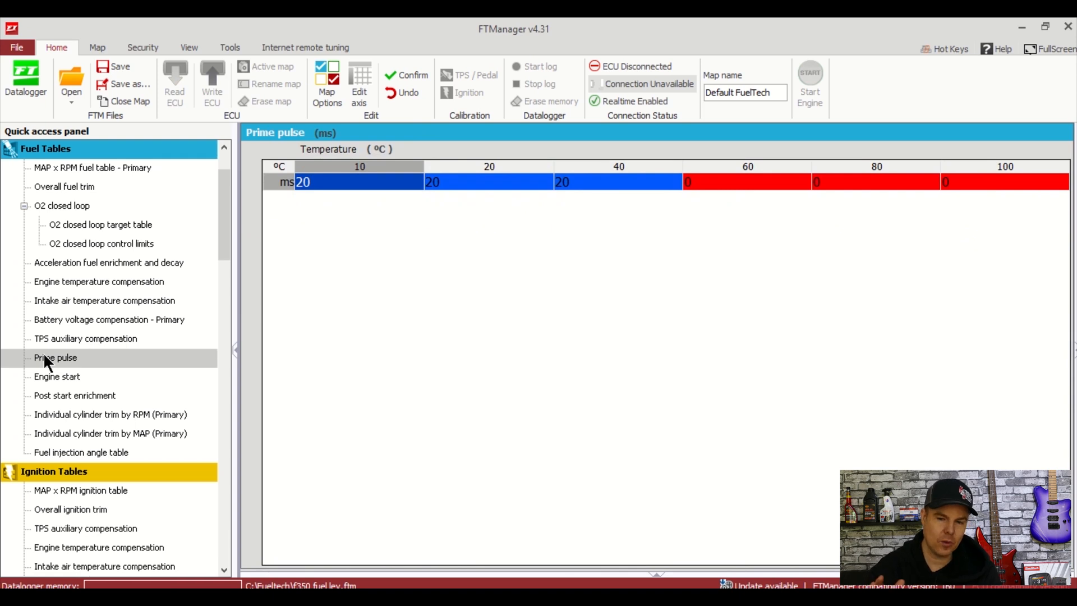
{"action": "mouse_move", "coordinate": [55, 383]}
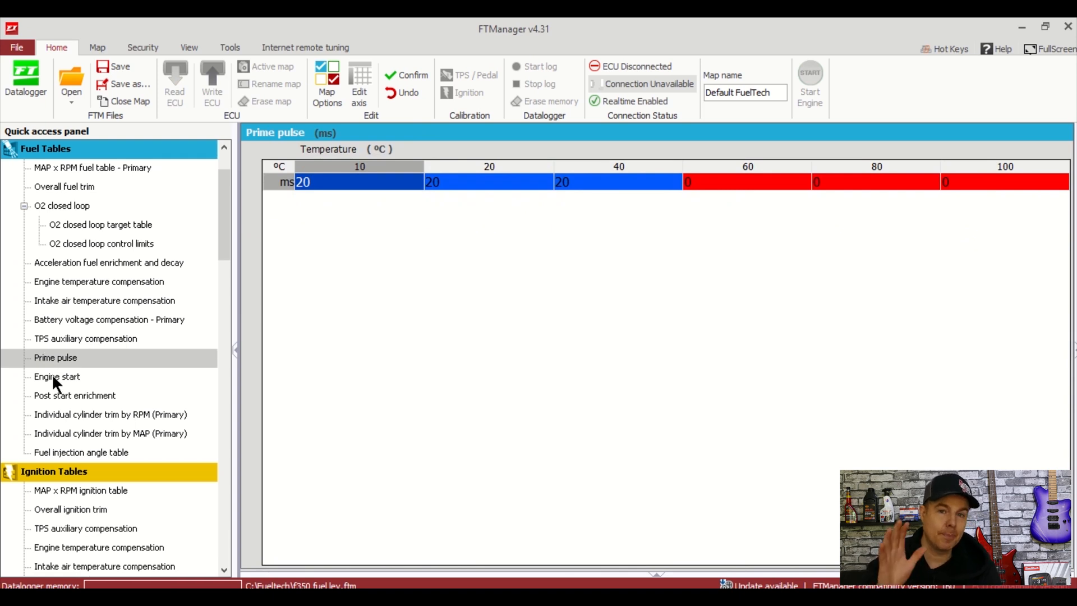
{"action": "left_click", "coordinate": [56, 377]}
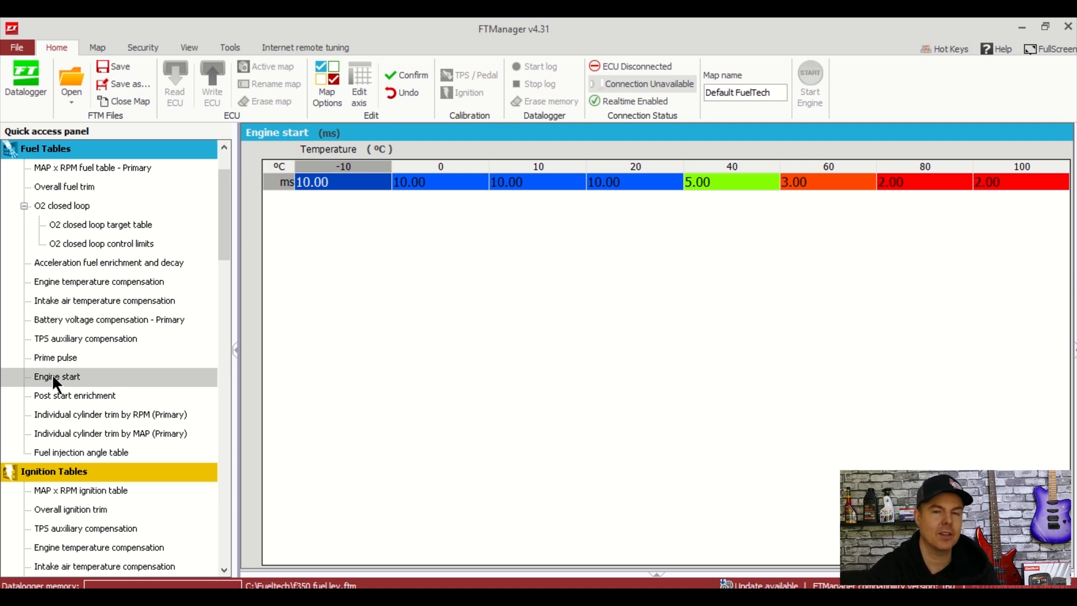
{"action": "left_click", "coordinate": [74, 394]}
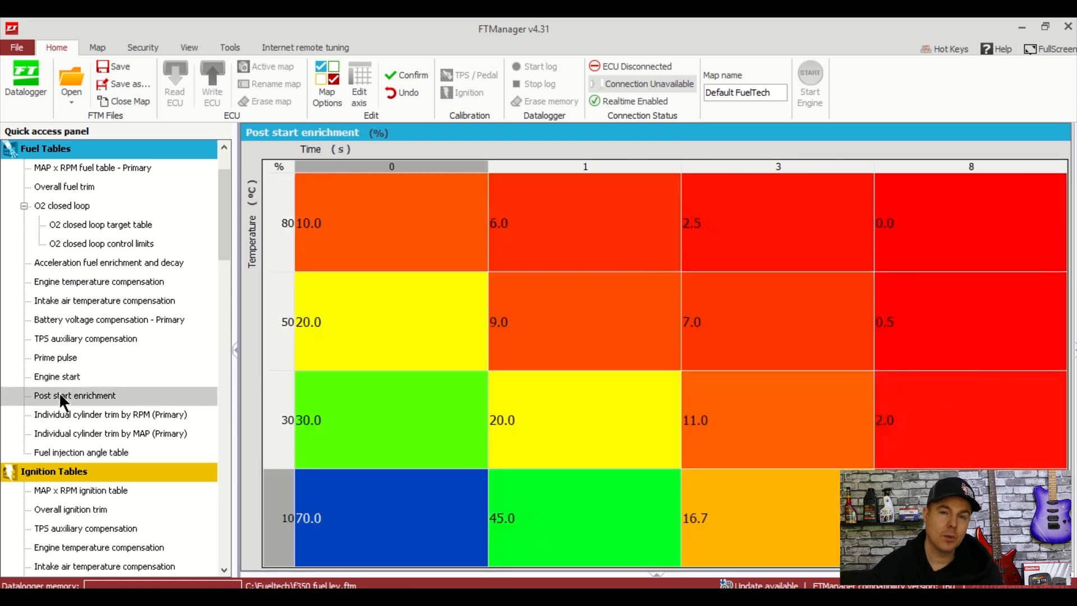
{"action": "mouse_move", "coordinate": [61, 365]}
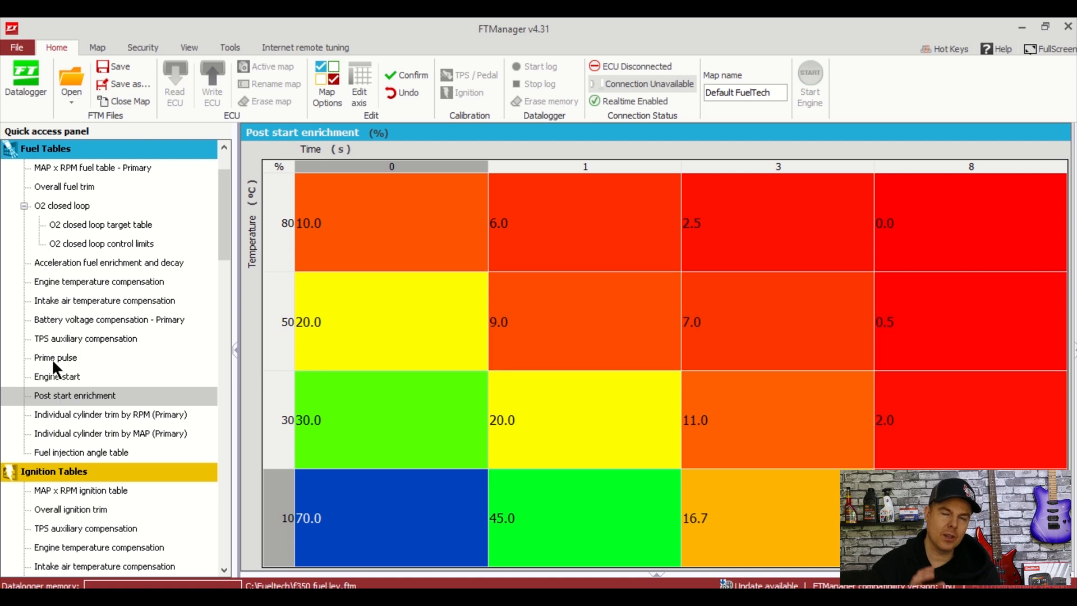
{"action": "left_click", "coordinate": [55, 357]}
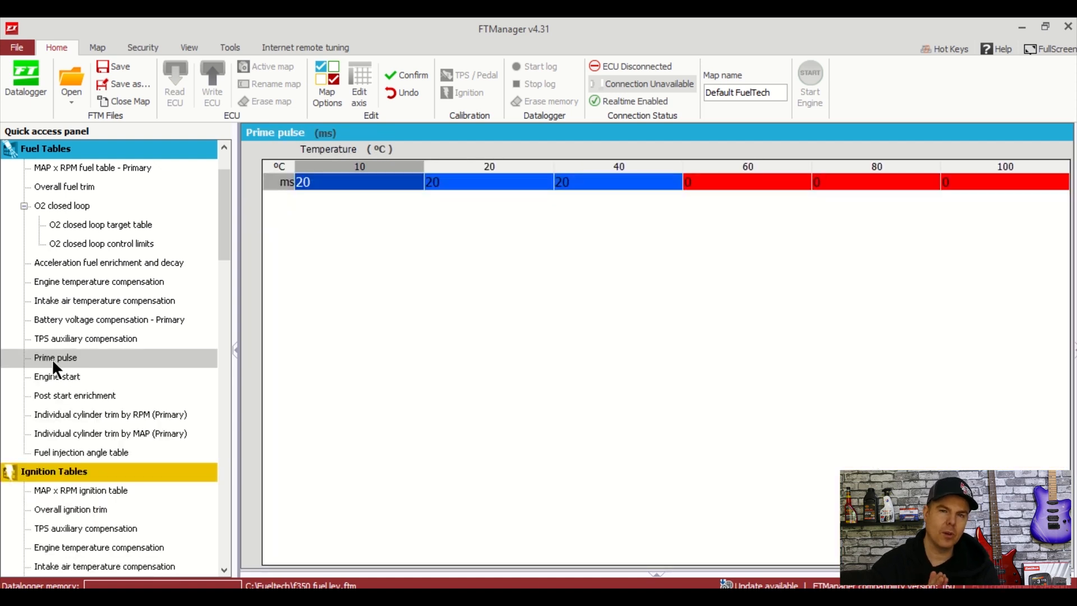
{"action": "mouse_move", "coordinate": [55, 384]}
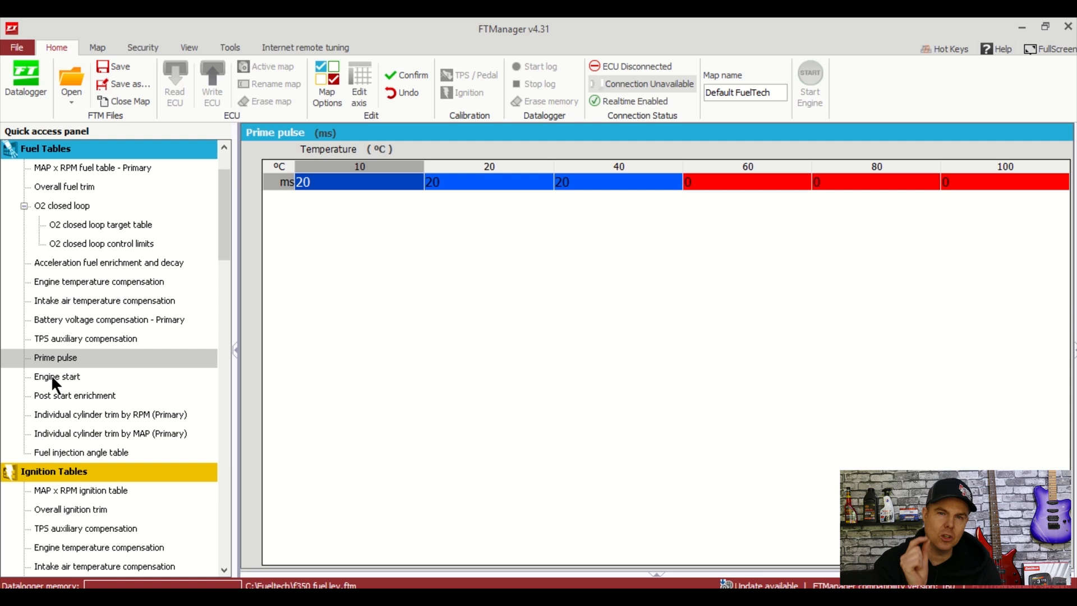
{"action": "left_click", "coordinate": [57, 376]}
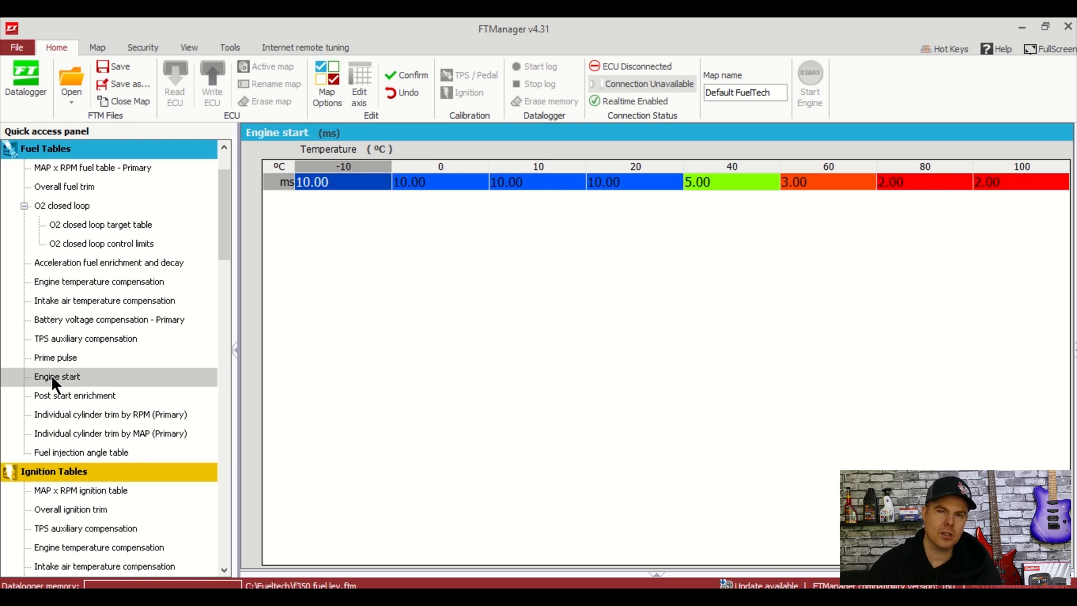
{"action": "mouse_move", "coordinate": [56, 401]}
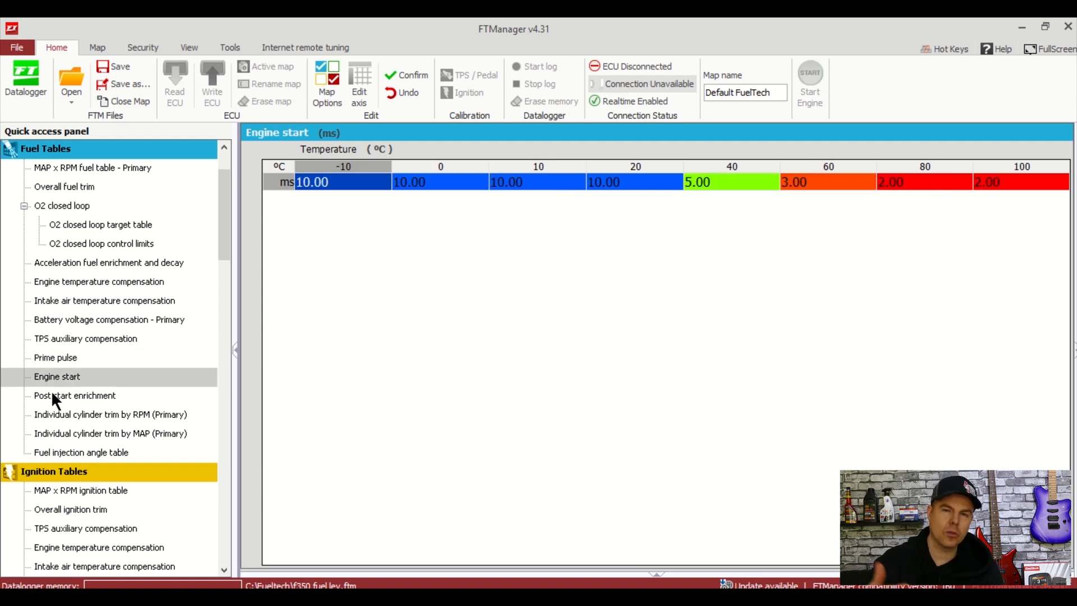
{"action": "left_click", "coordinate": [74, 395]}
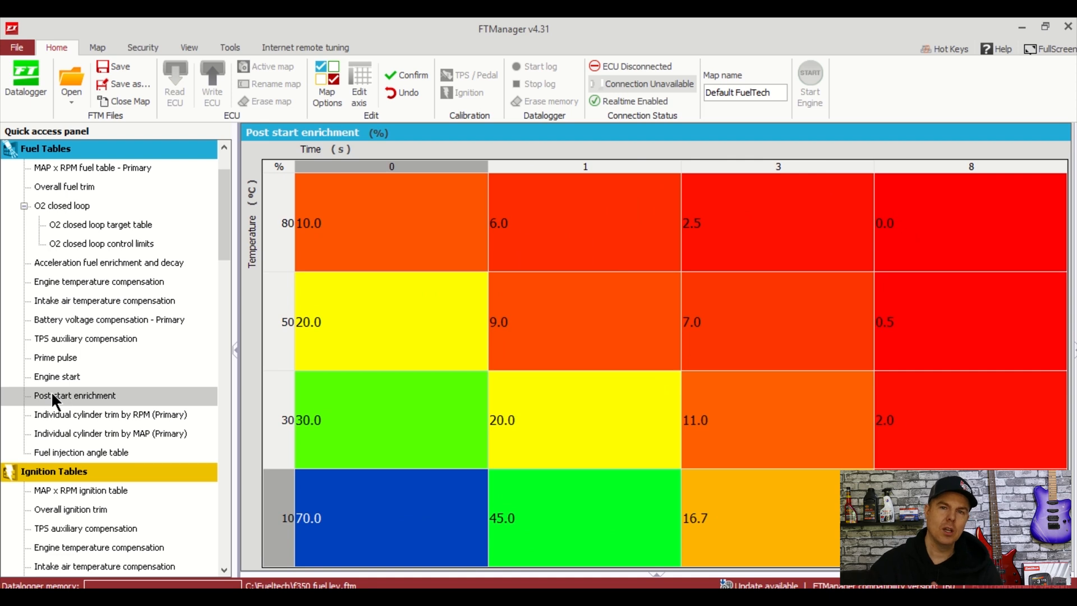